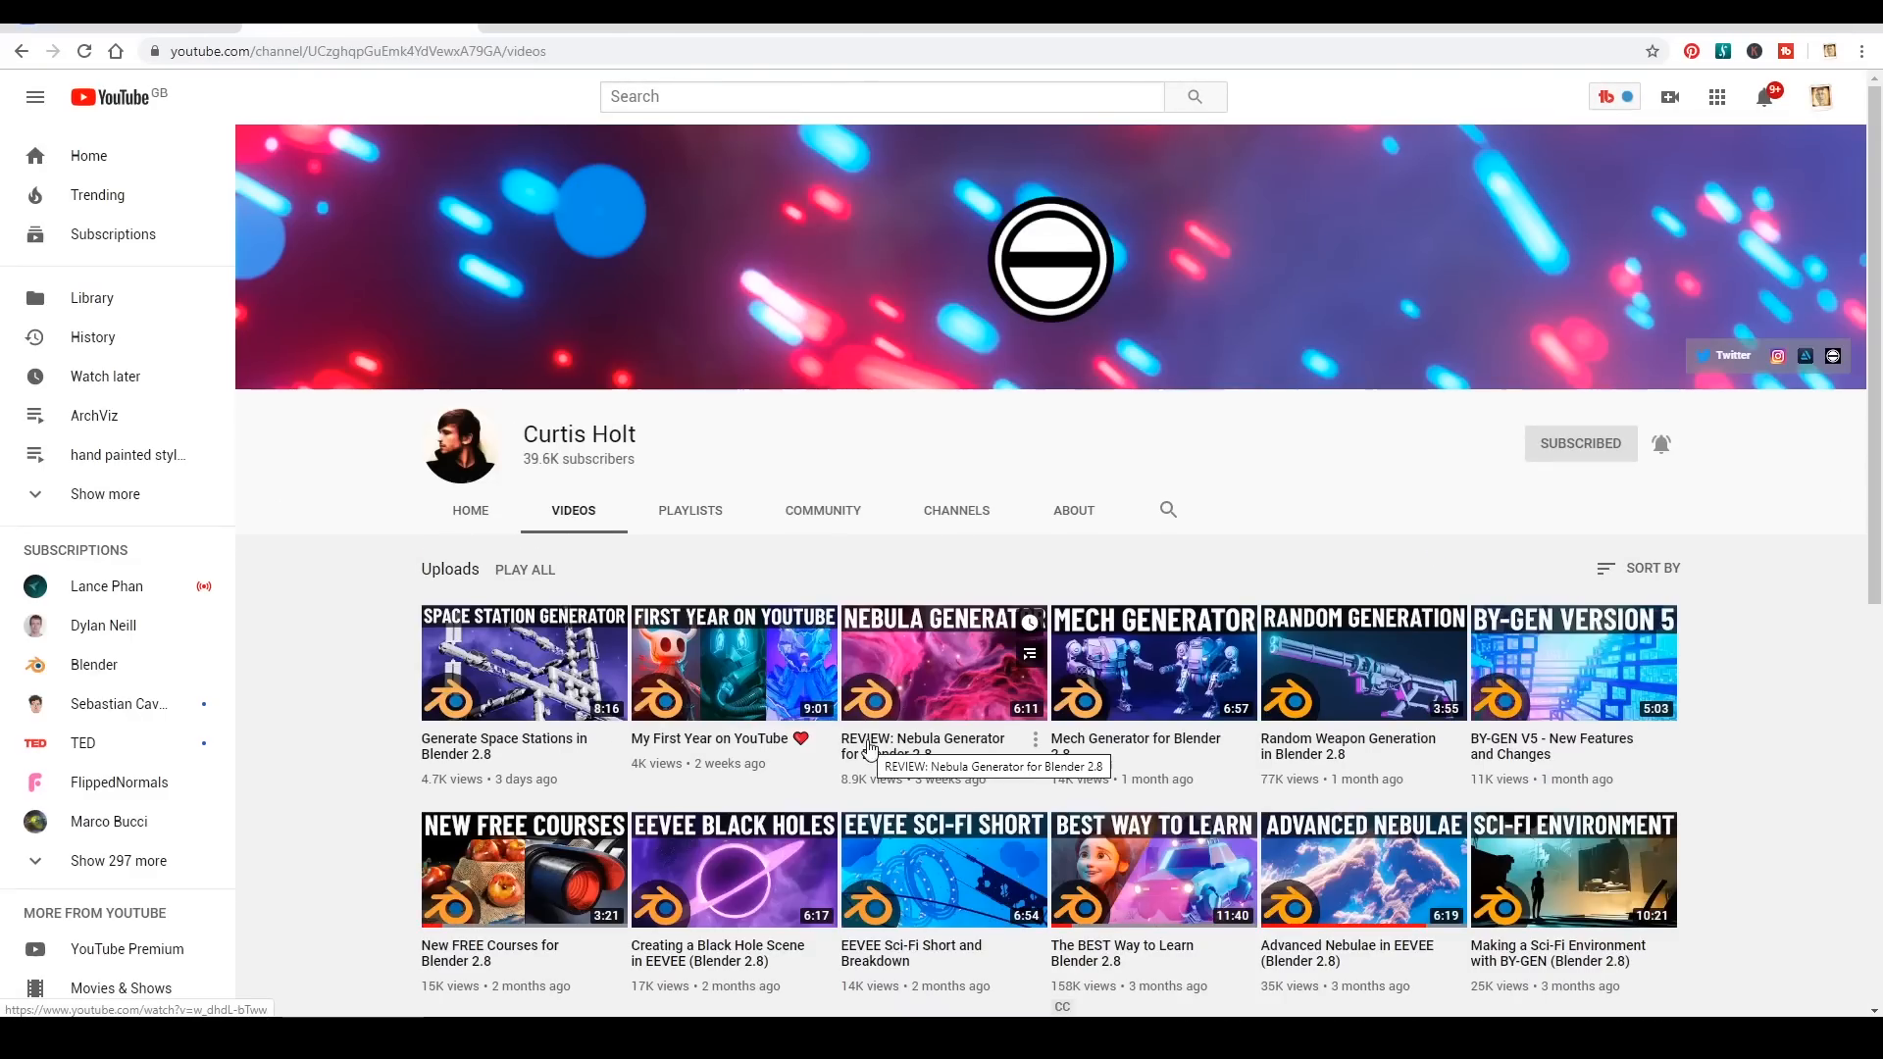
Browse Curtis Holt's uploads, then go to the official Blender channel home page
scroll(down, 3)
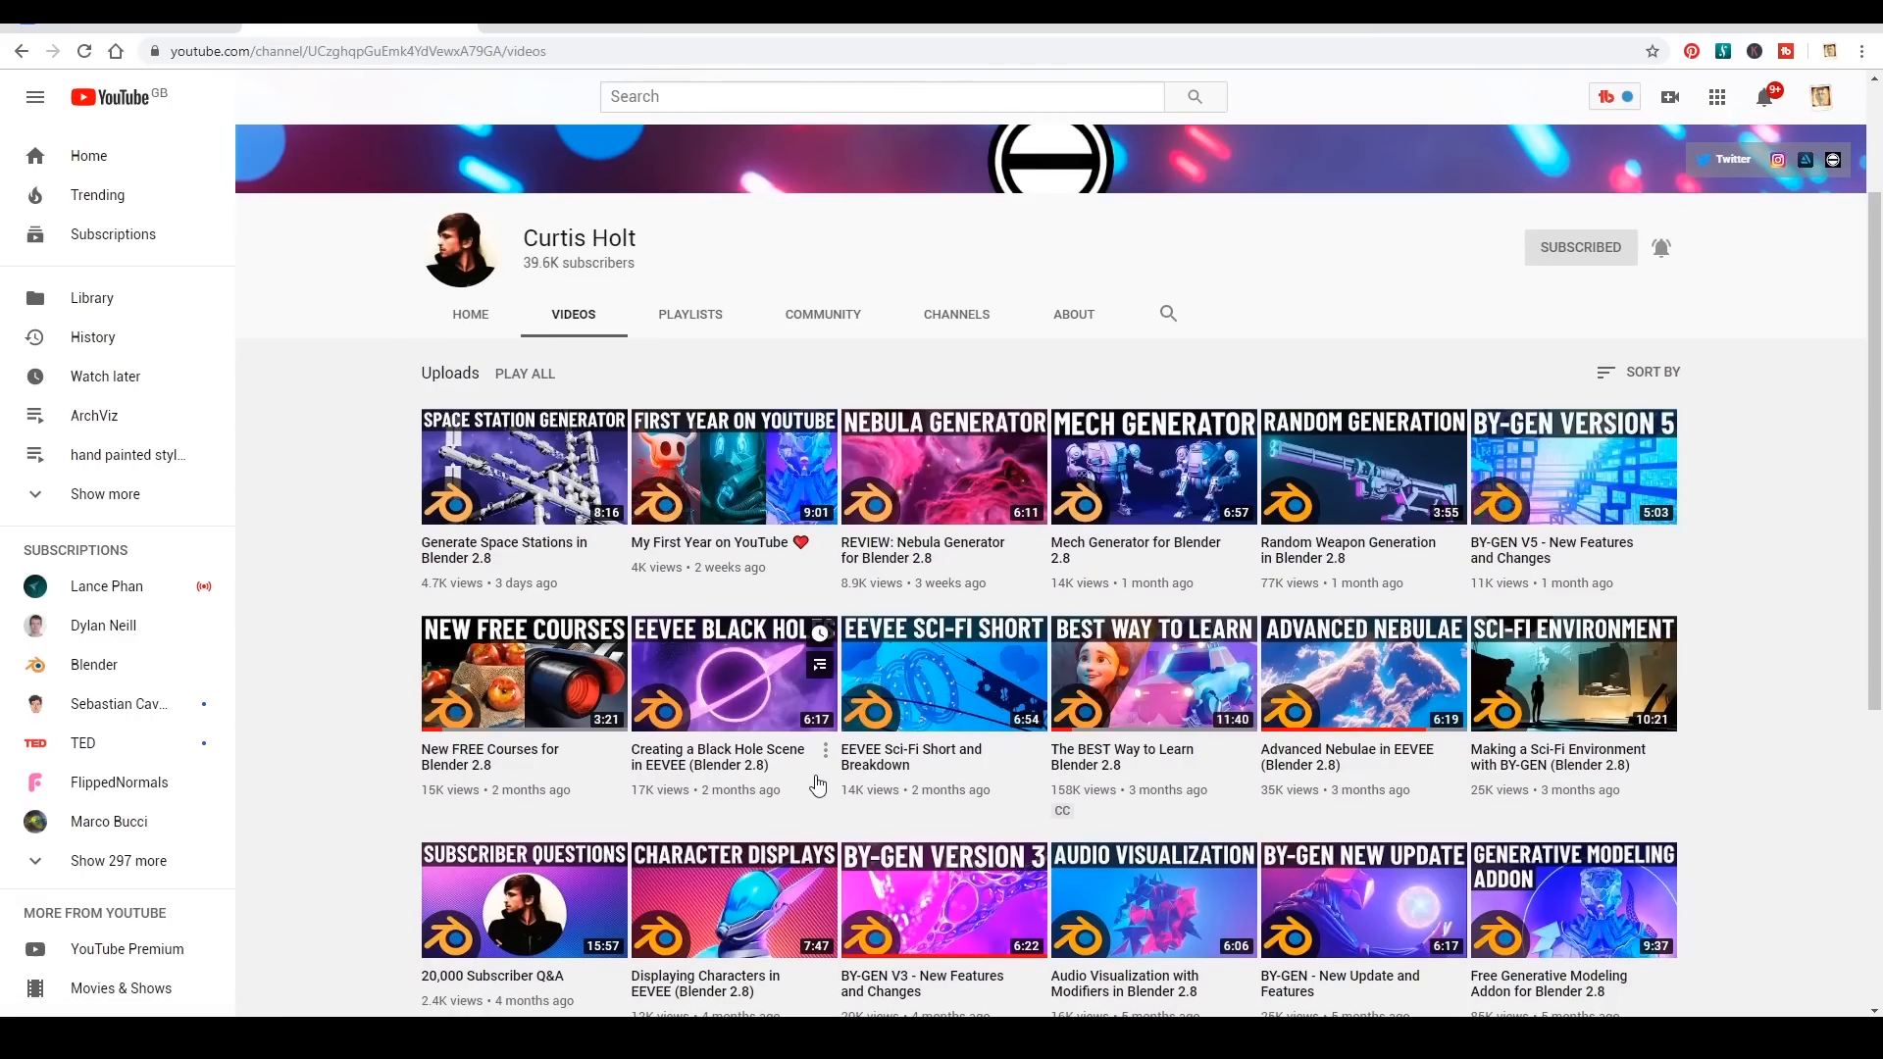
click(1152, 672)
text(blender)
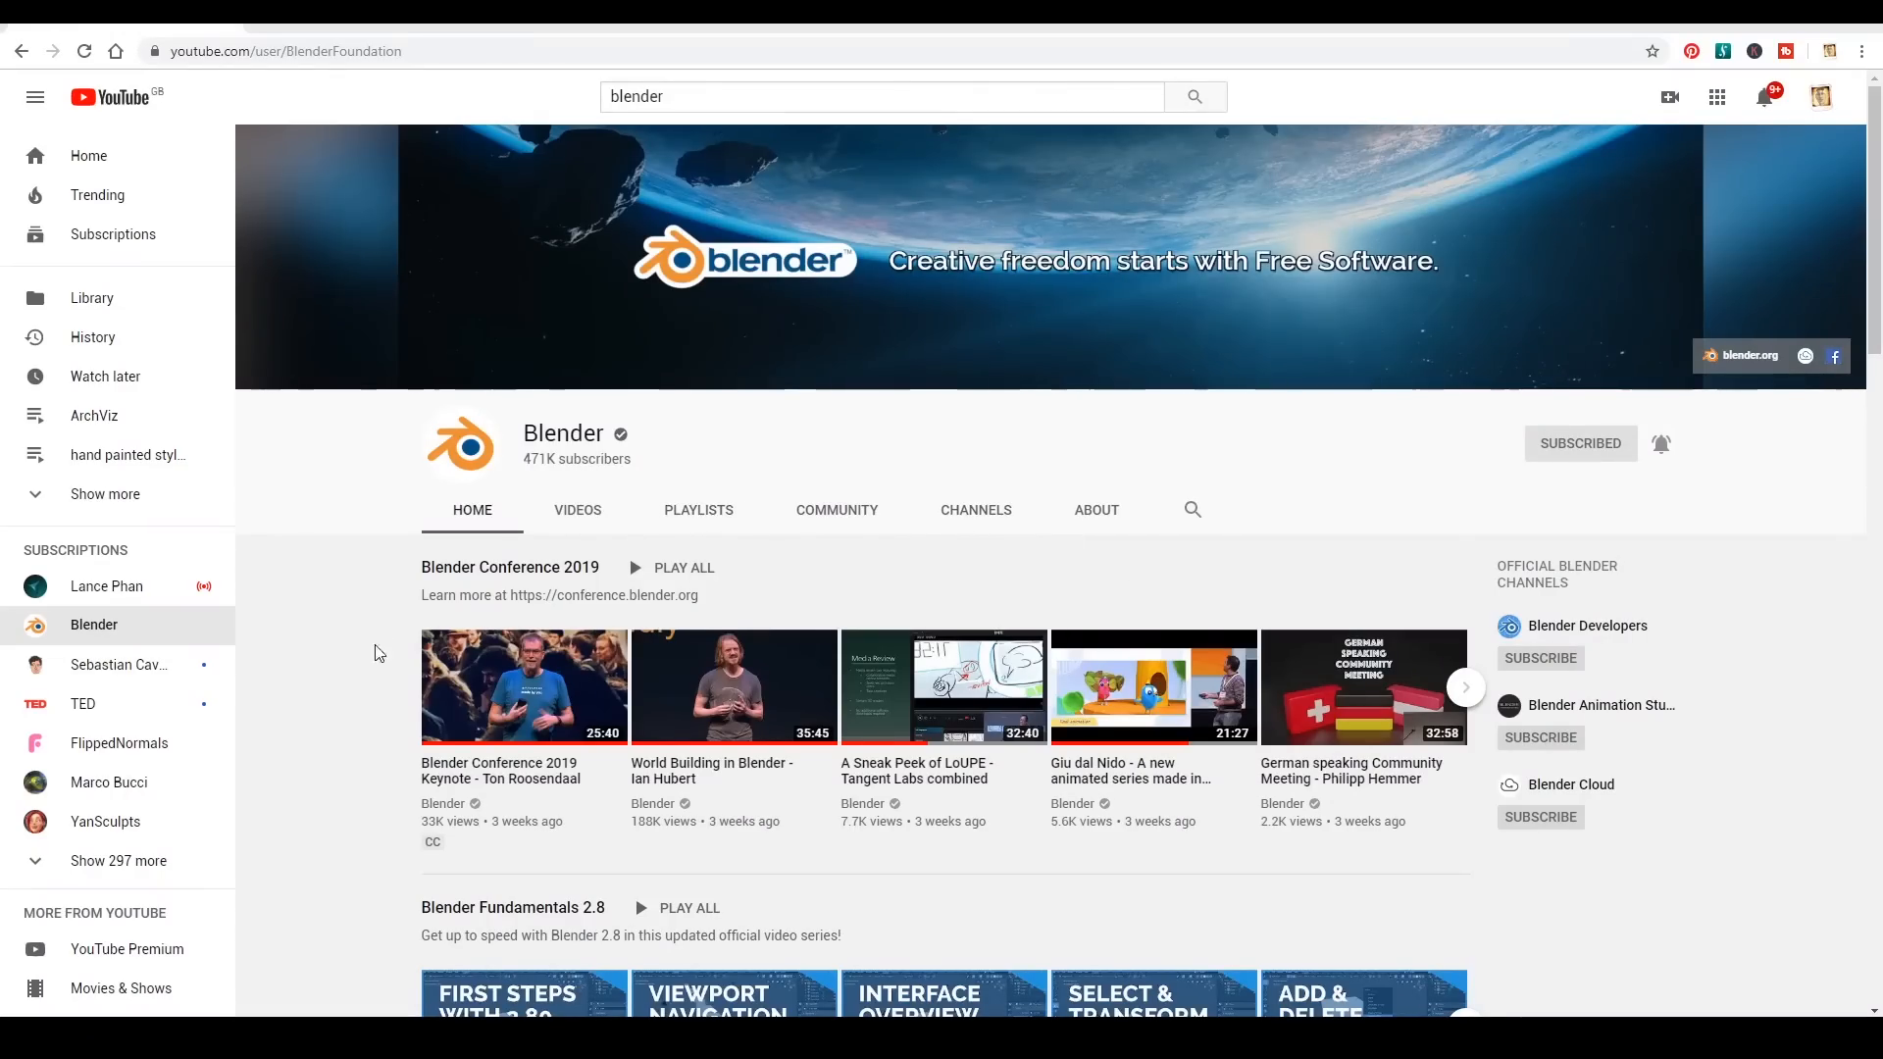
Open the 42-video Blender Fundamentals 2.8 playlist and look through its video list
scroll(down, 3)
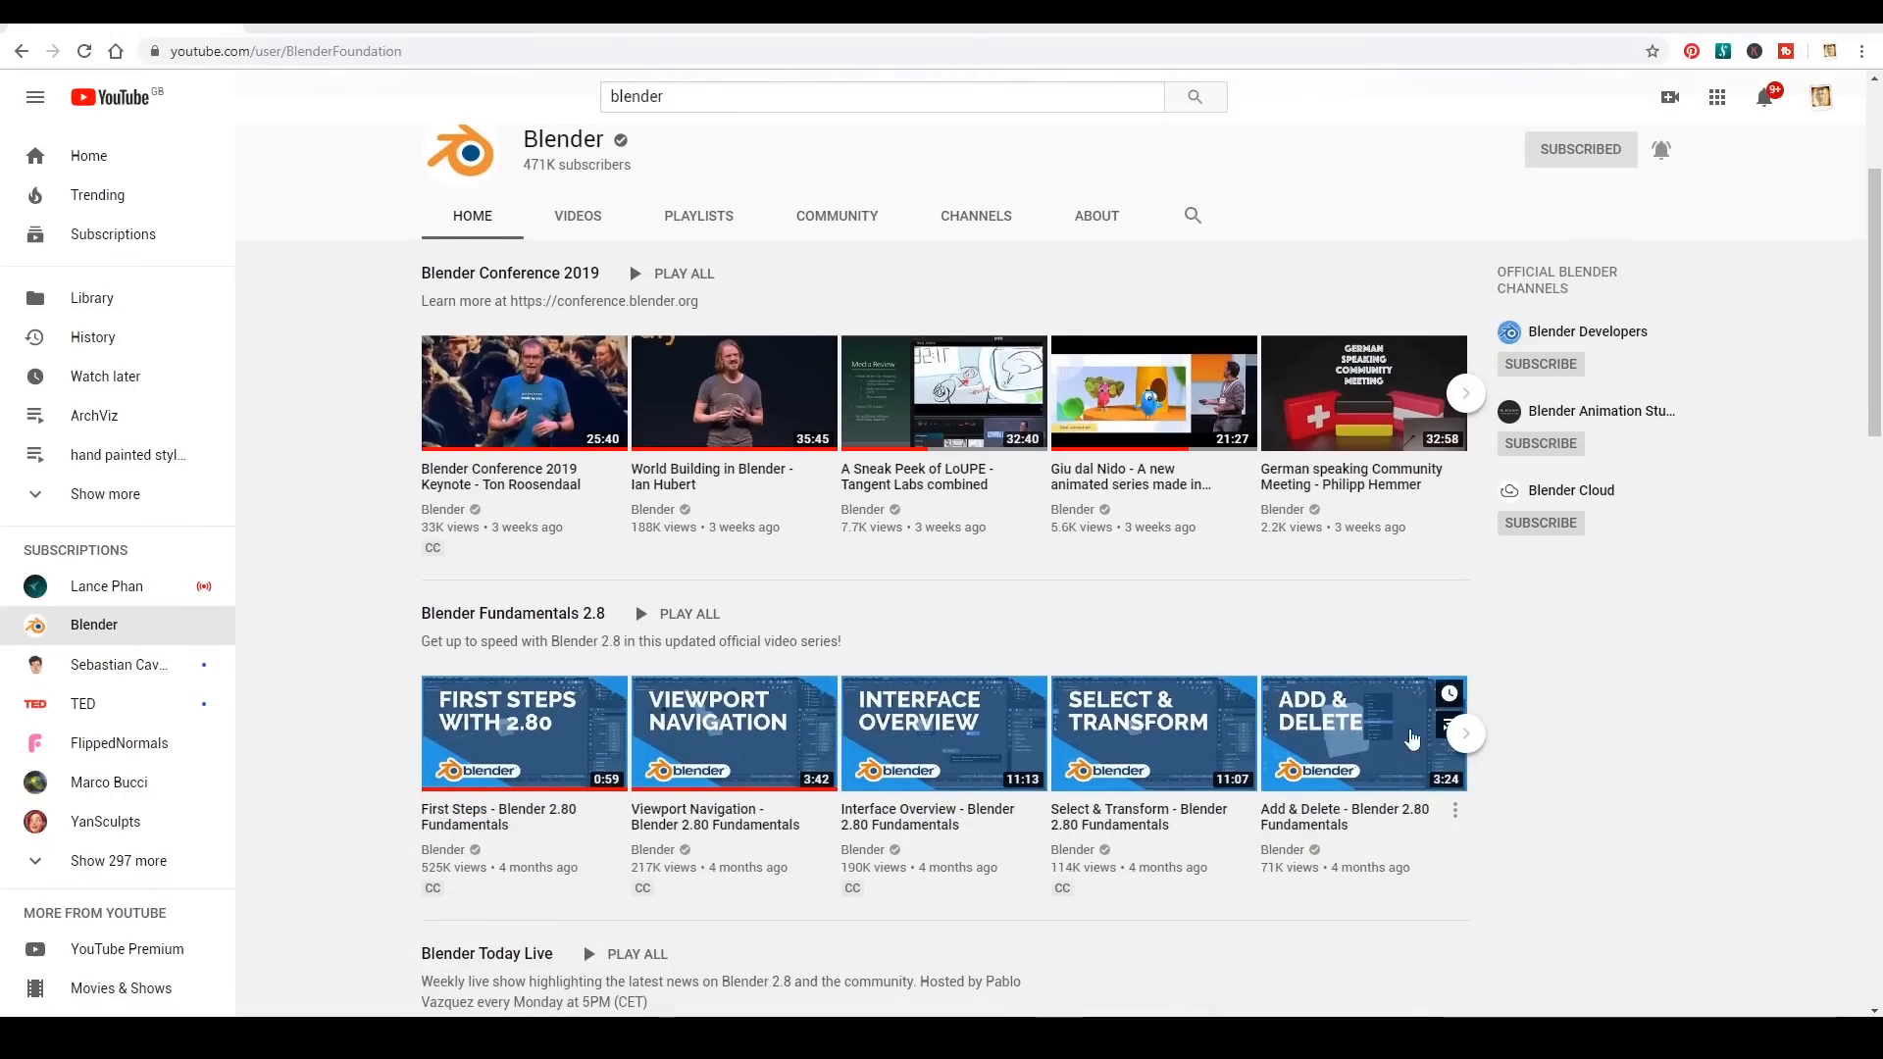
click(513, 614)
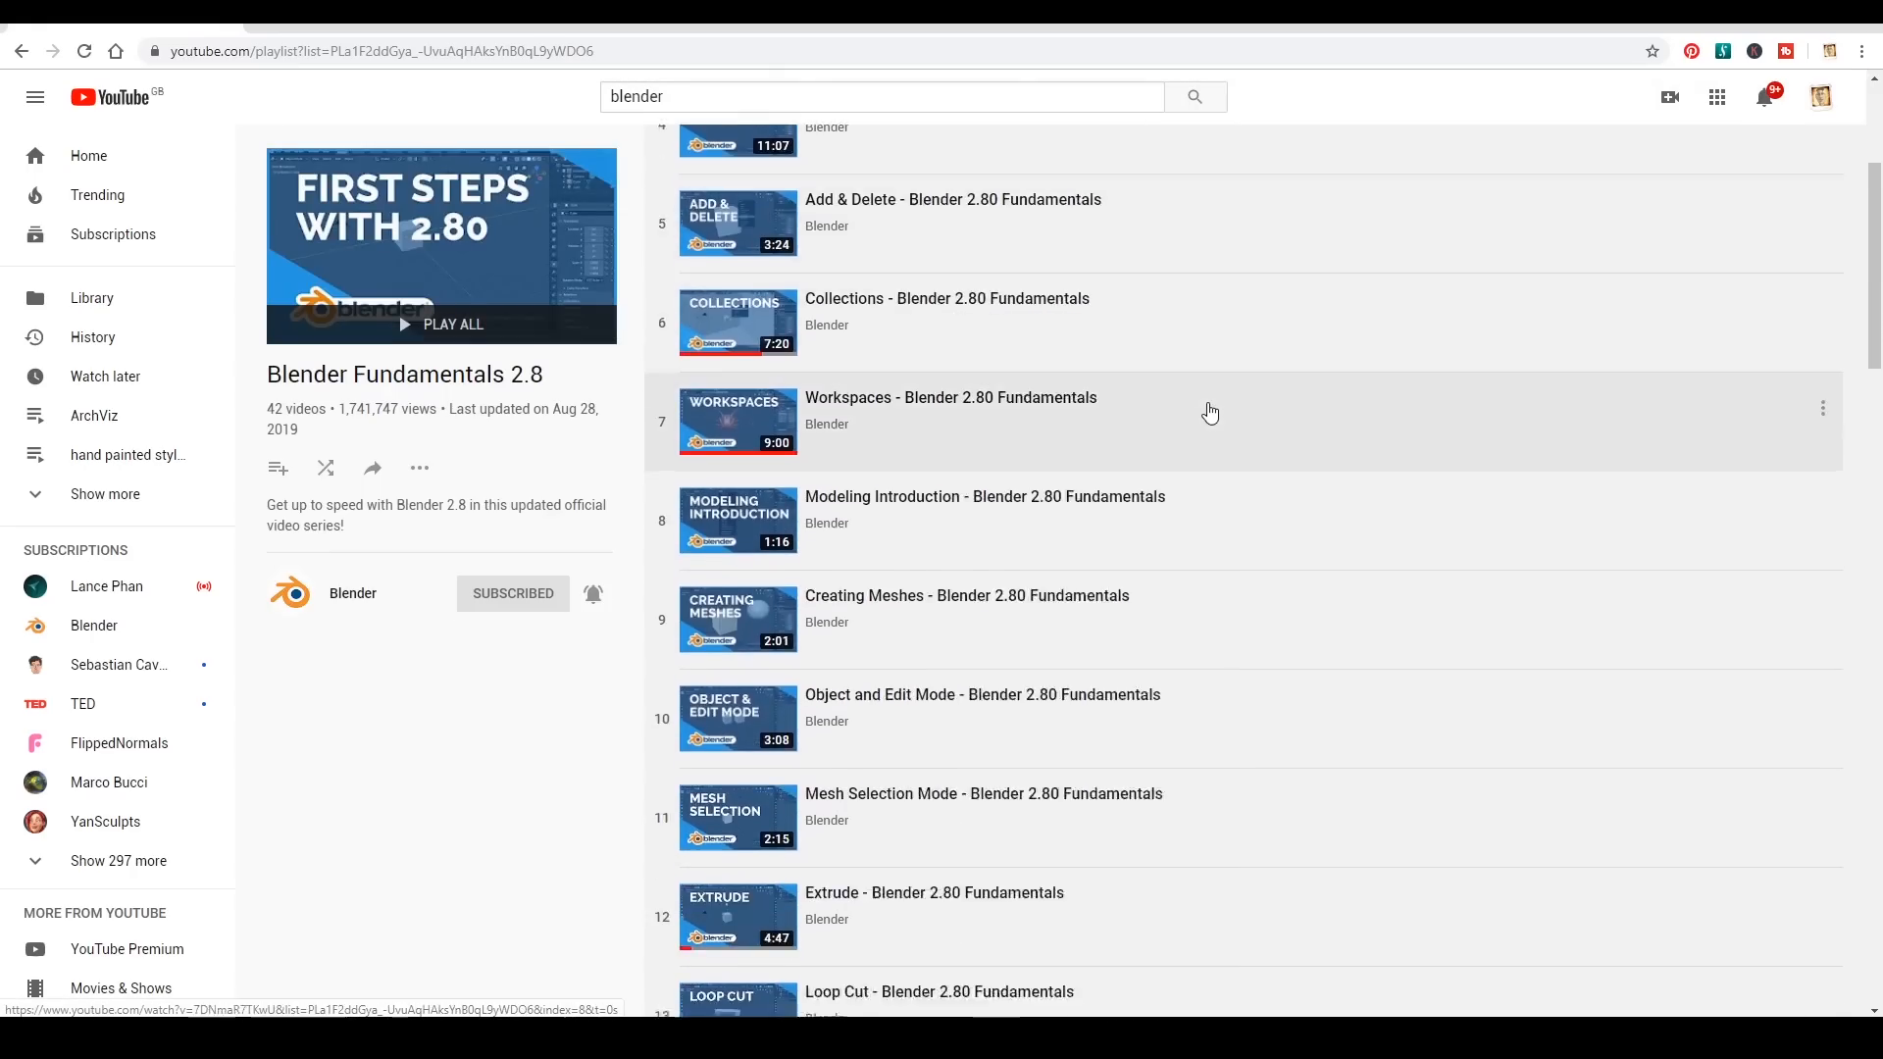
scroll(down, 3)
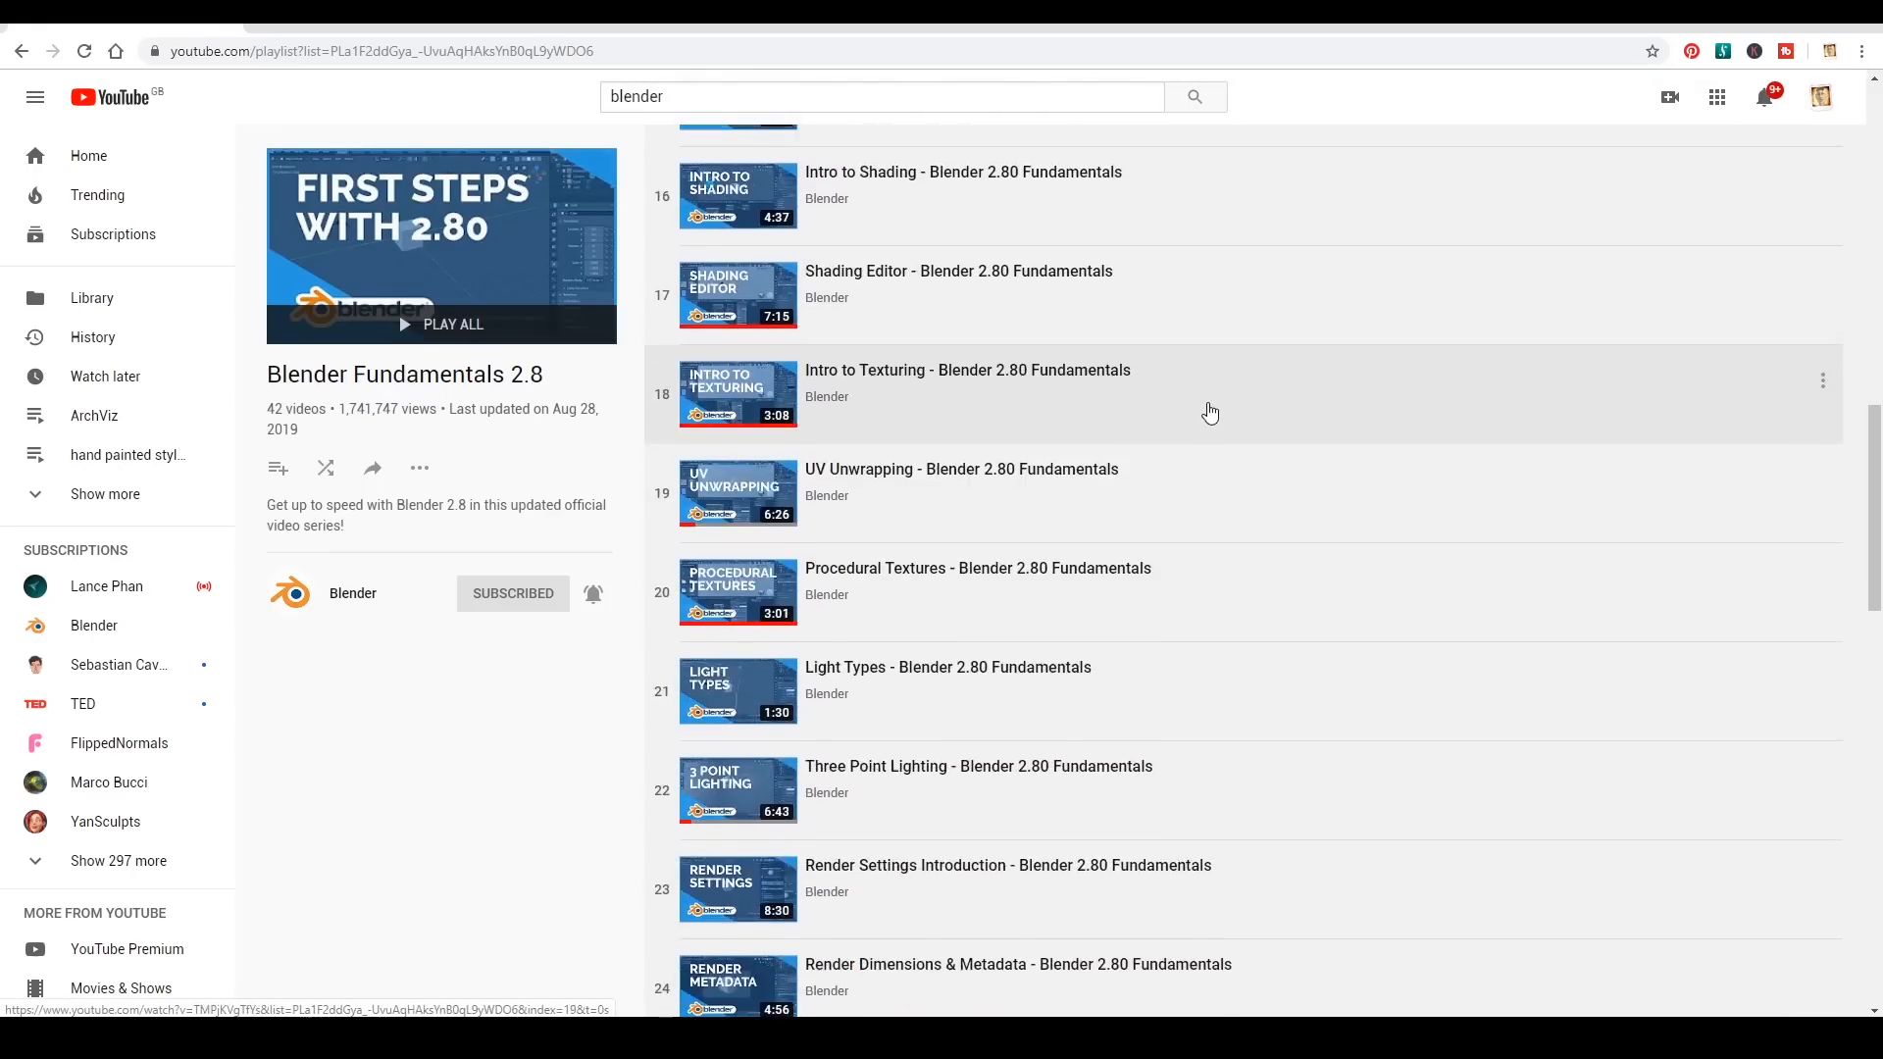
scroll(down, 3)
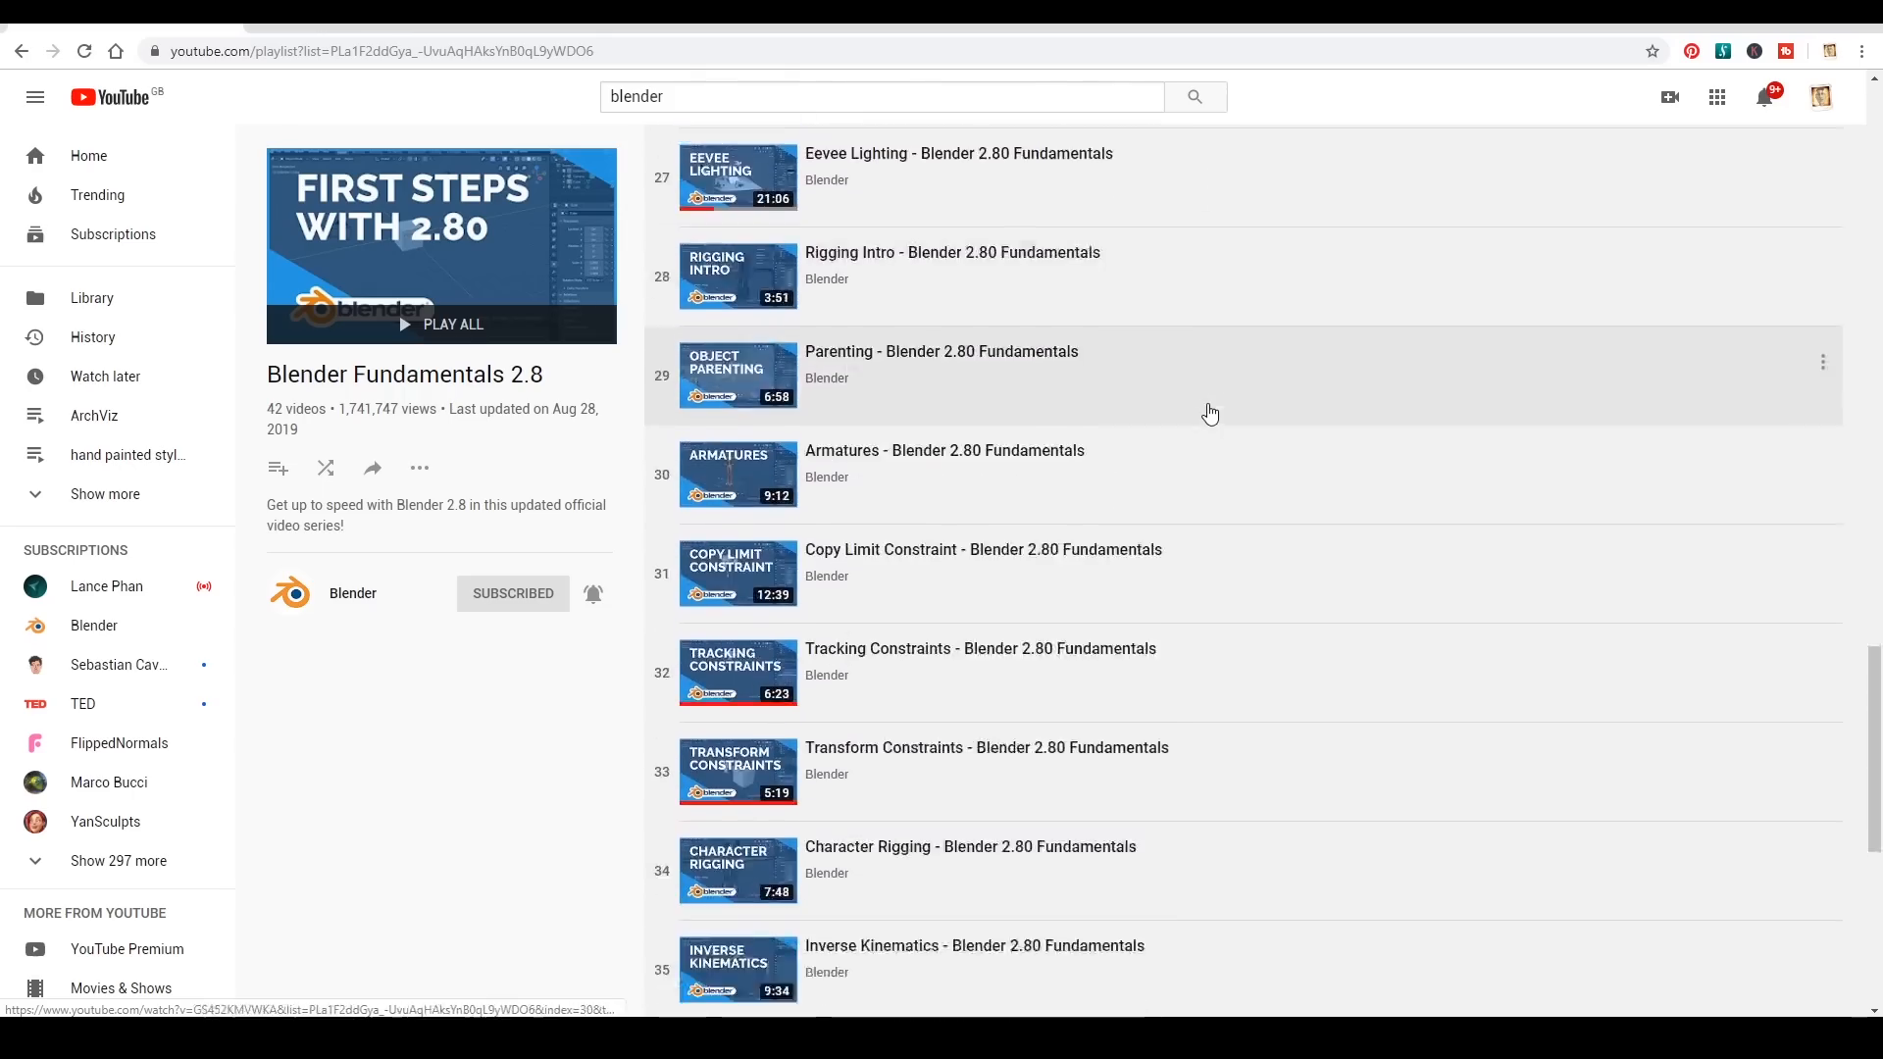
scroll(down, 3)
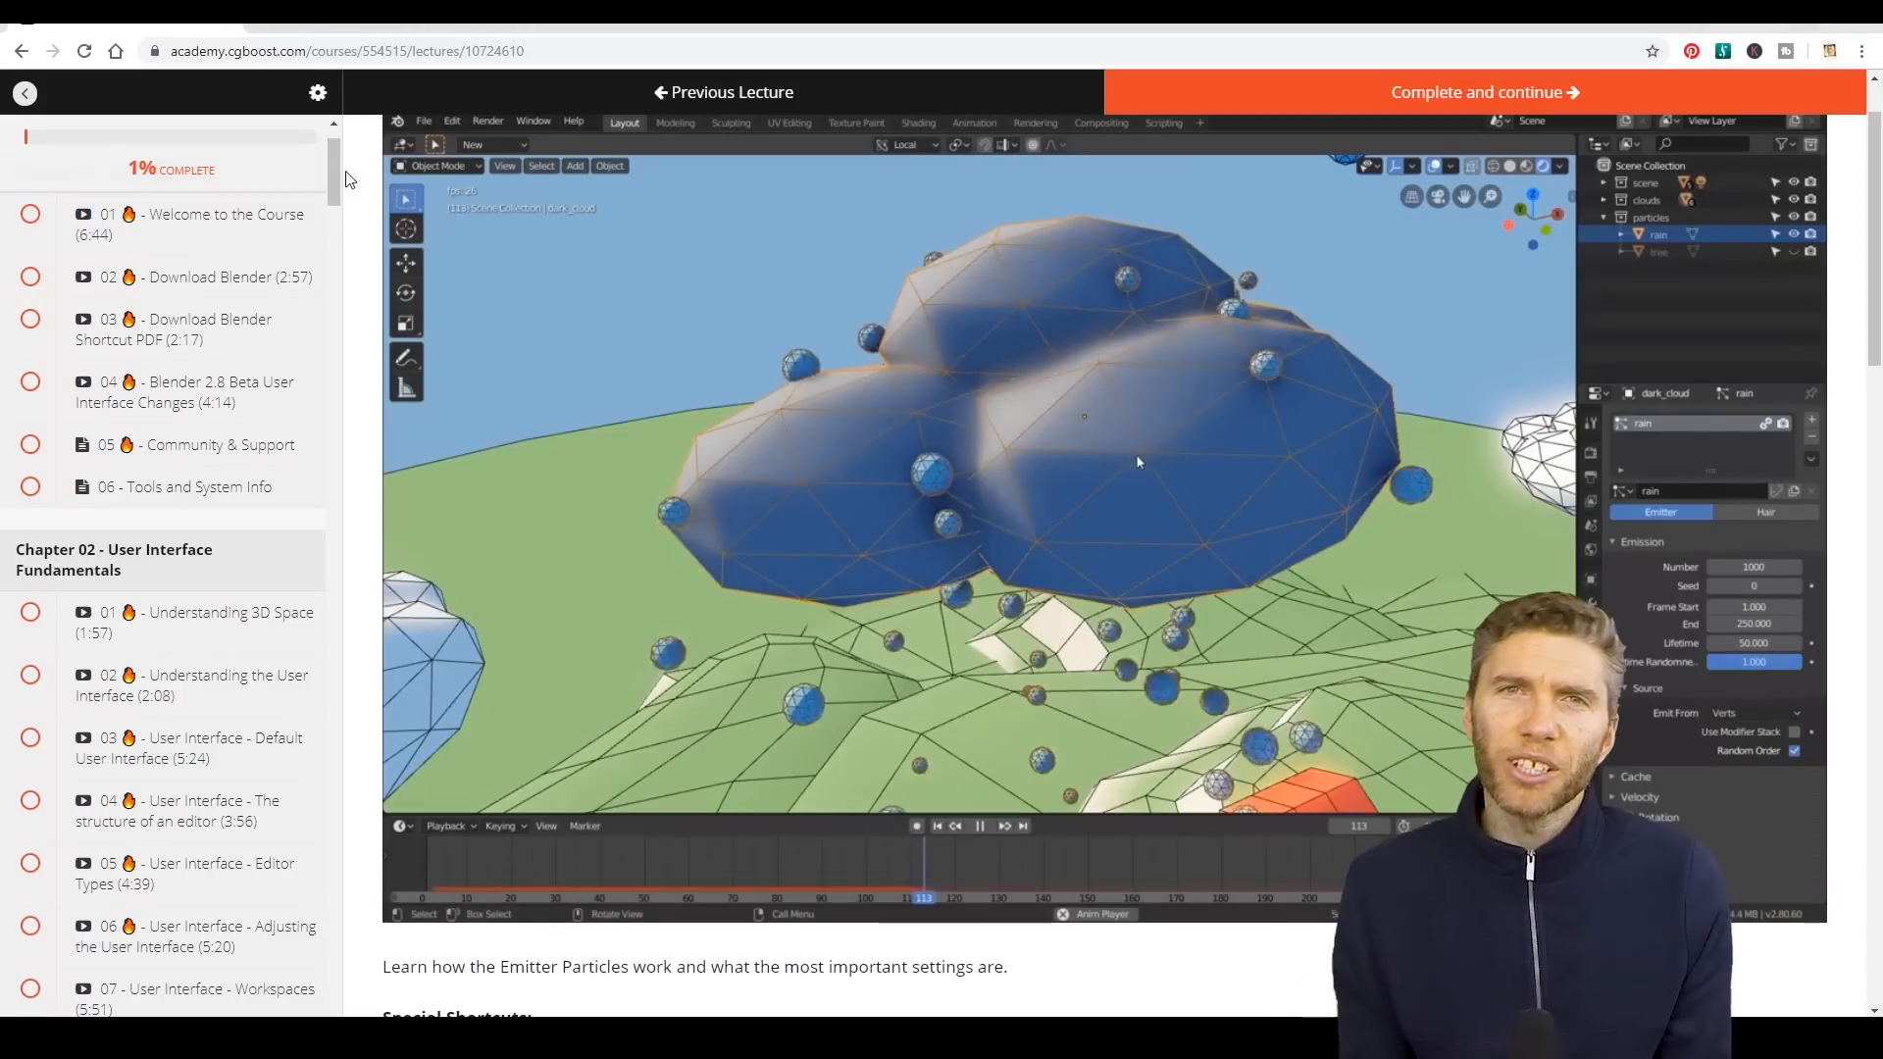
Browse the CGBoost curriculum down to particles and lighting and open the 07 - Force Fields lecture
scroll(down, 3)
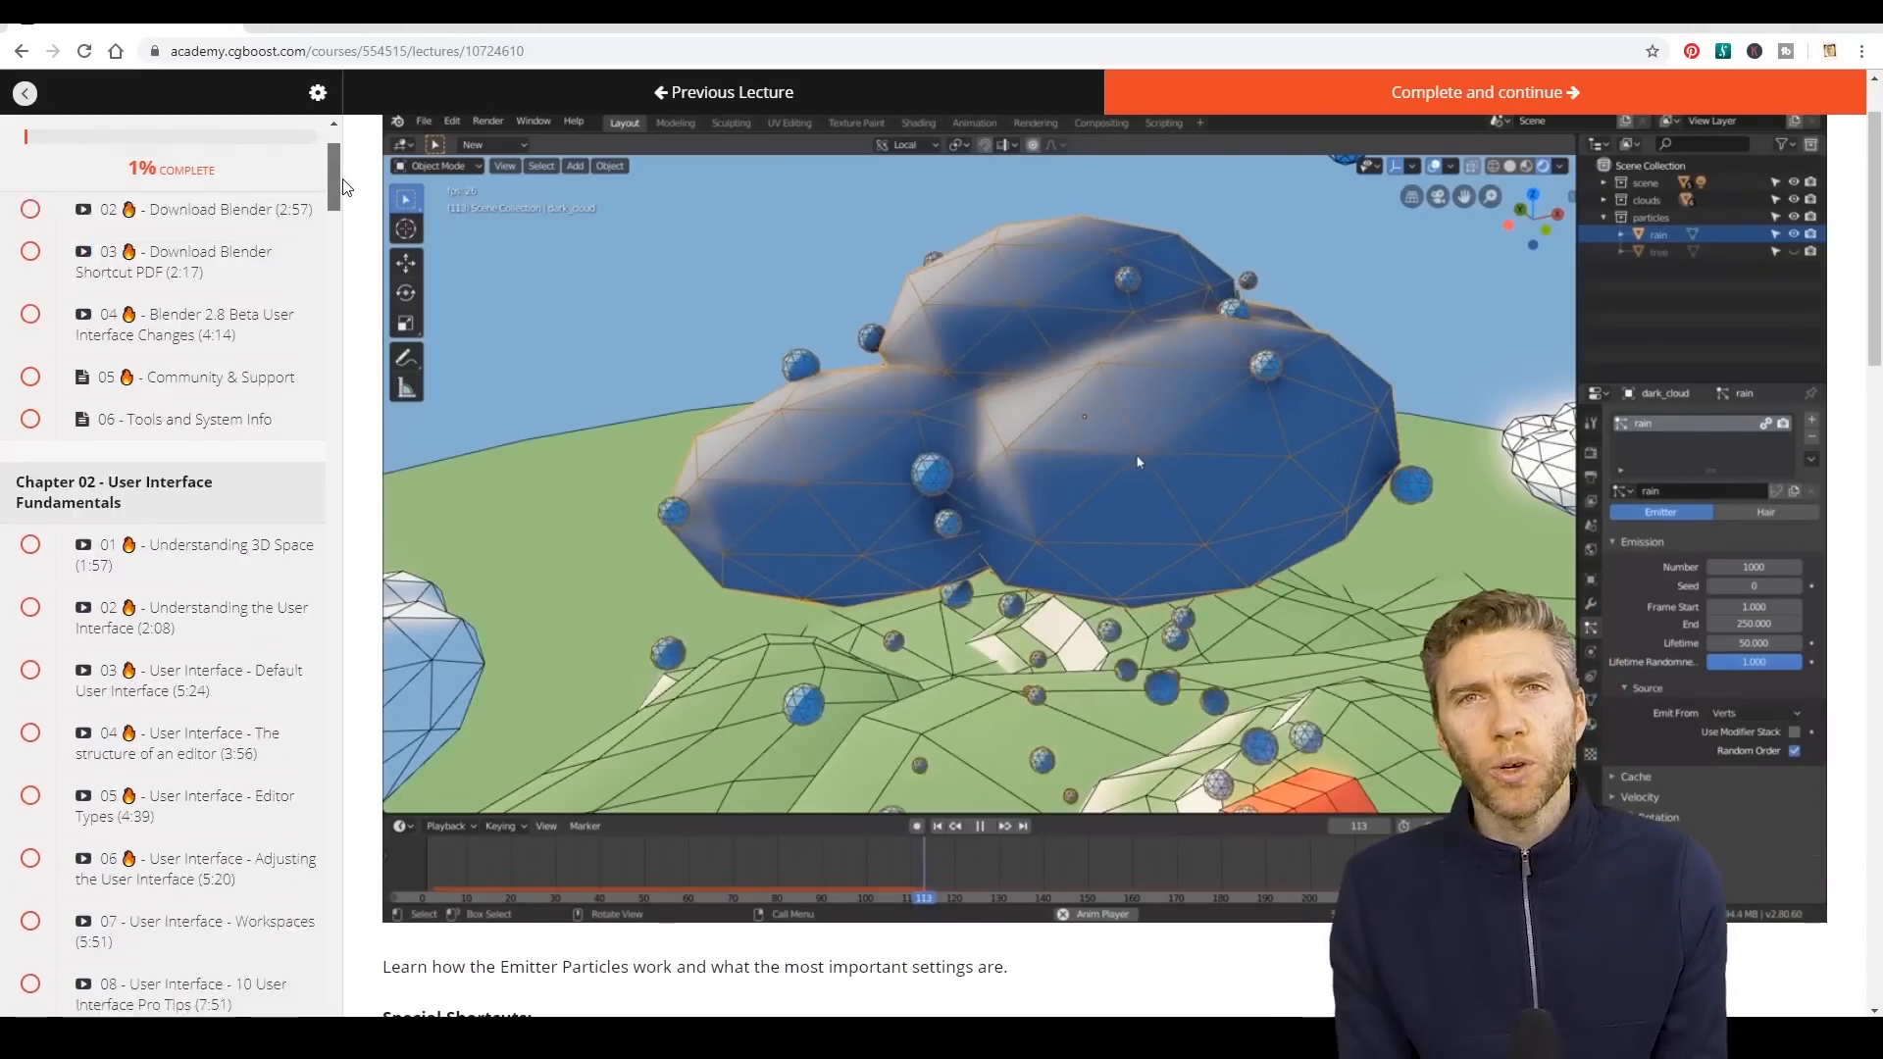
scroll(down, 3)
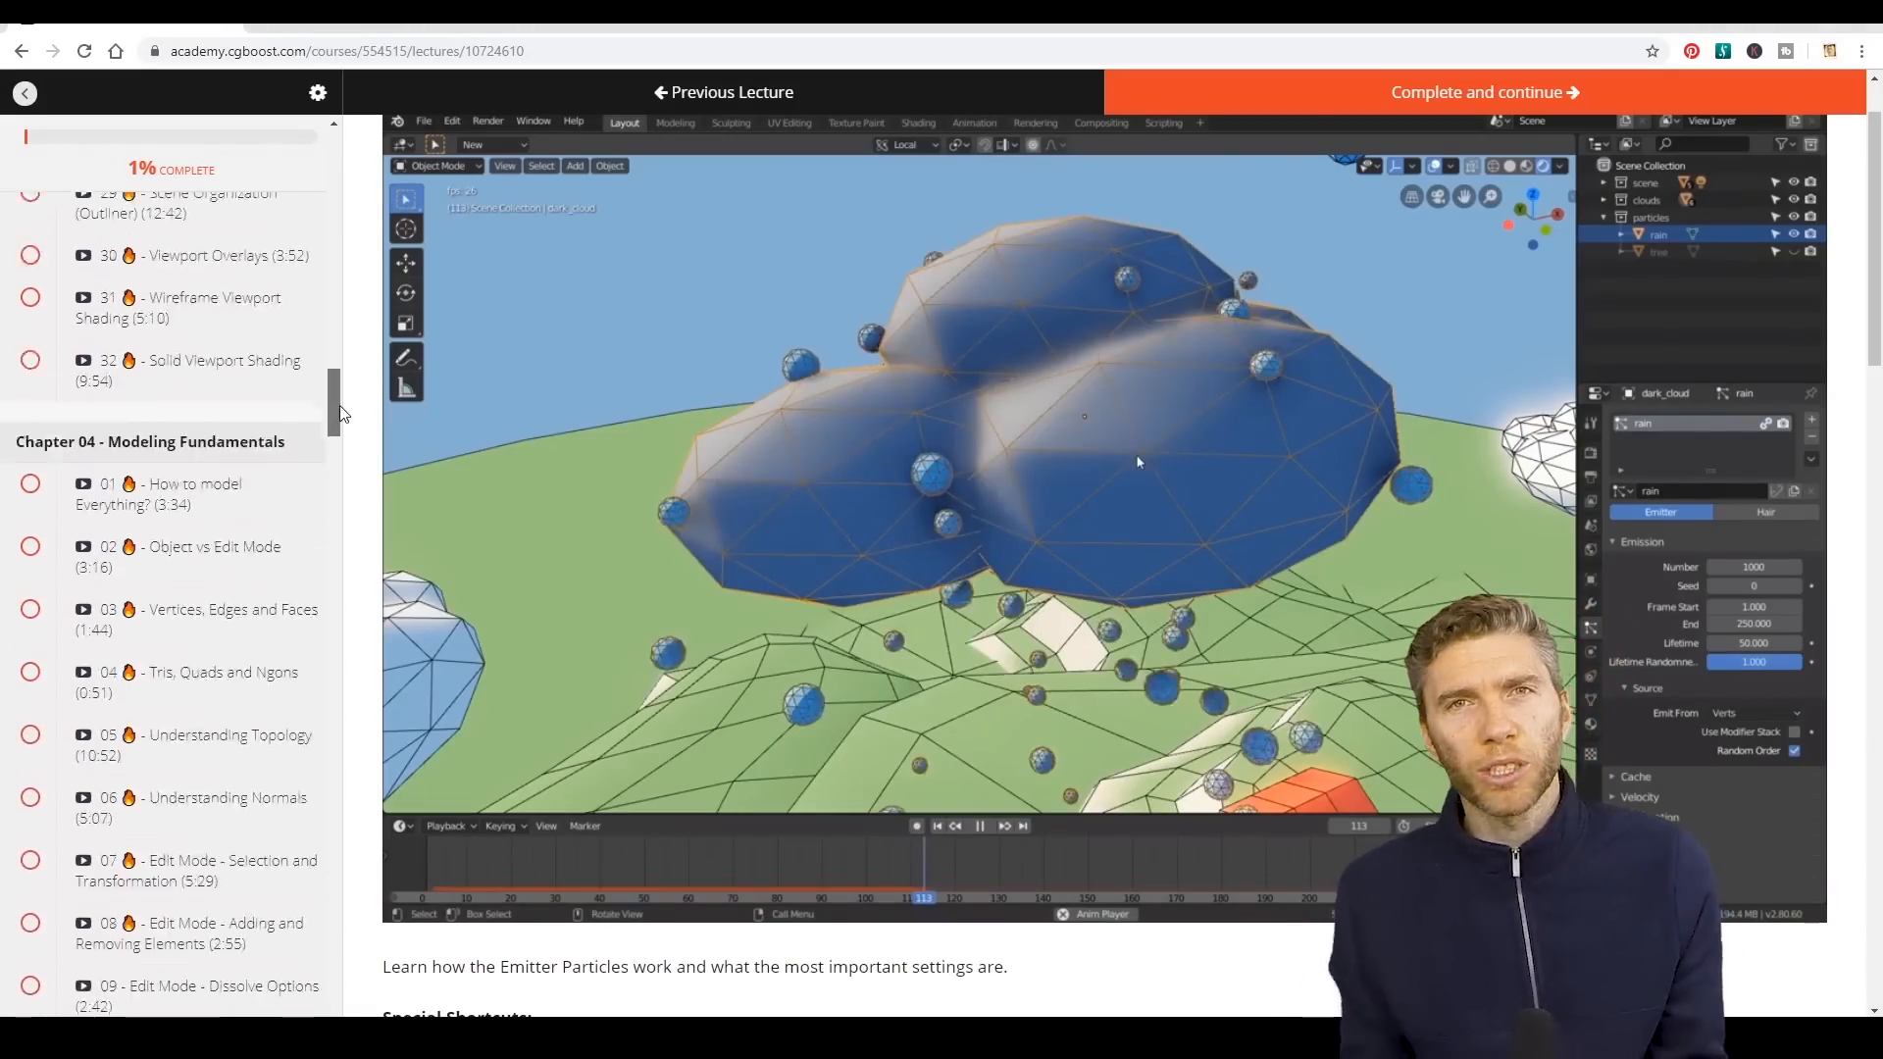
scroll(down, 3)
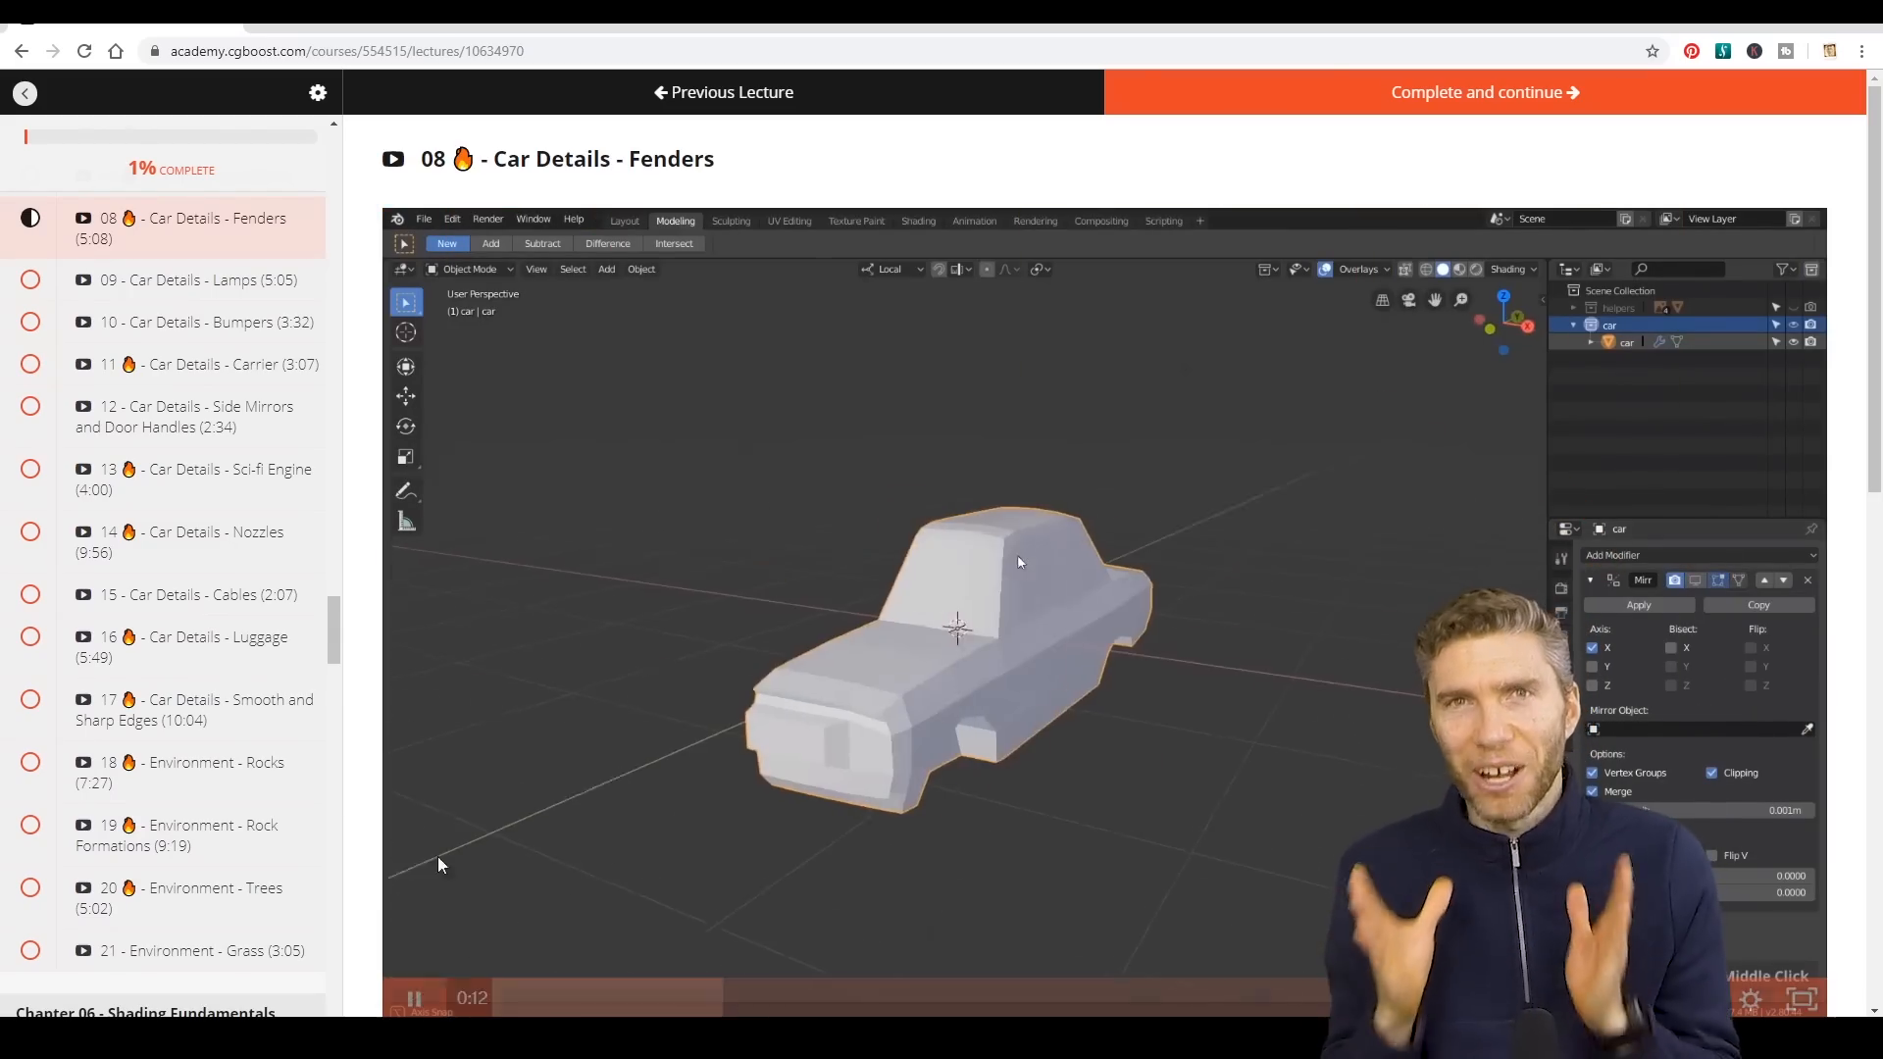
scroll(down, 3)
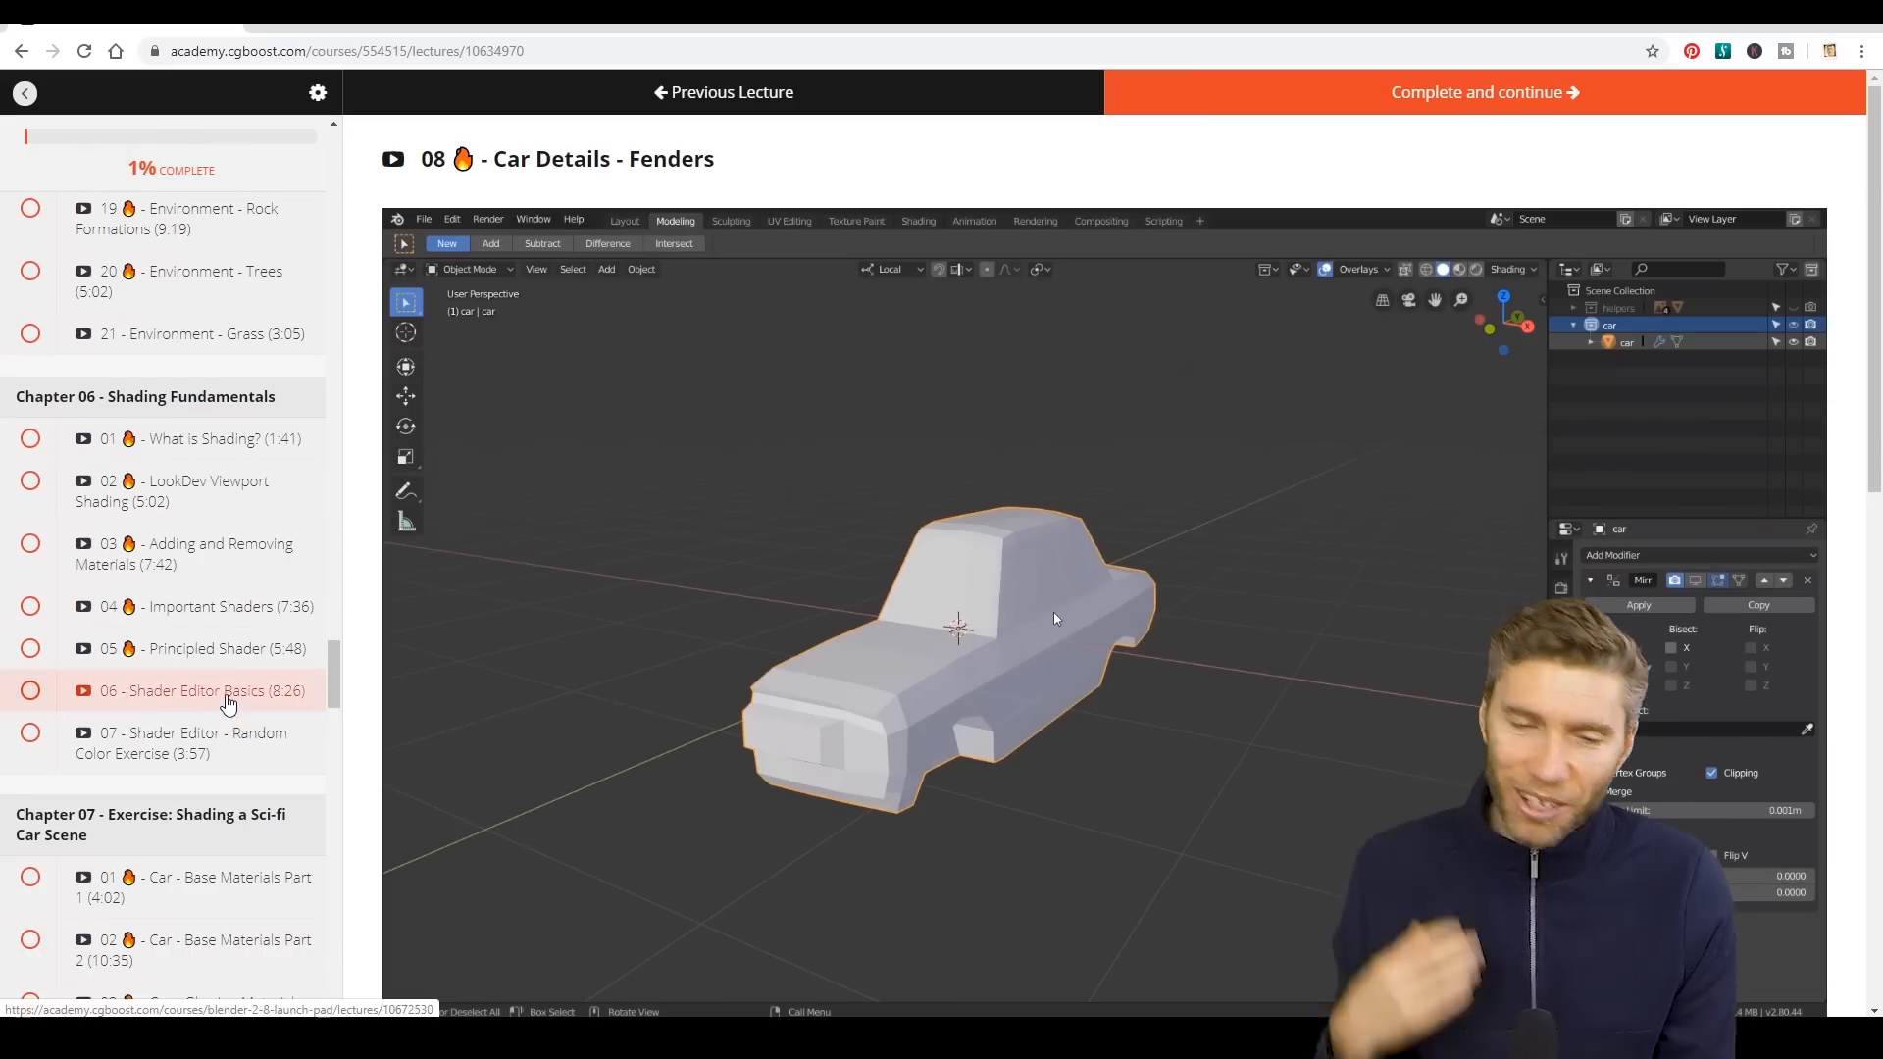
click(204, 690)
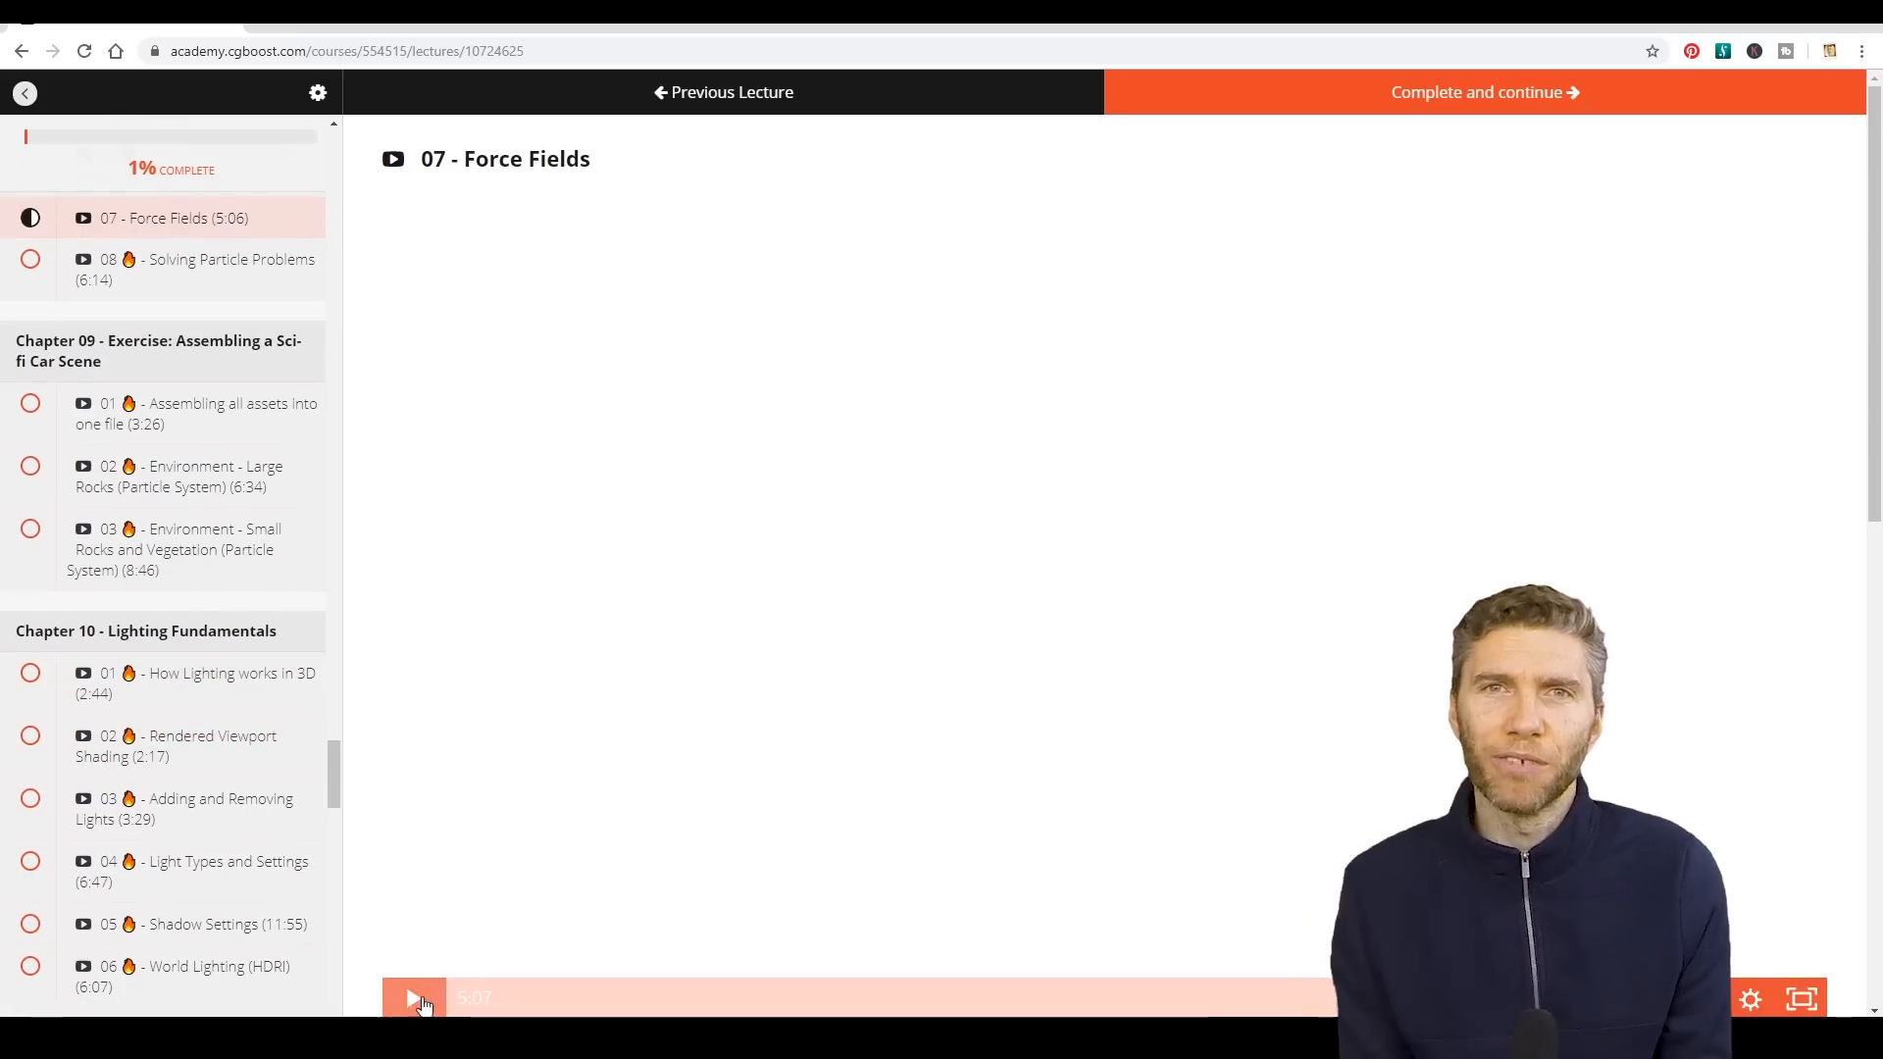
Play the Force Fields lecture, then jump to the Rendering the Car Animation lecture
click(414, 998)
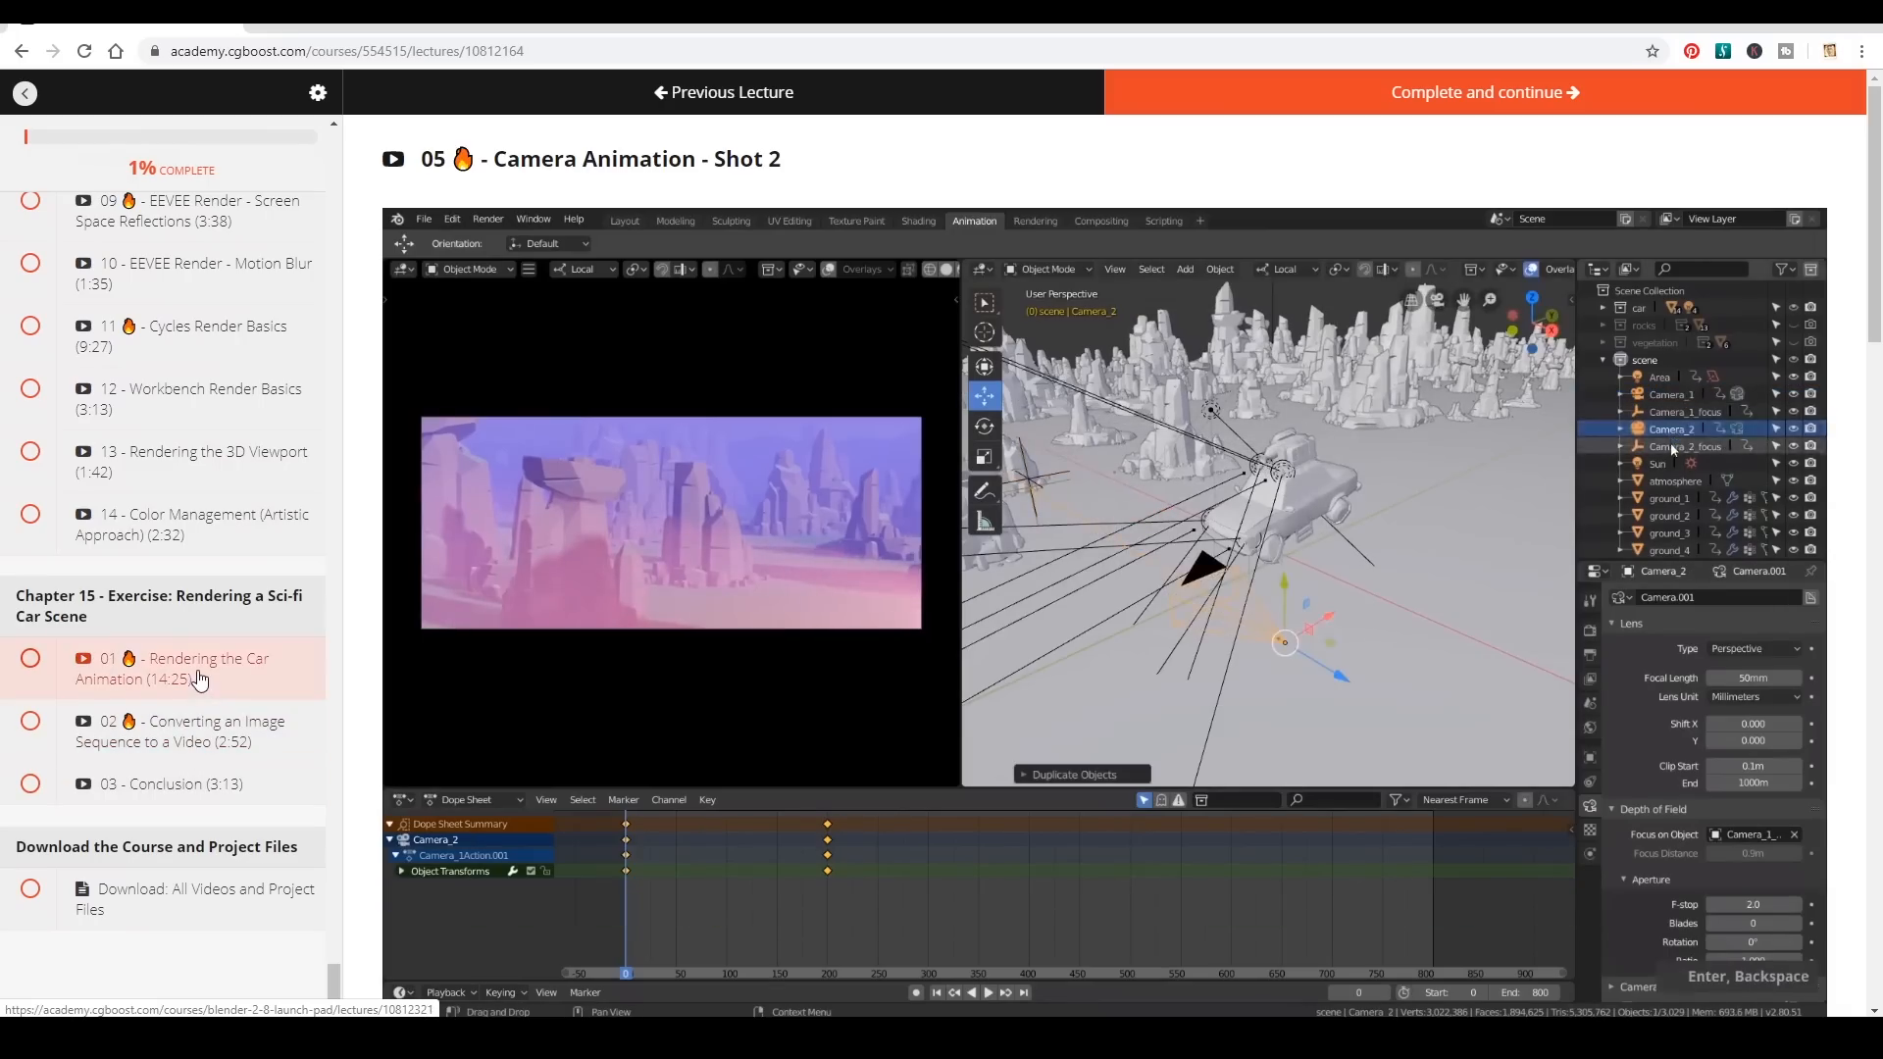
click(171, 669)
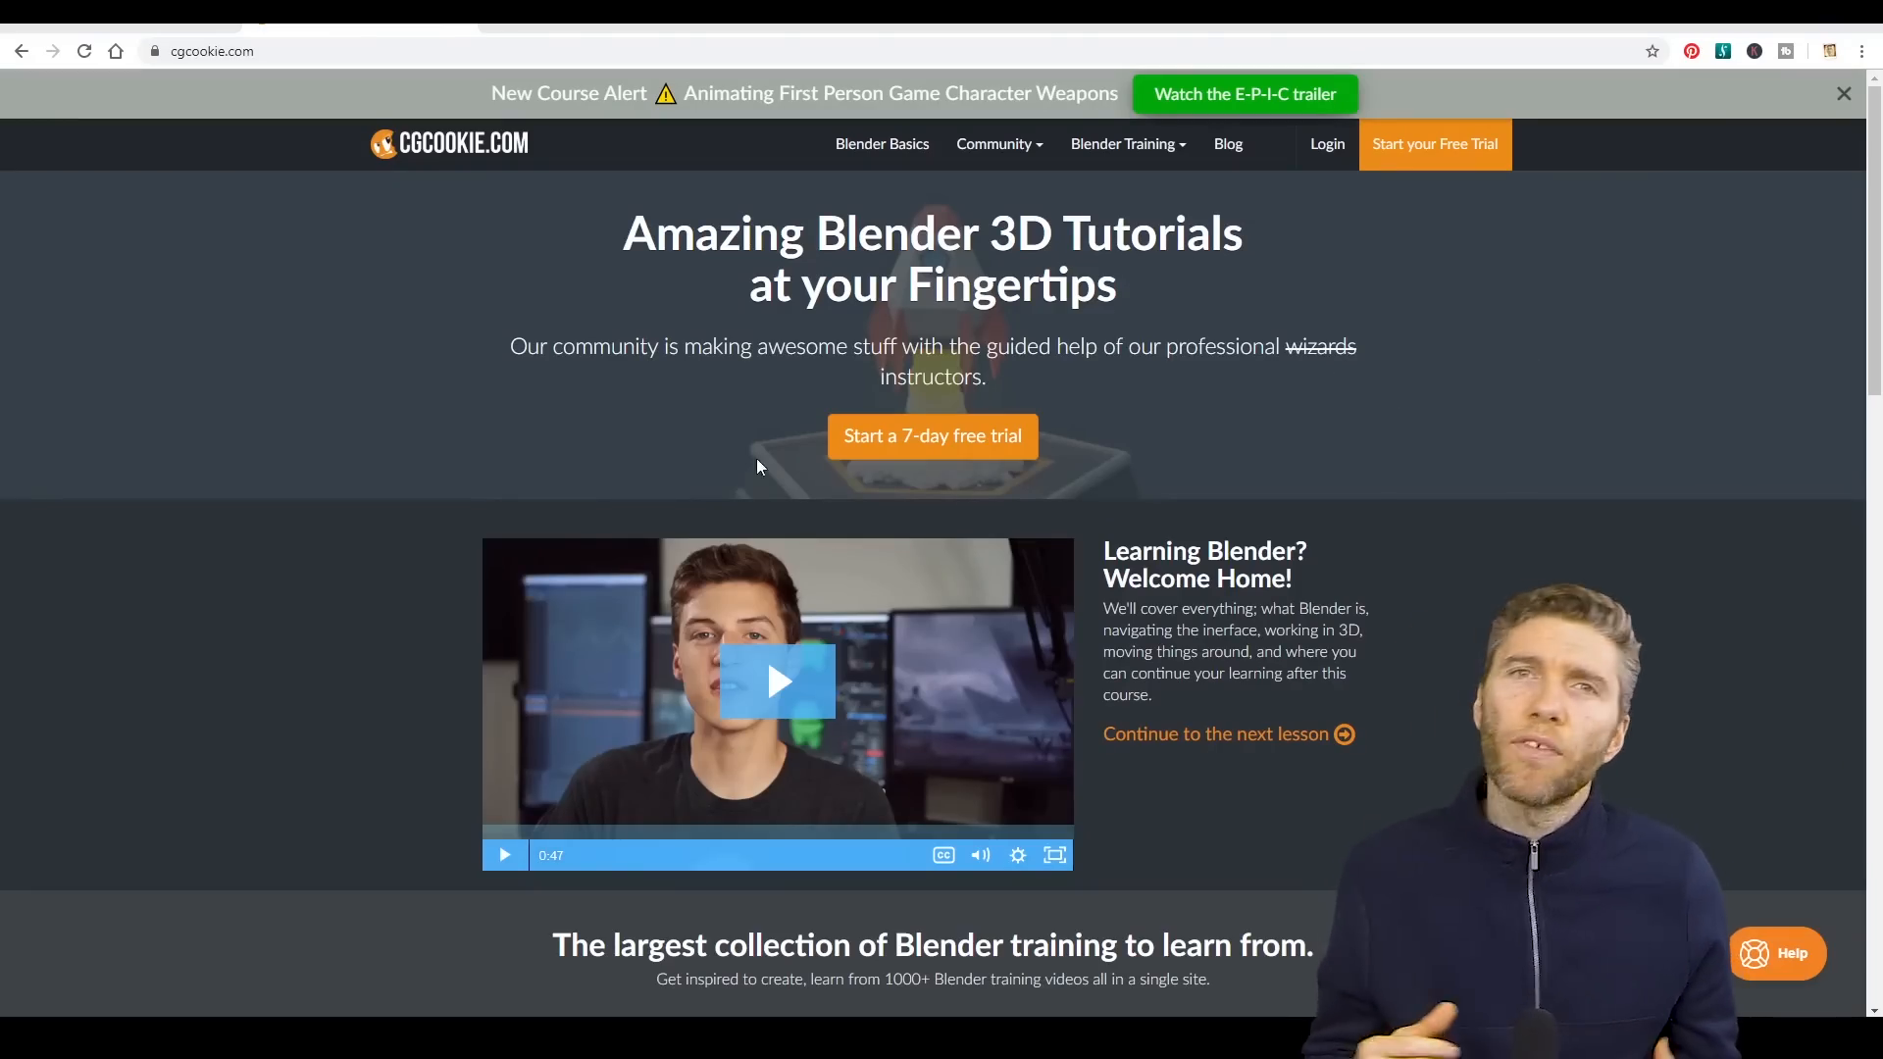
Scroll through CG Cookie's Blender training course grid toward its second page
scroll(down, 3)
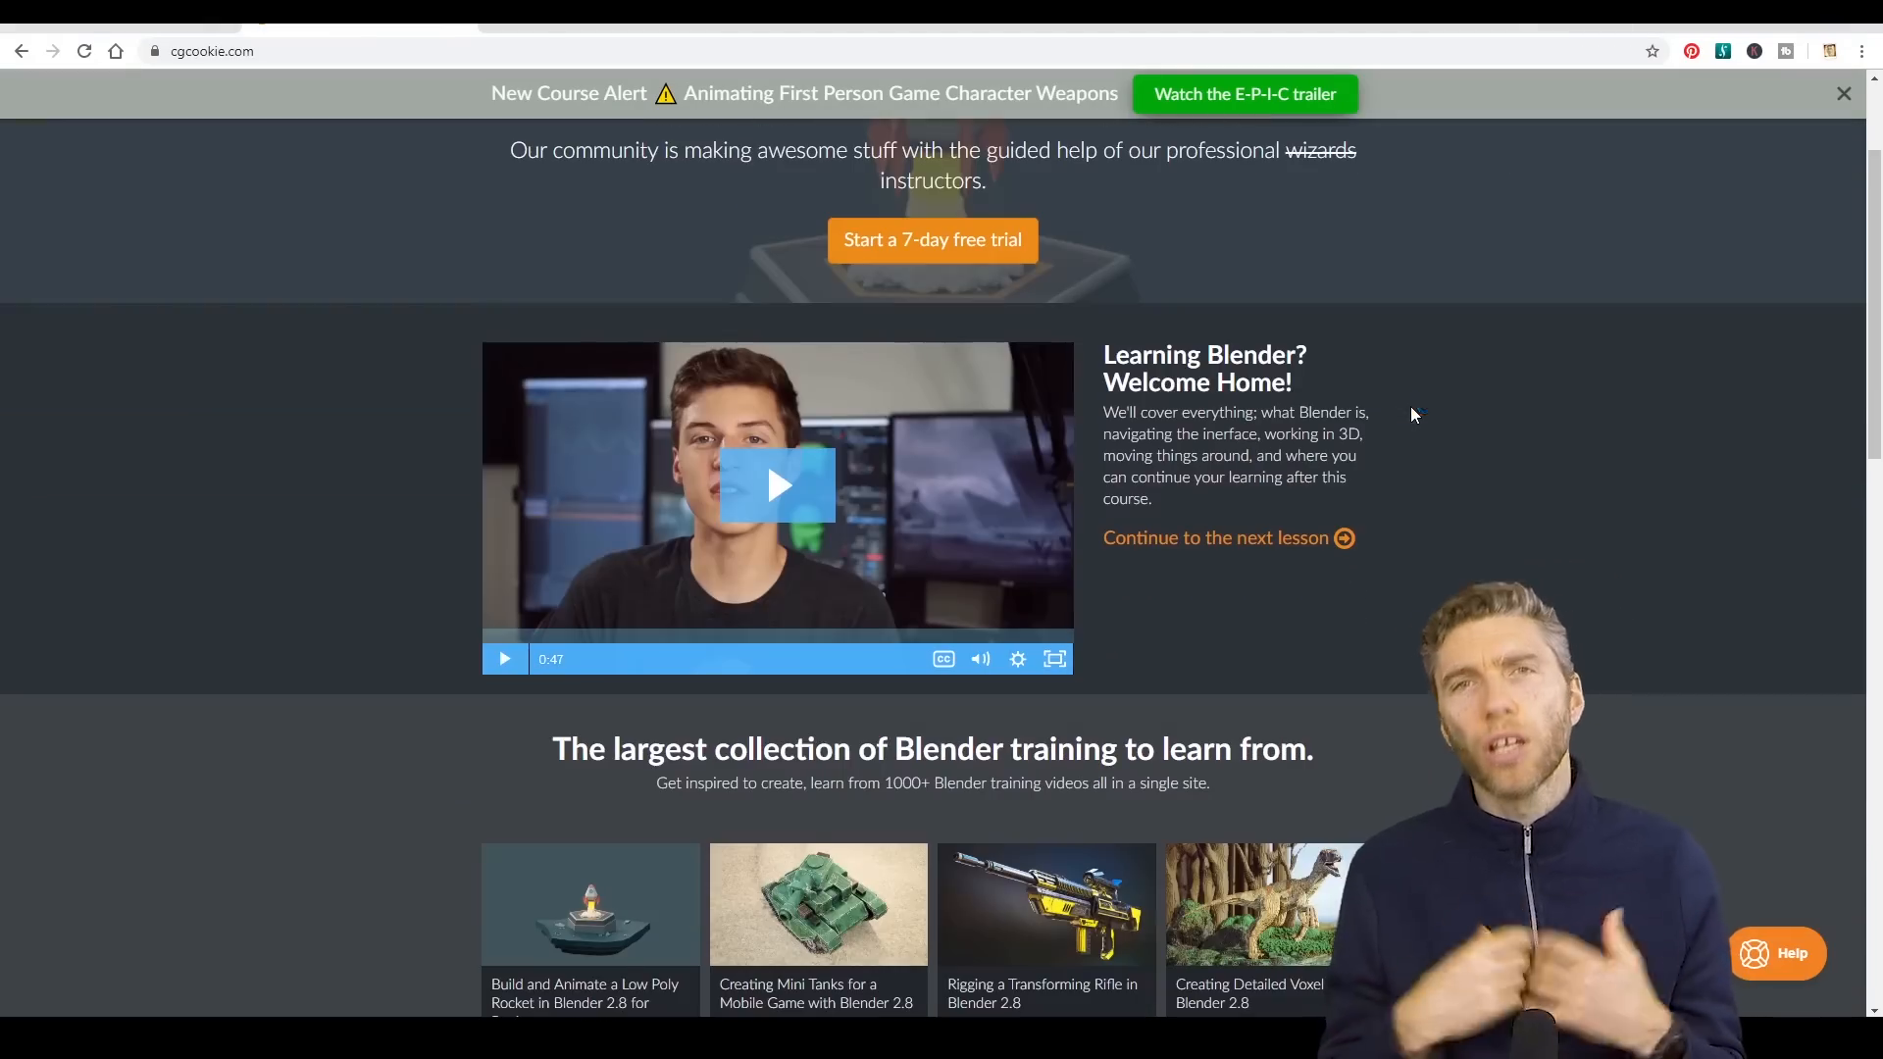
scroll(down, 3)
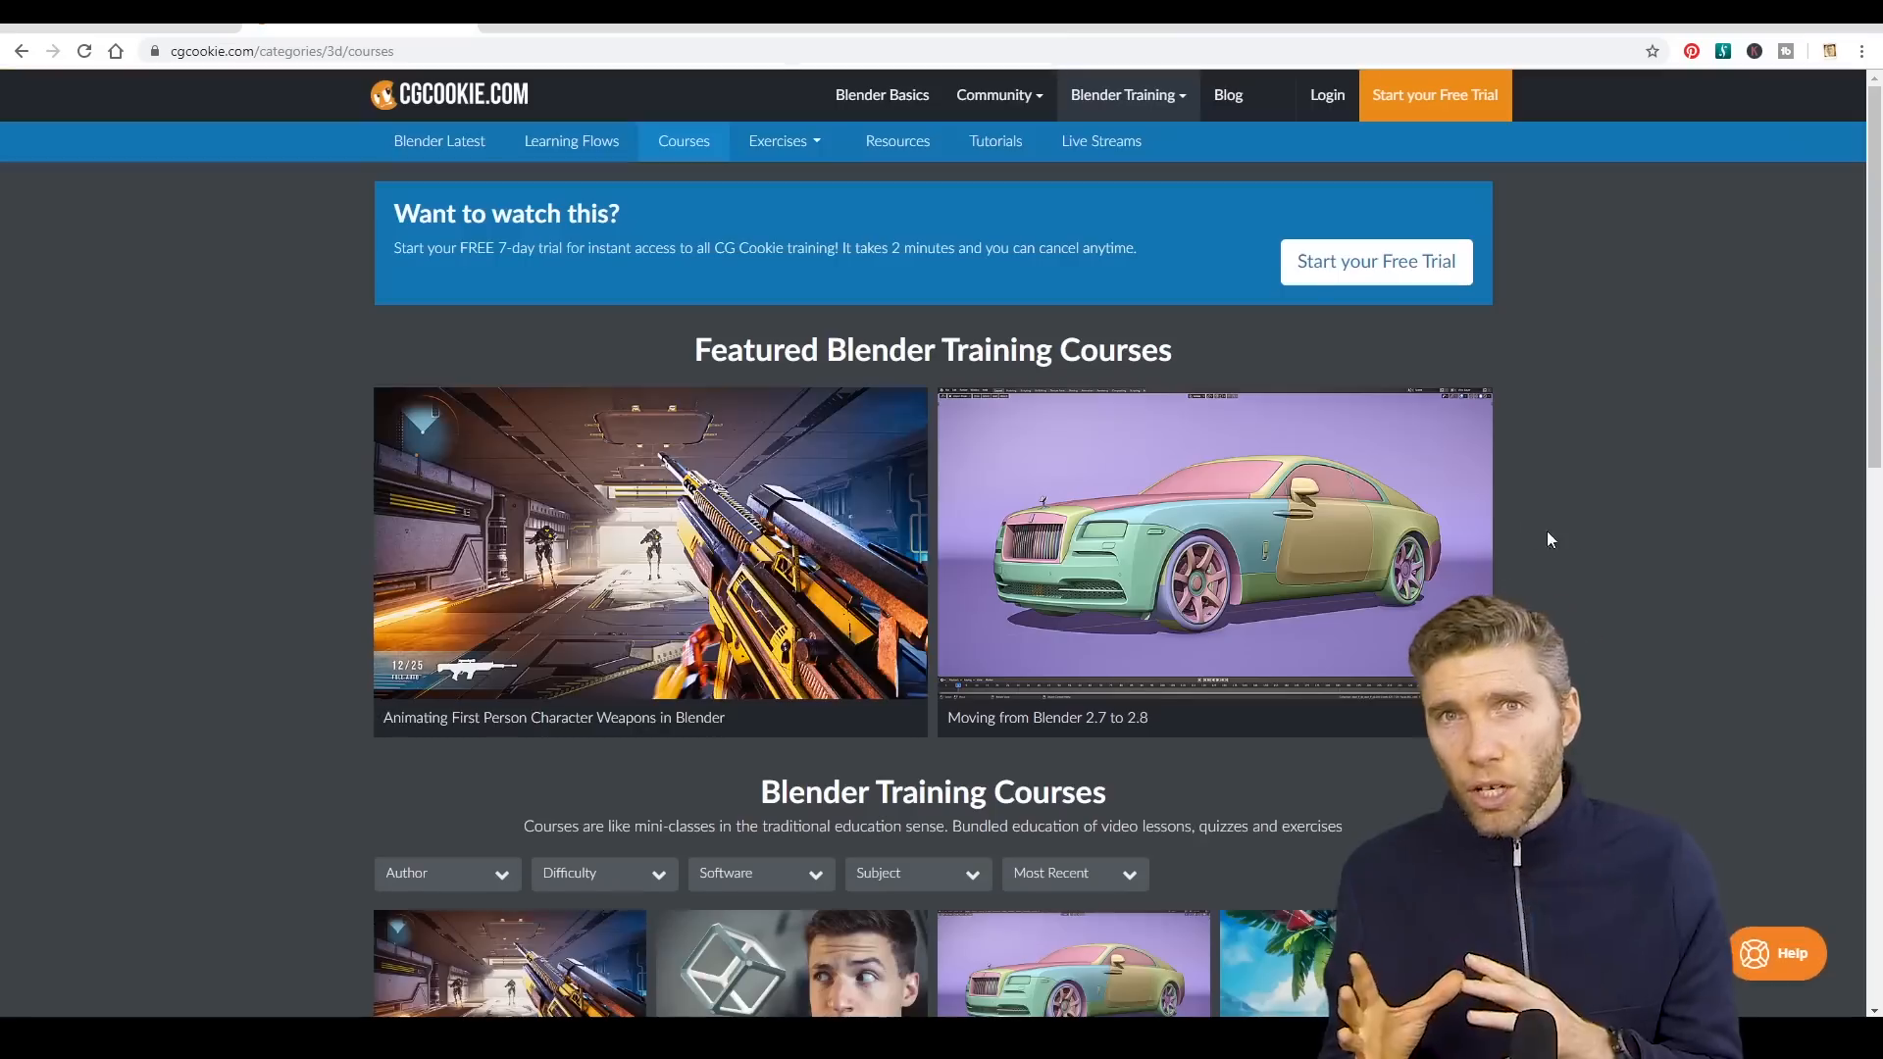
scroll(down, 3)
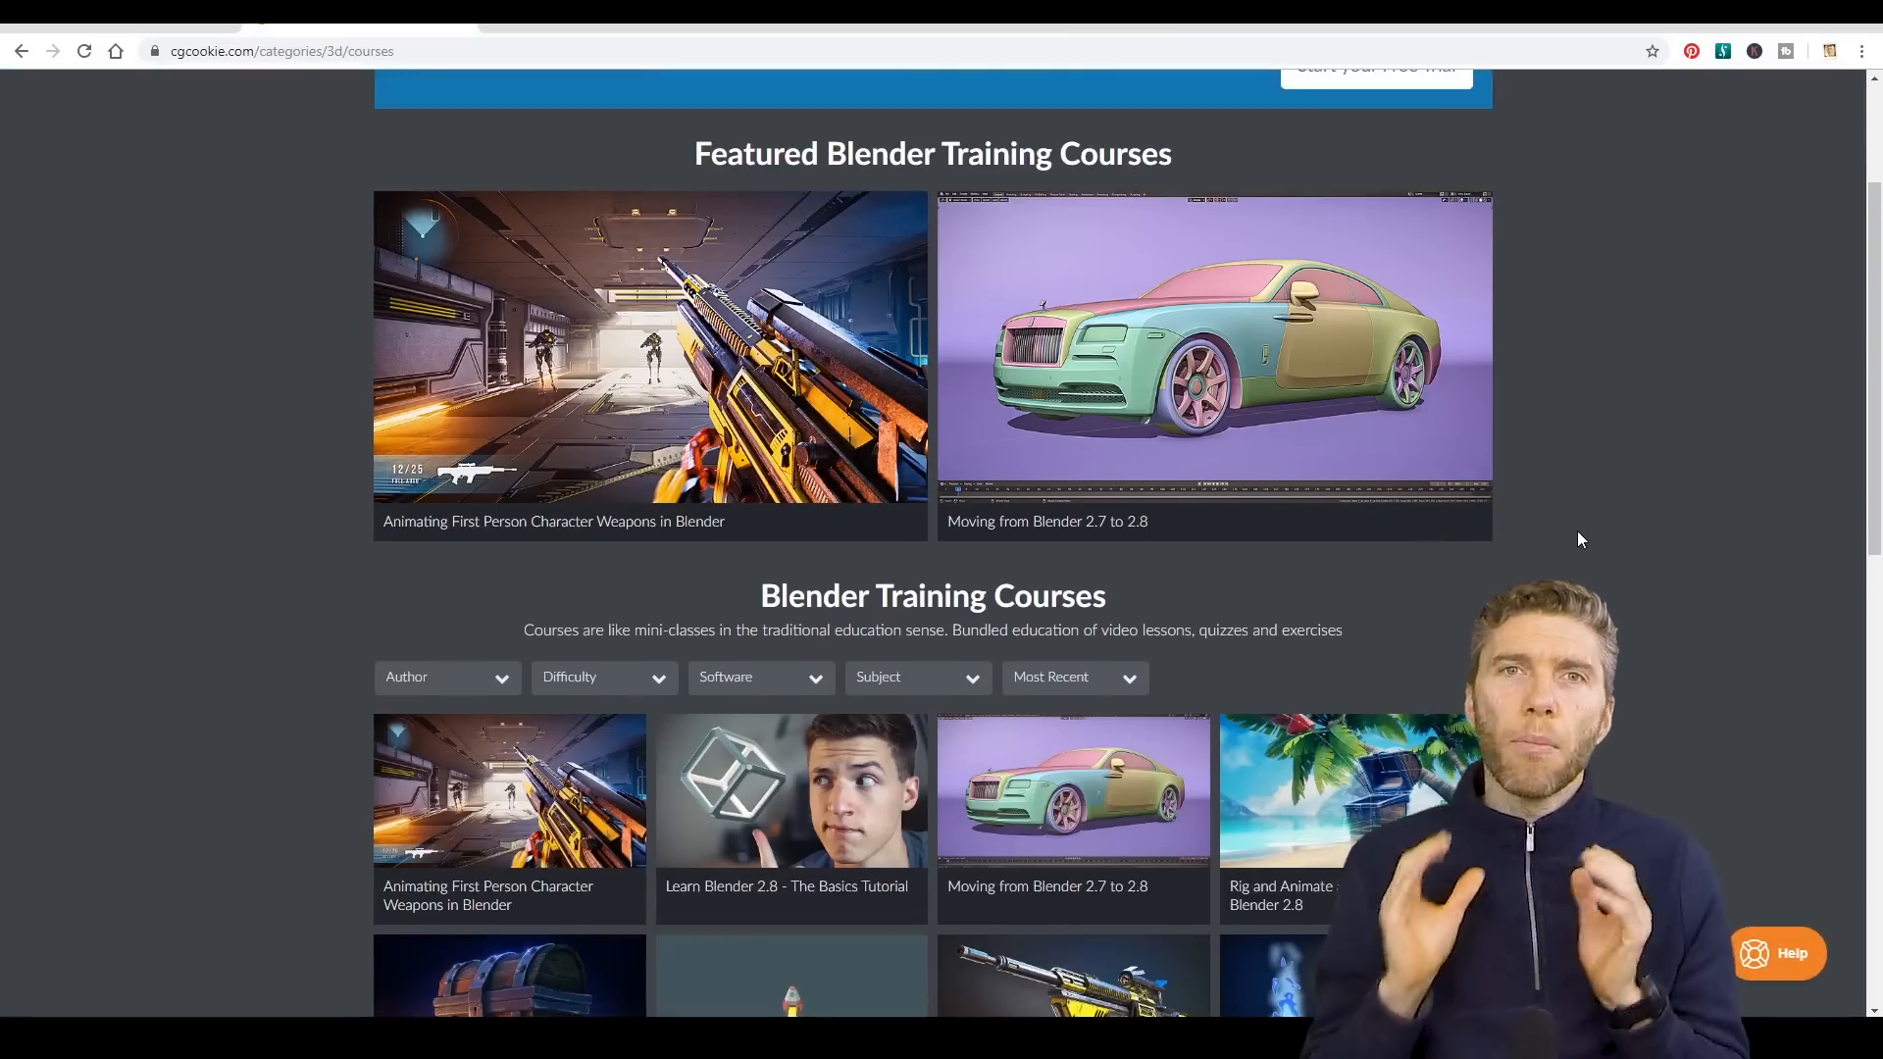
scroll(down, 3)
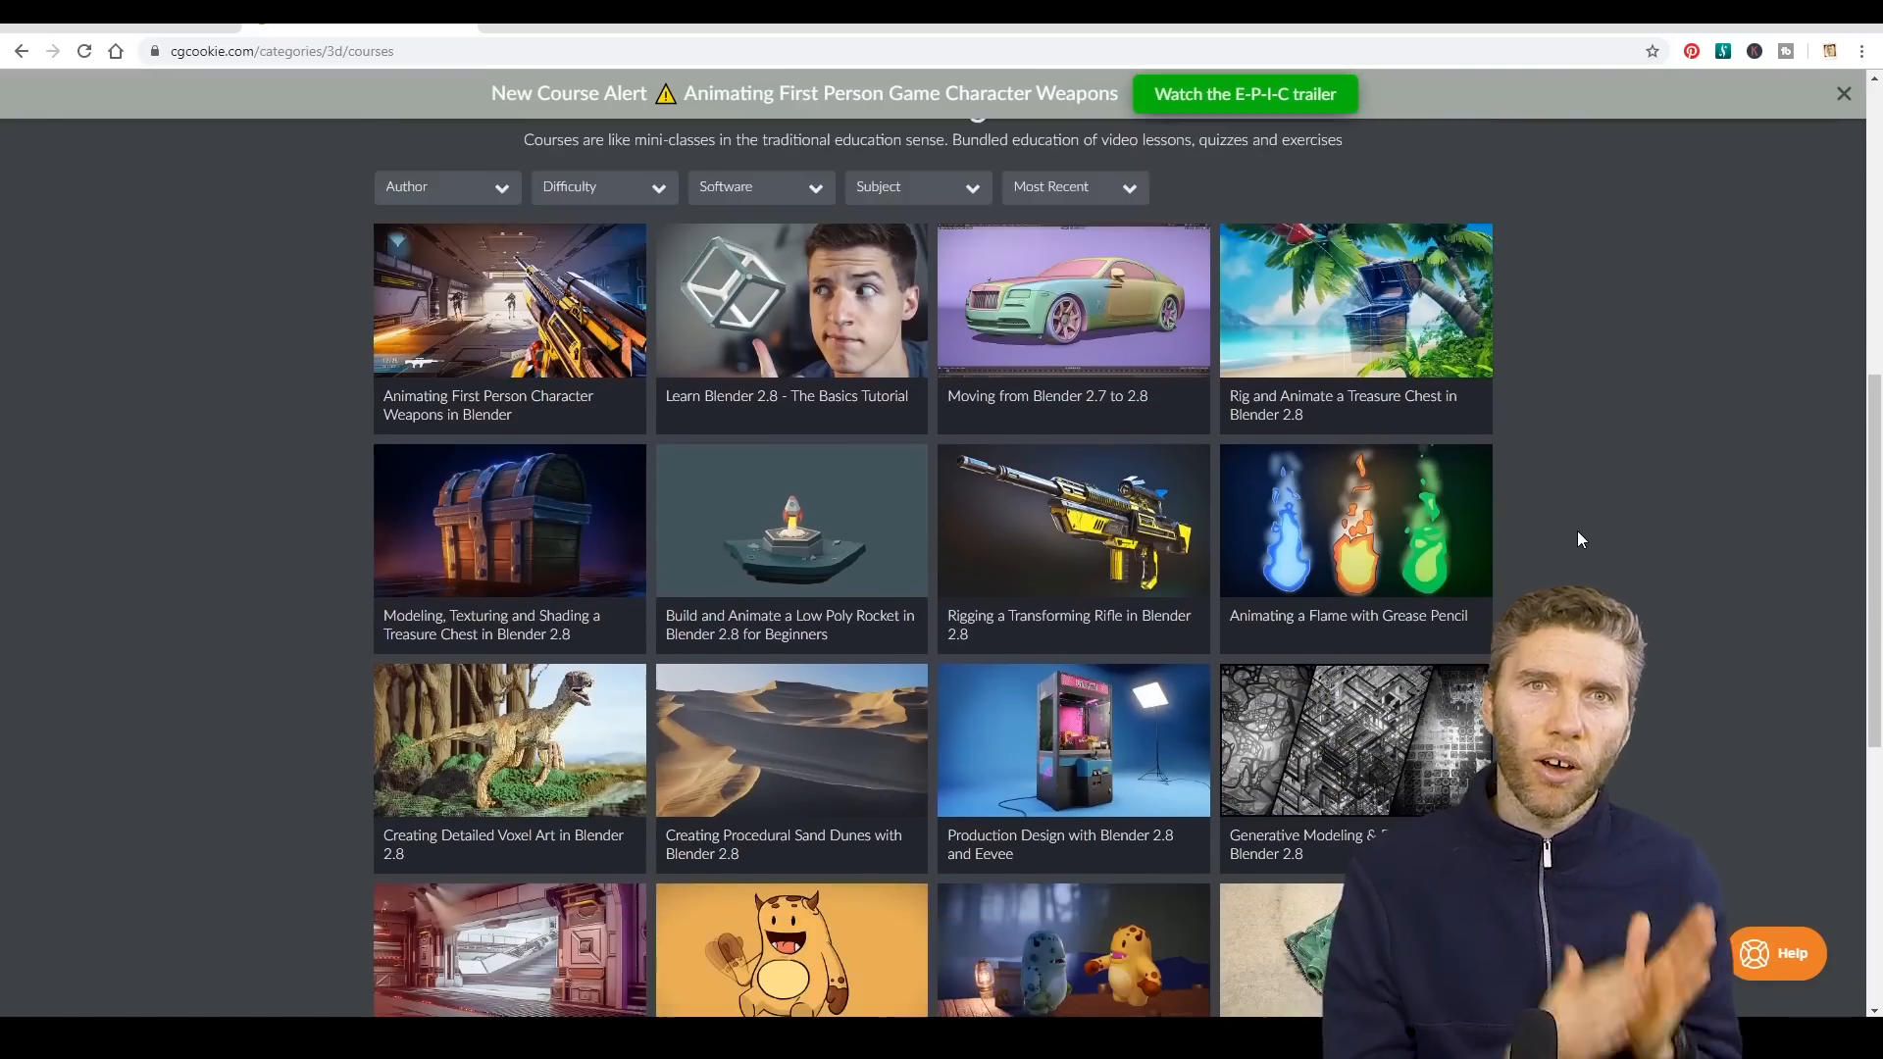
scroll(down, 3)
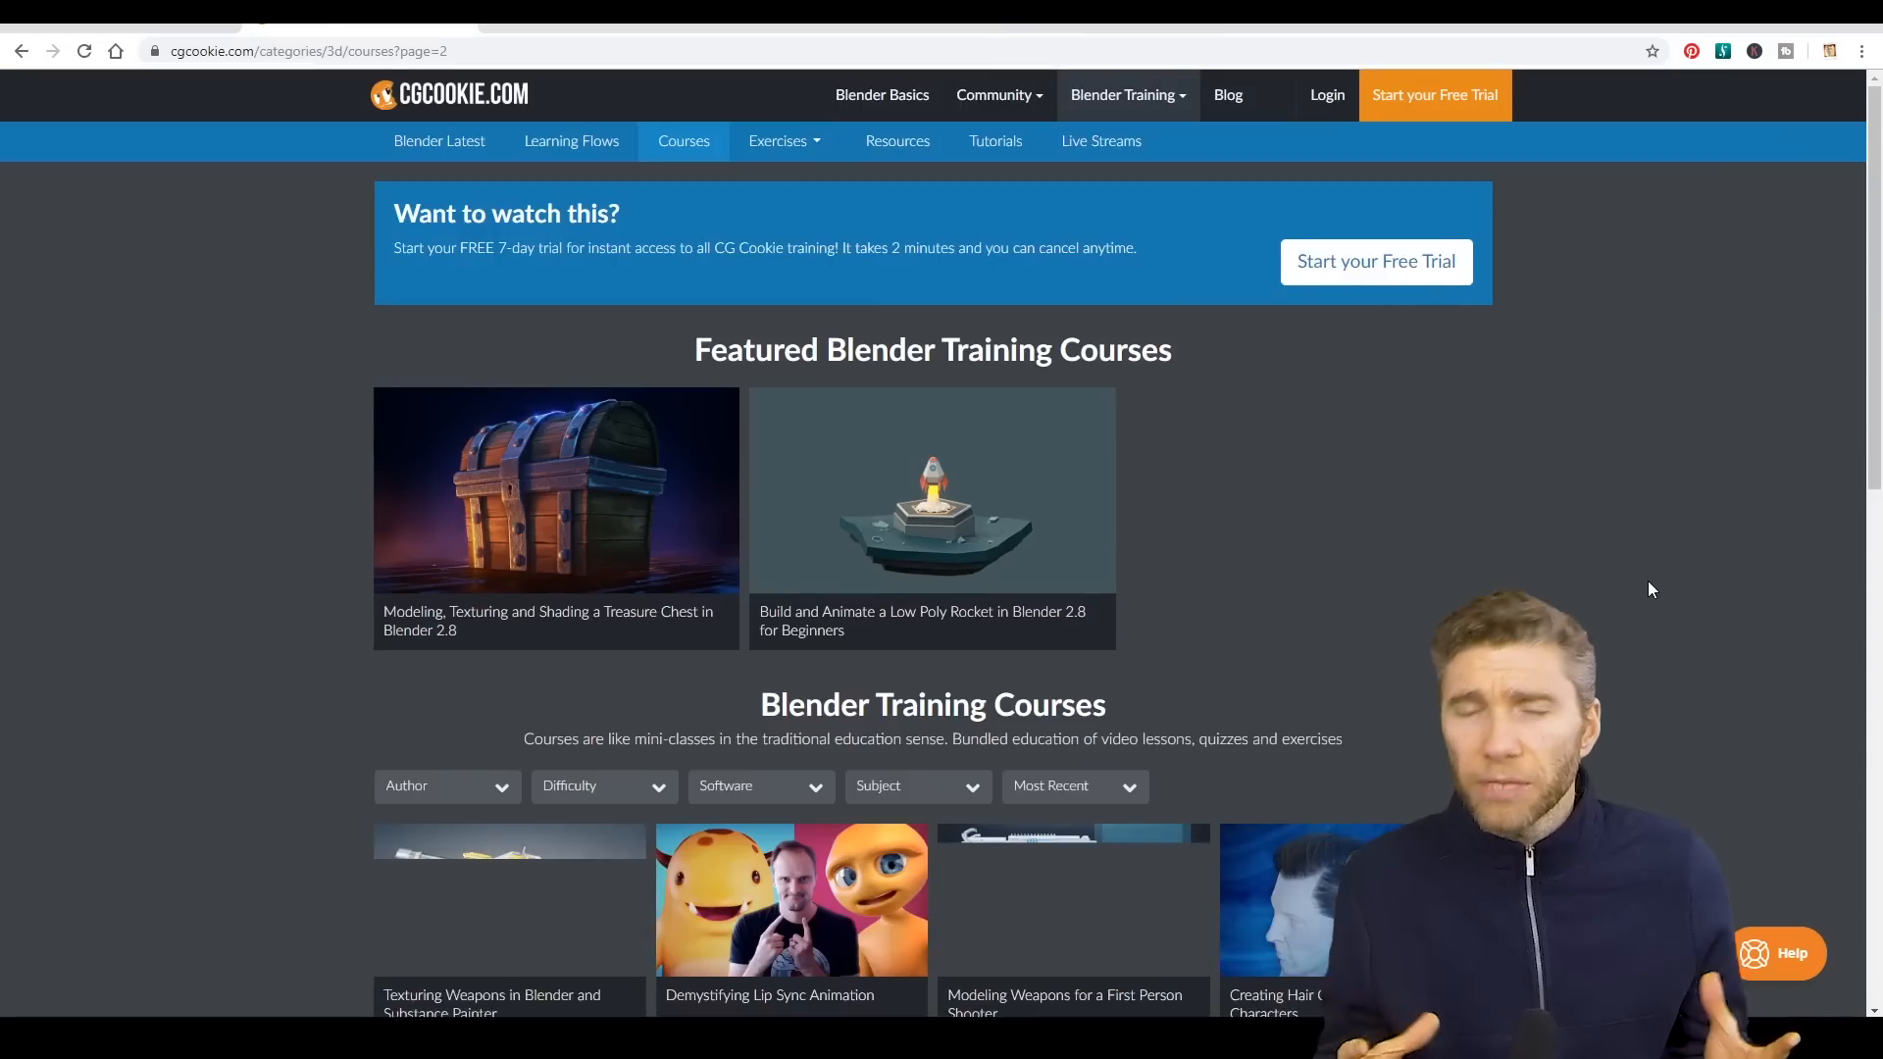
scroll(down, 3)
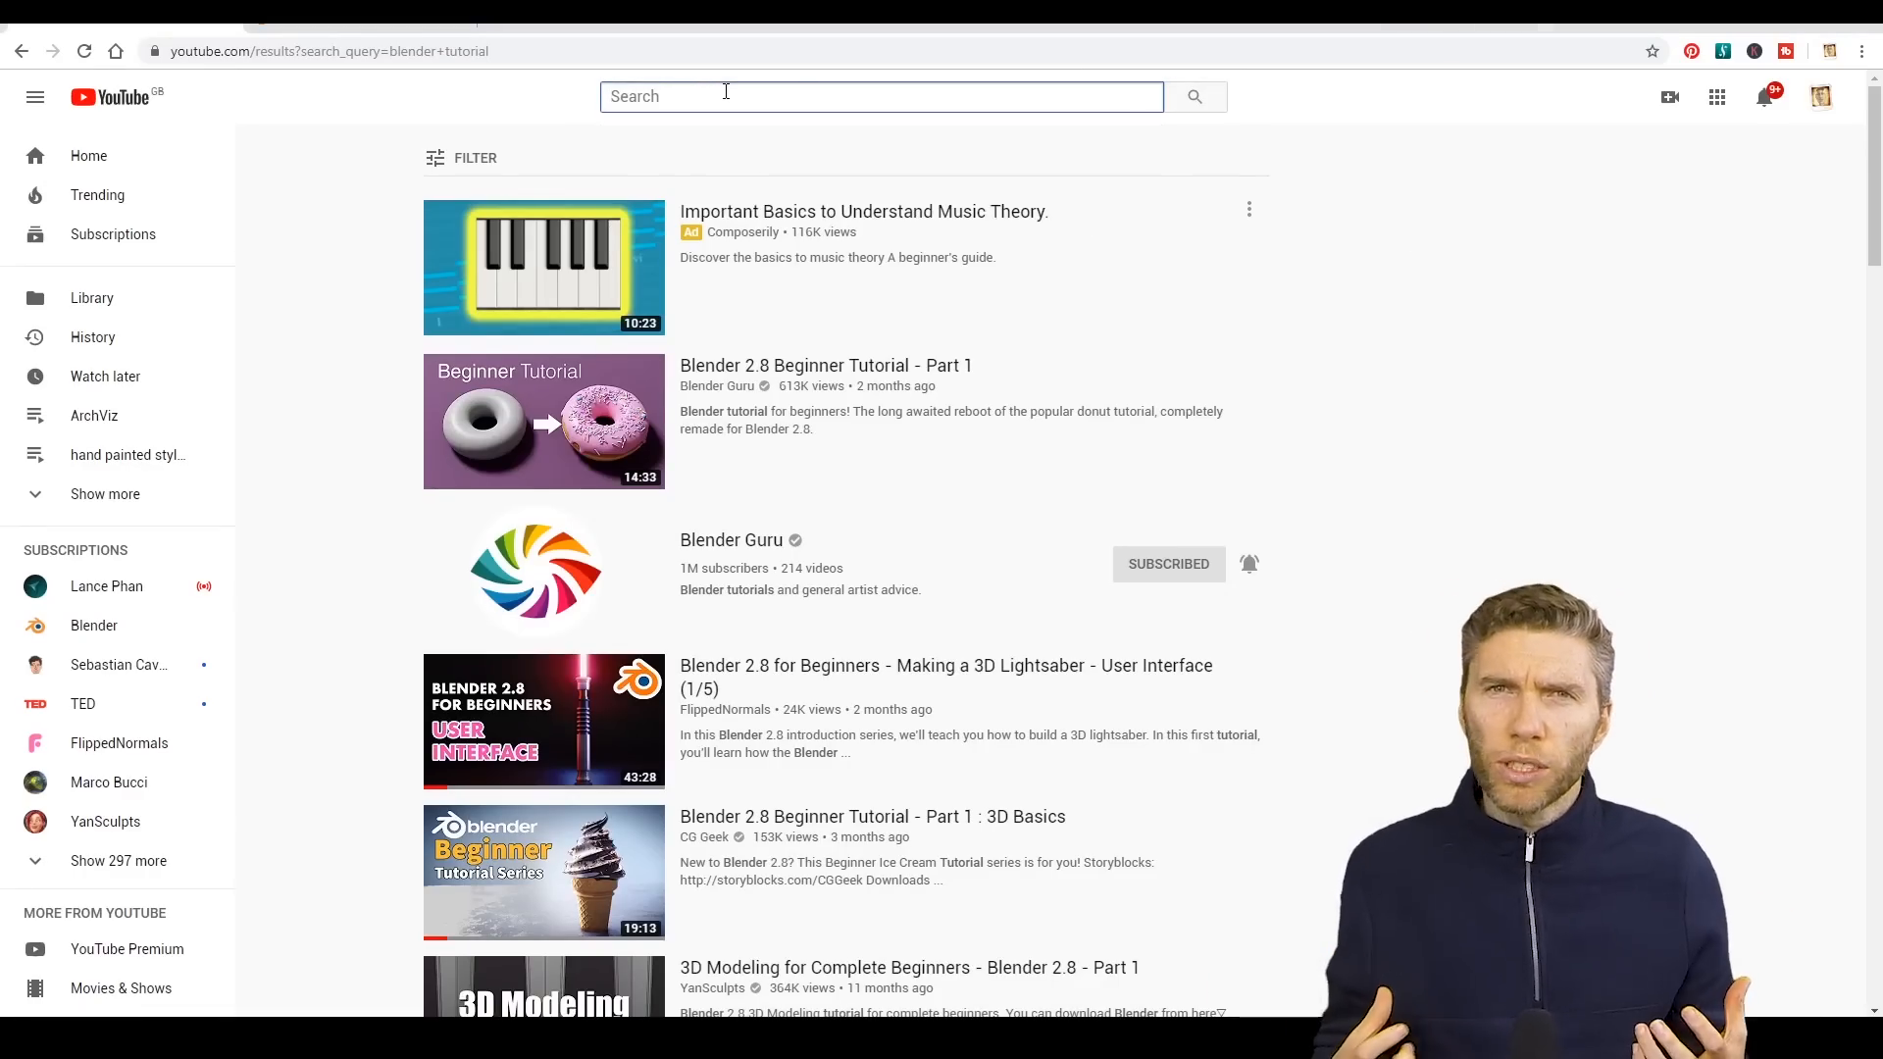
Search YouTube for 'Blender Tutorial' and browse the results led by Blender Guru's 2.8 Beginner Tutorial
text(Blender Tutorial)
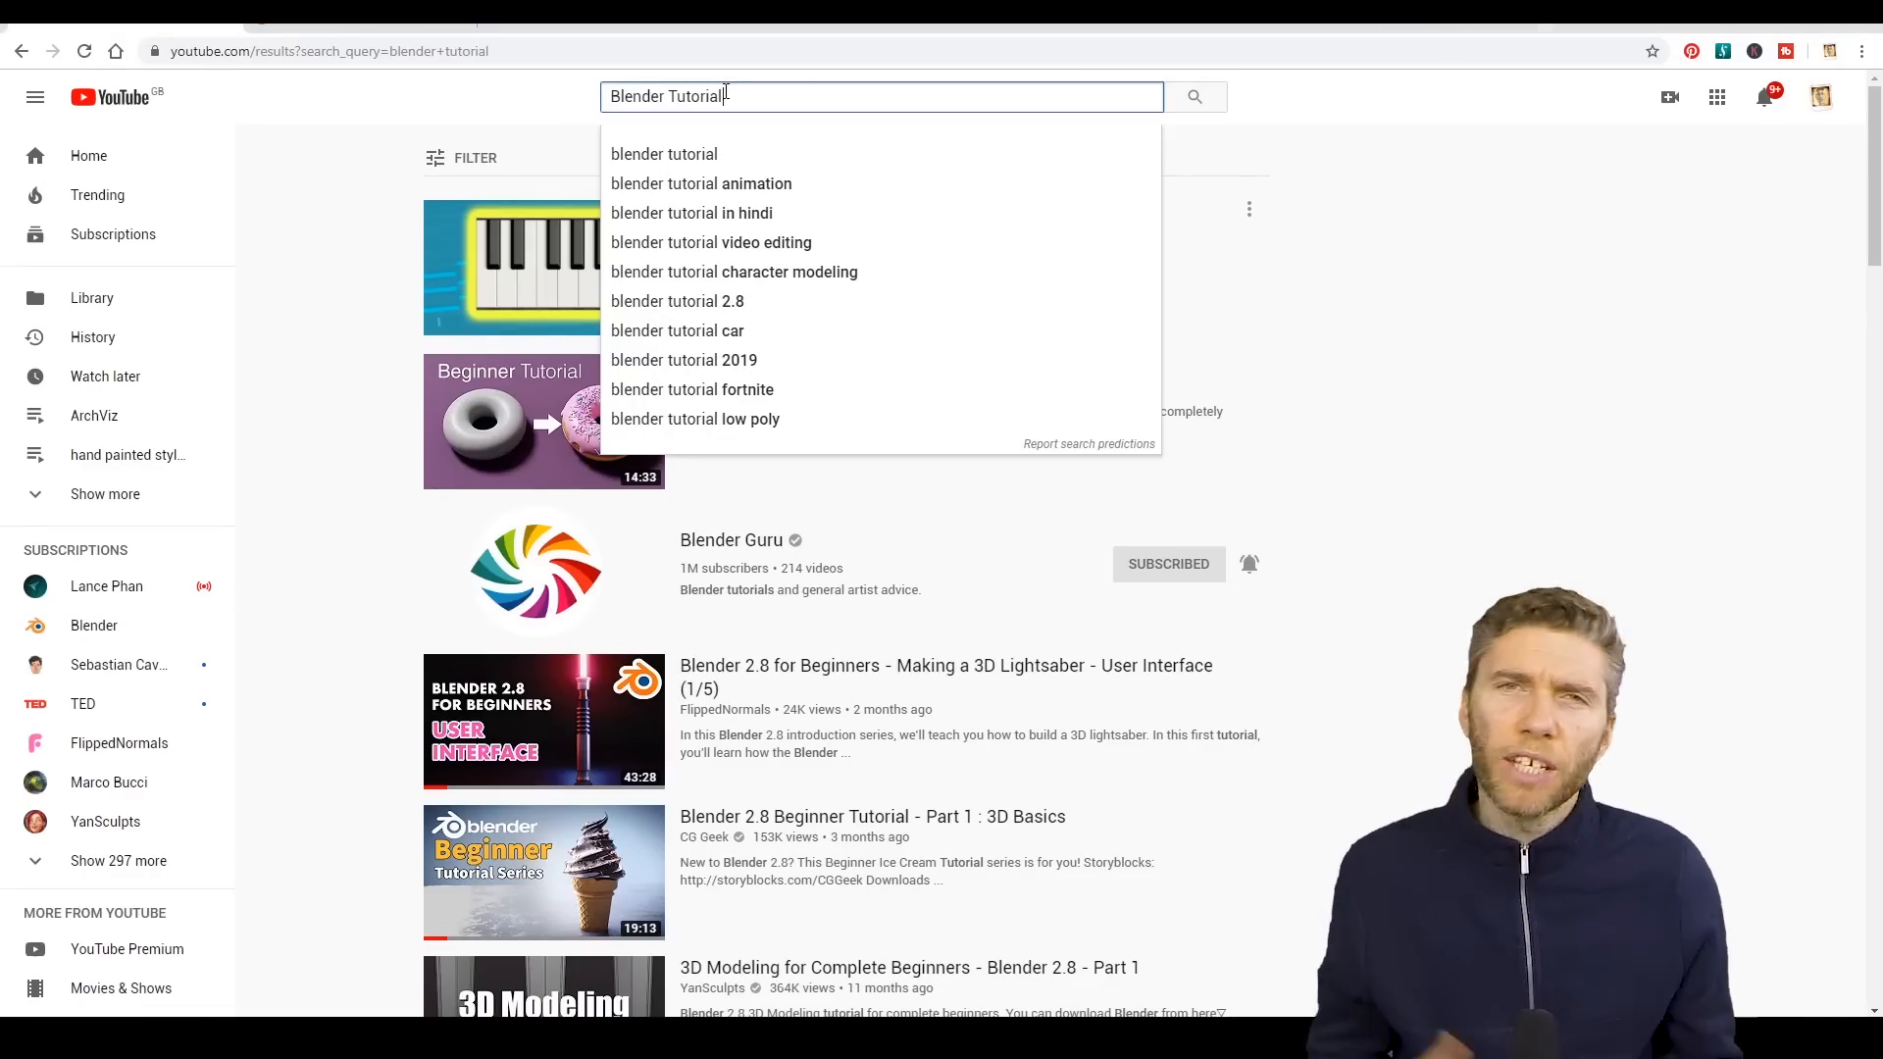
click(663, 154)
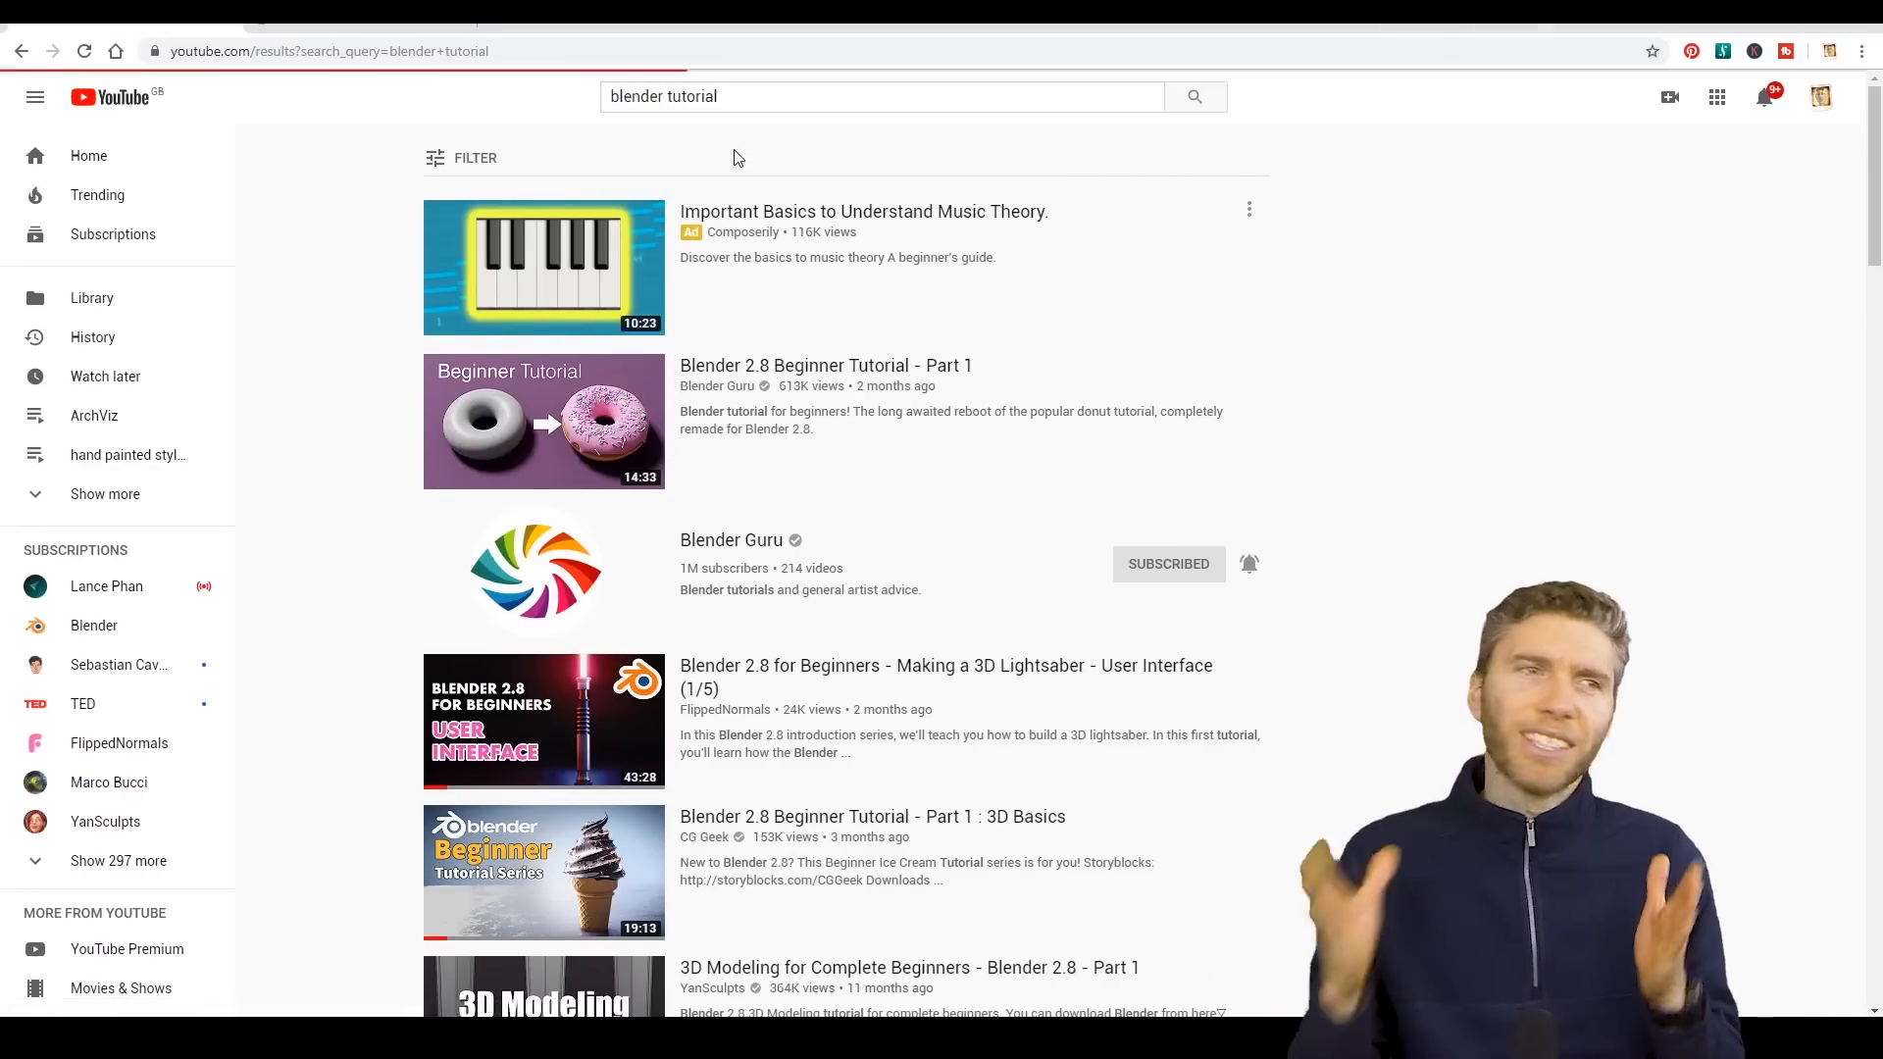
scroll(down, 3)
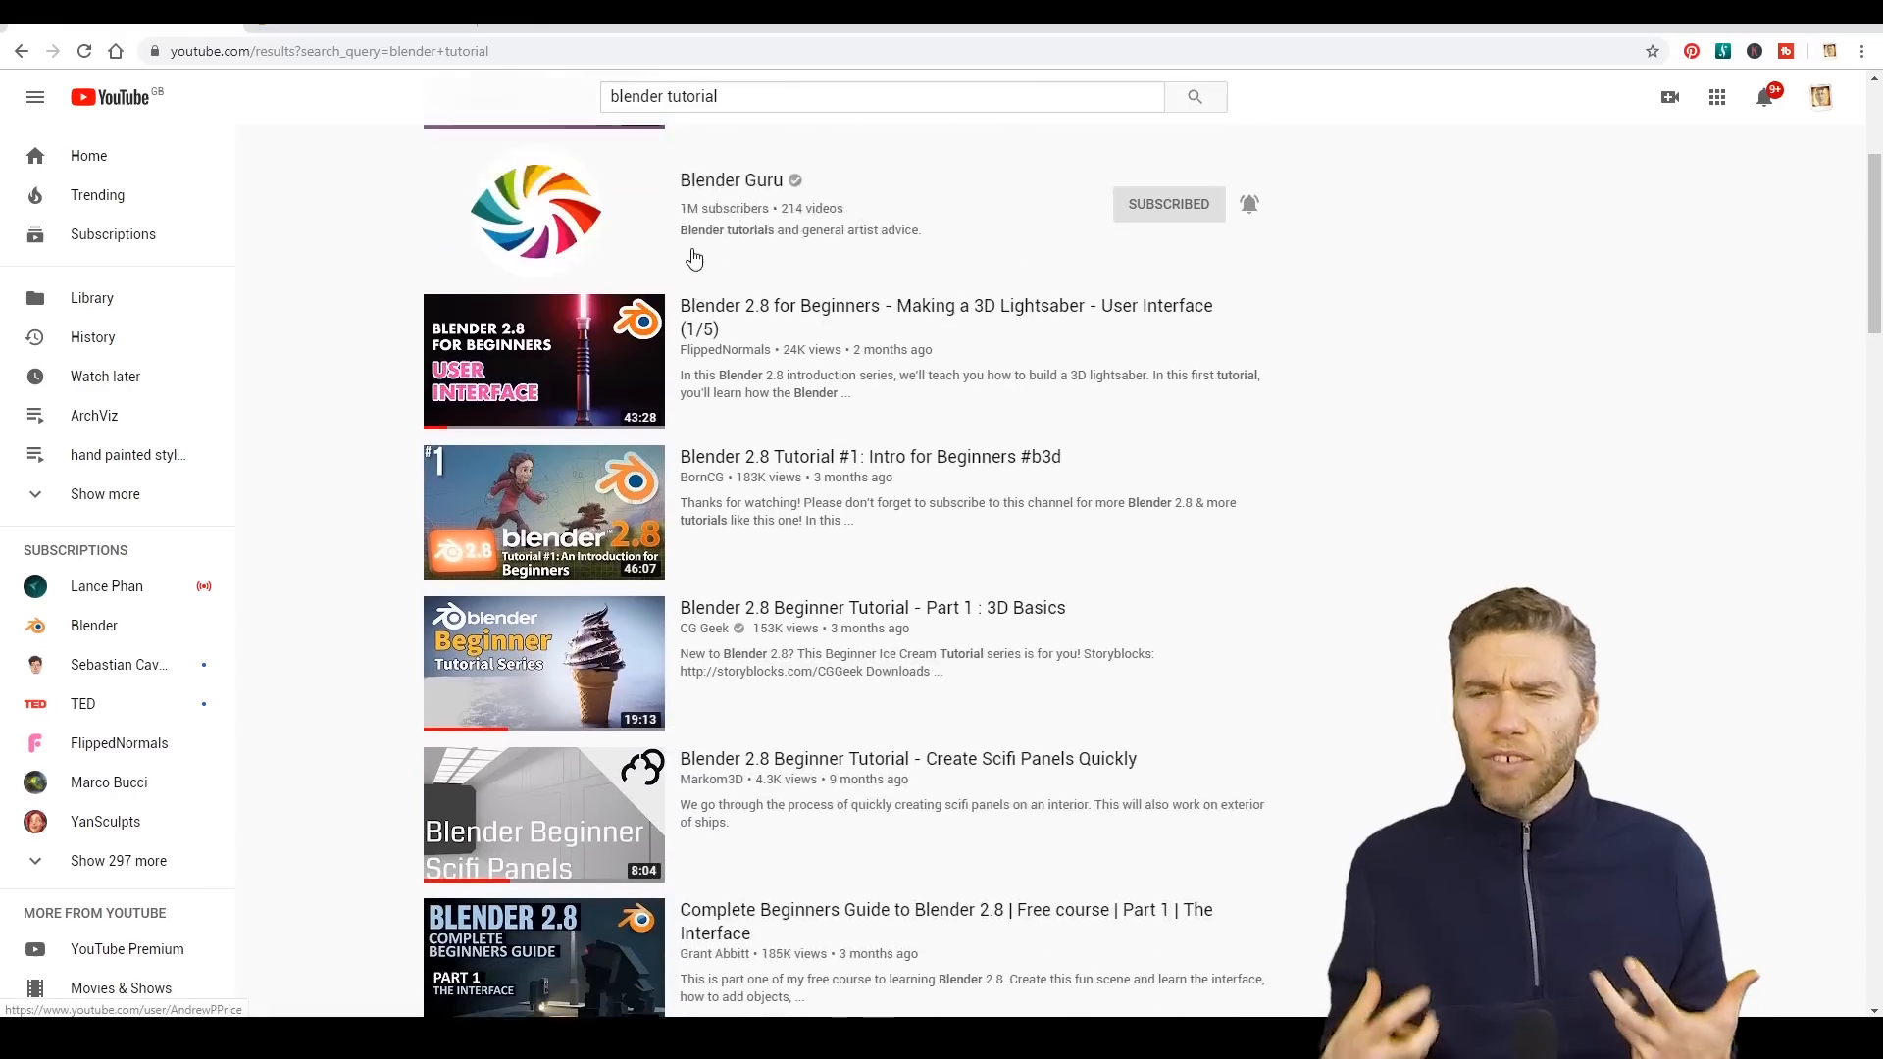
scroll(down, 3)
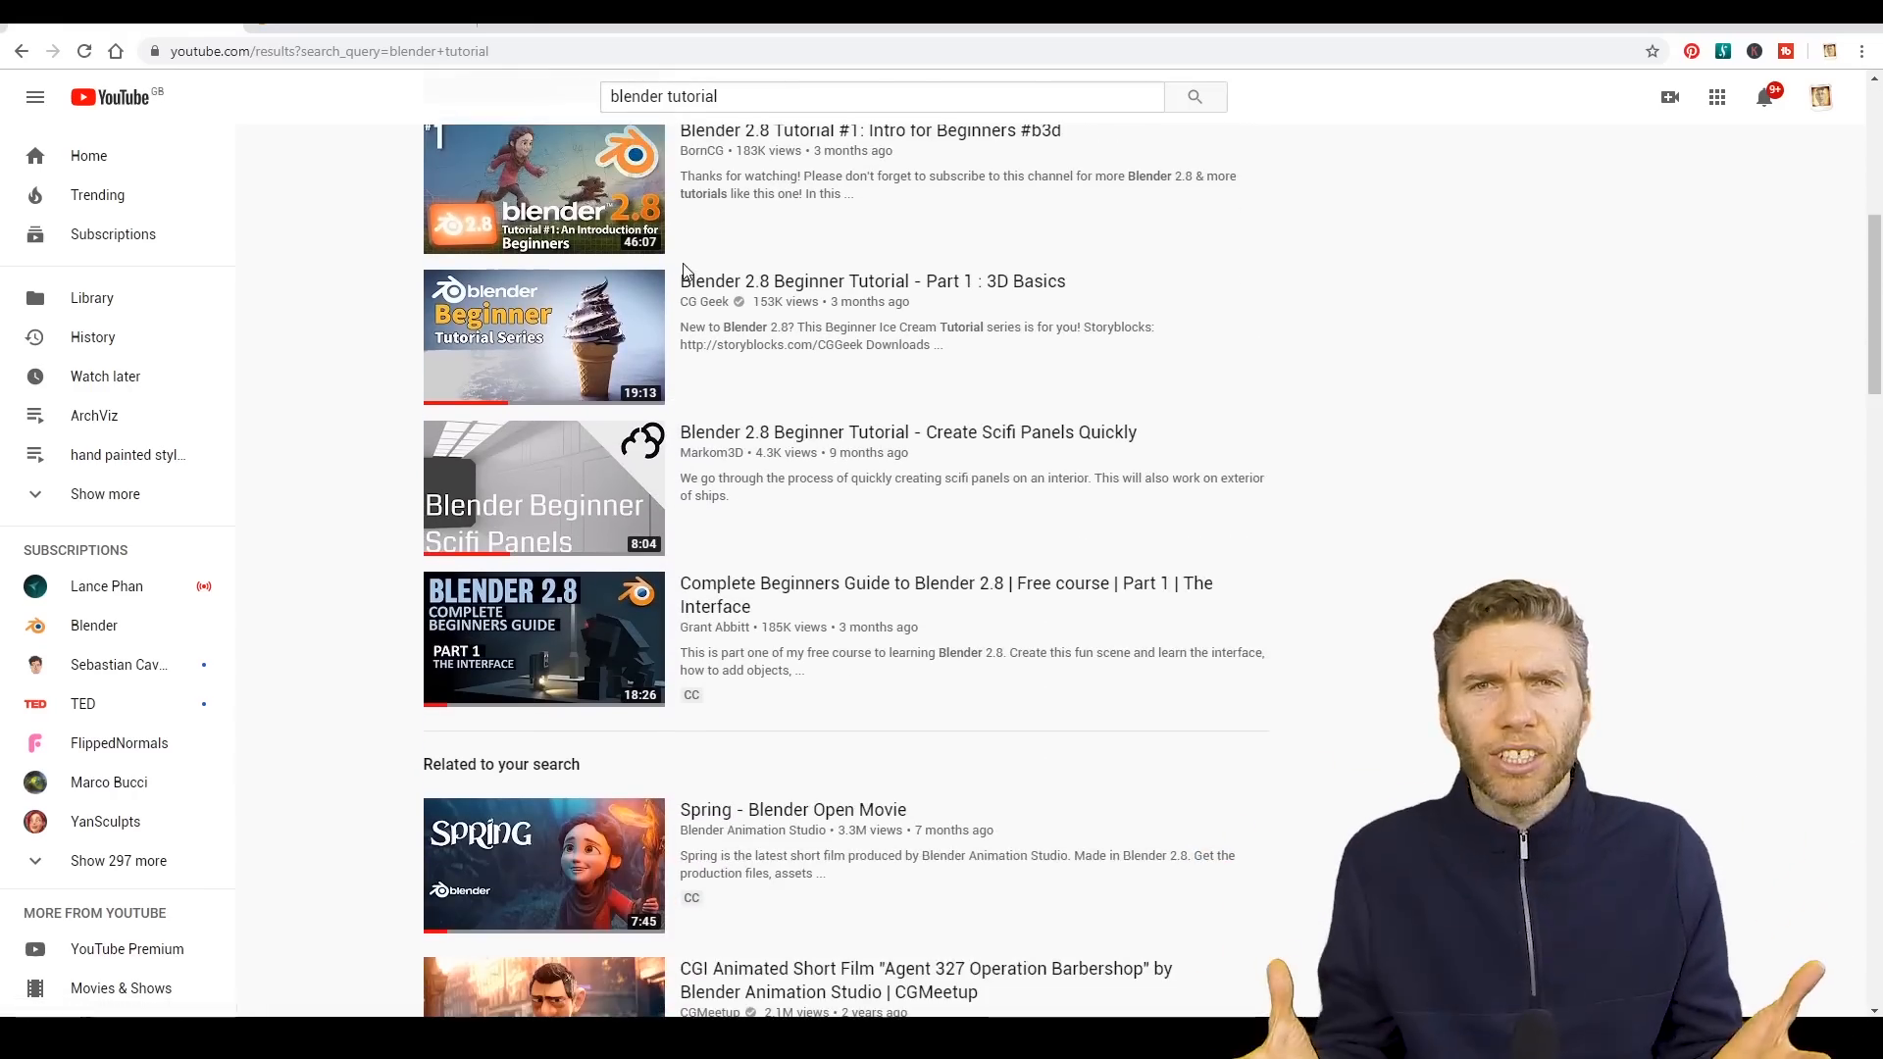
scroll(down, 3)
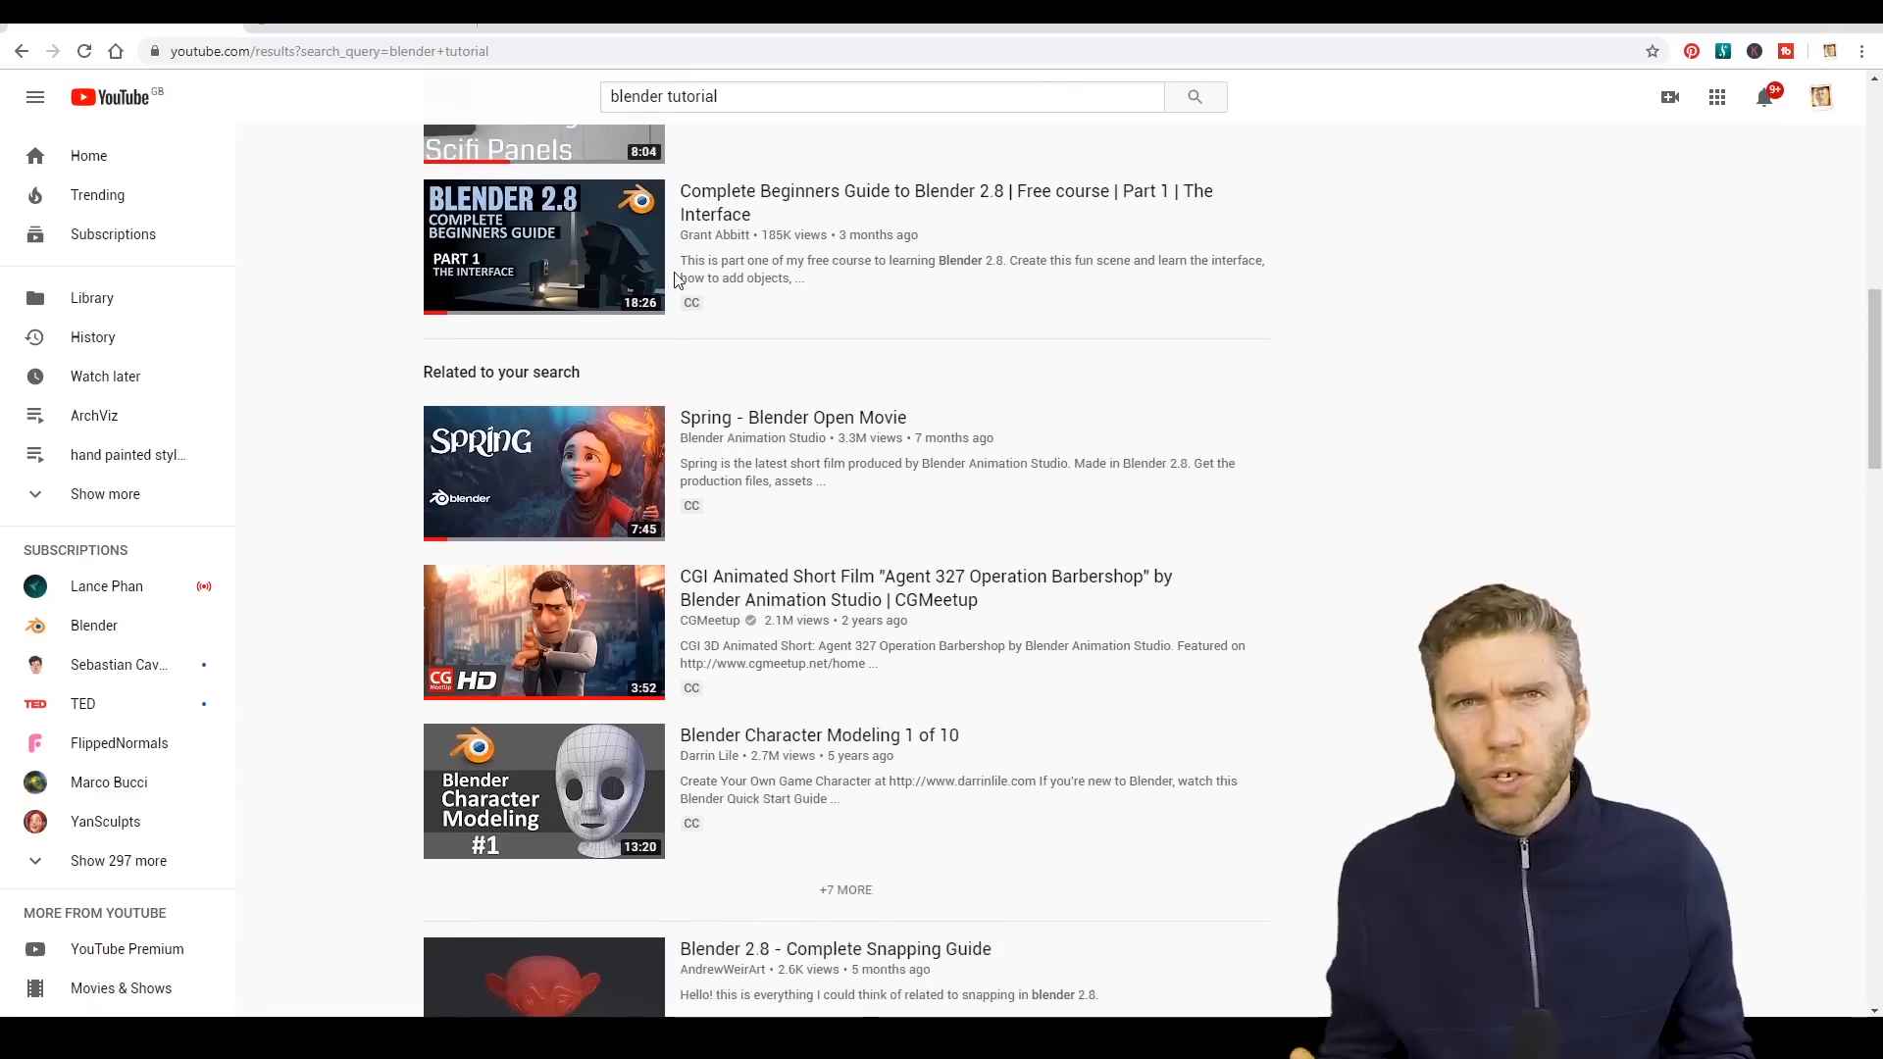
scroll(down, 3)
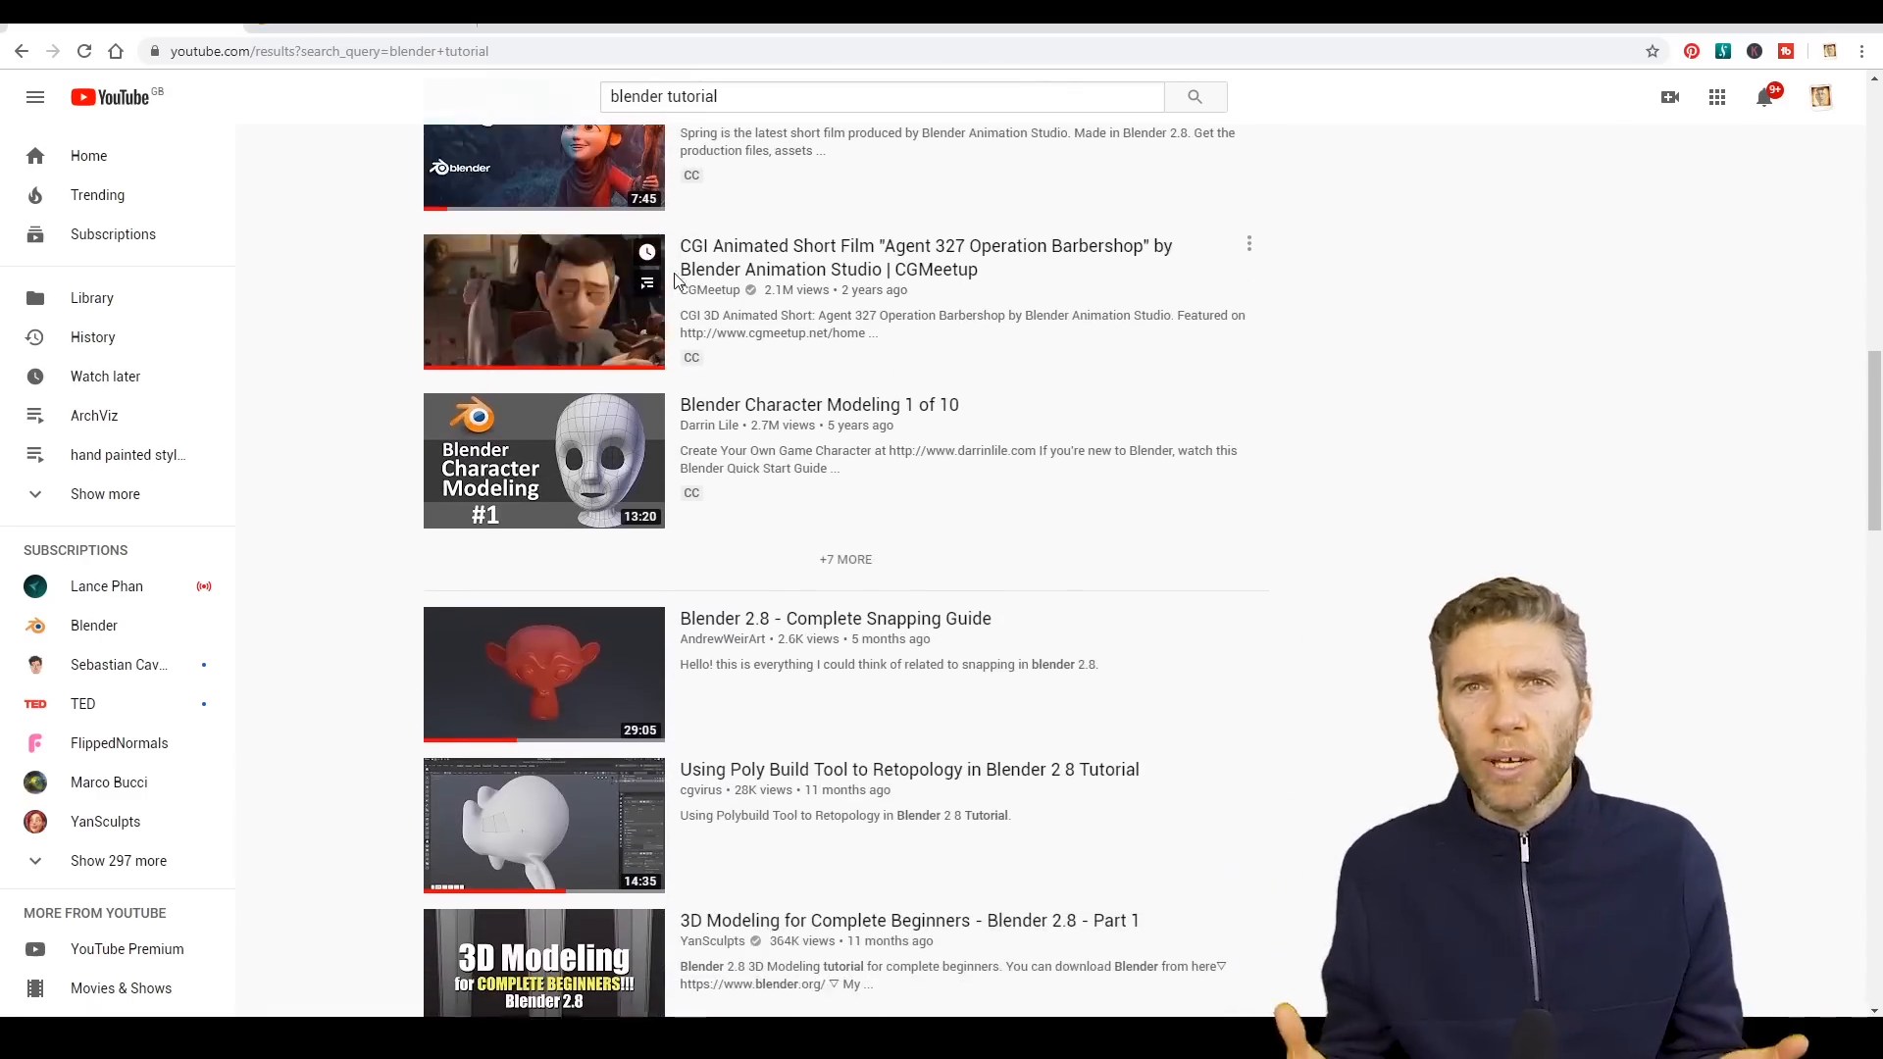
scroll(down, 3)
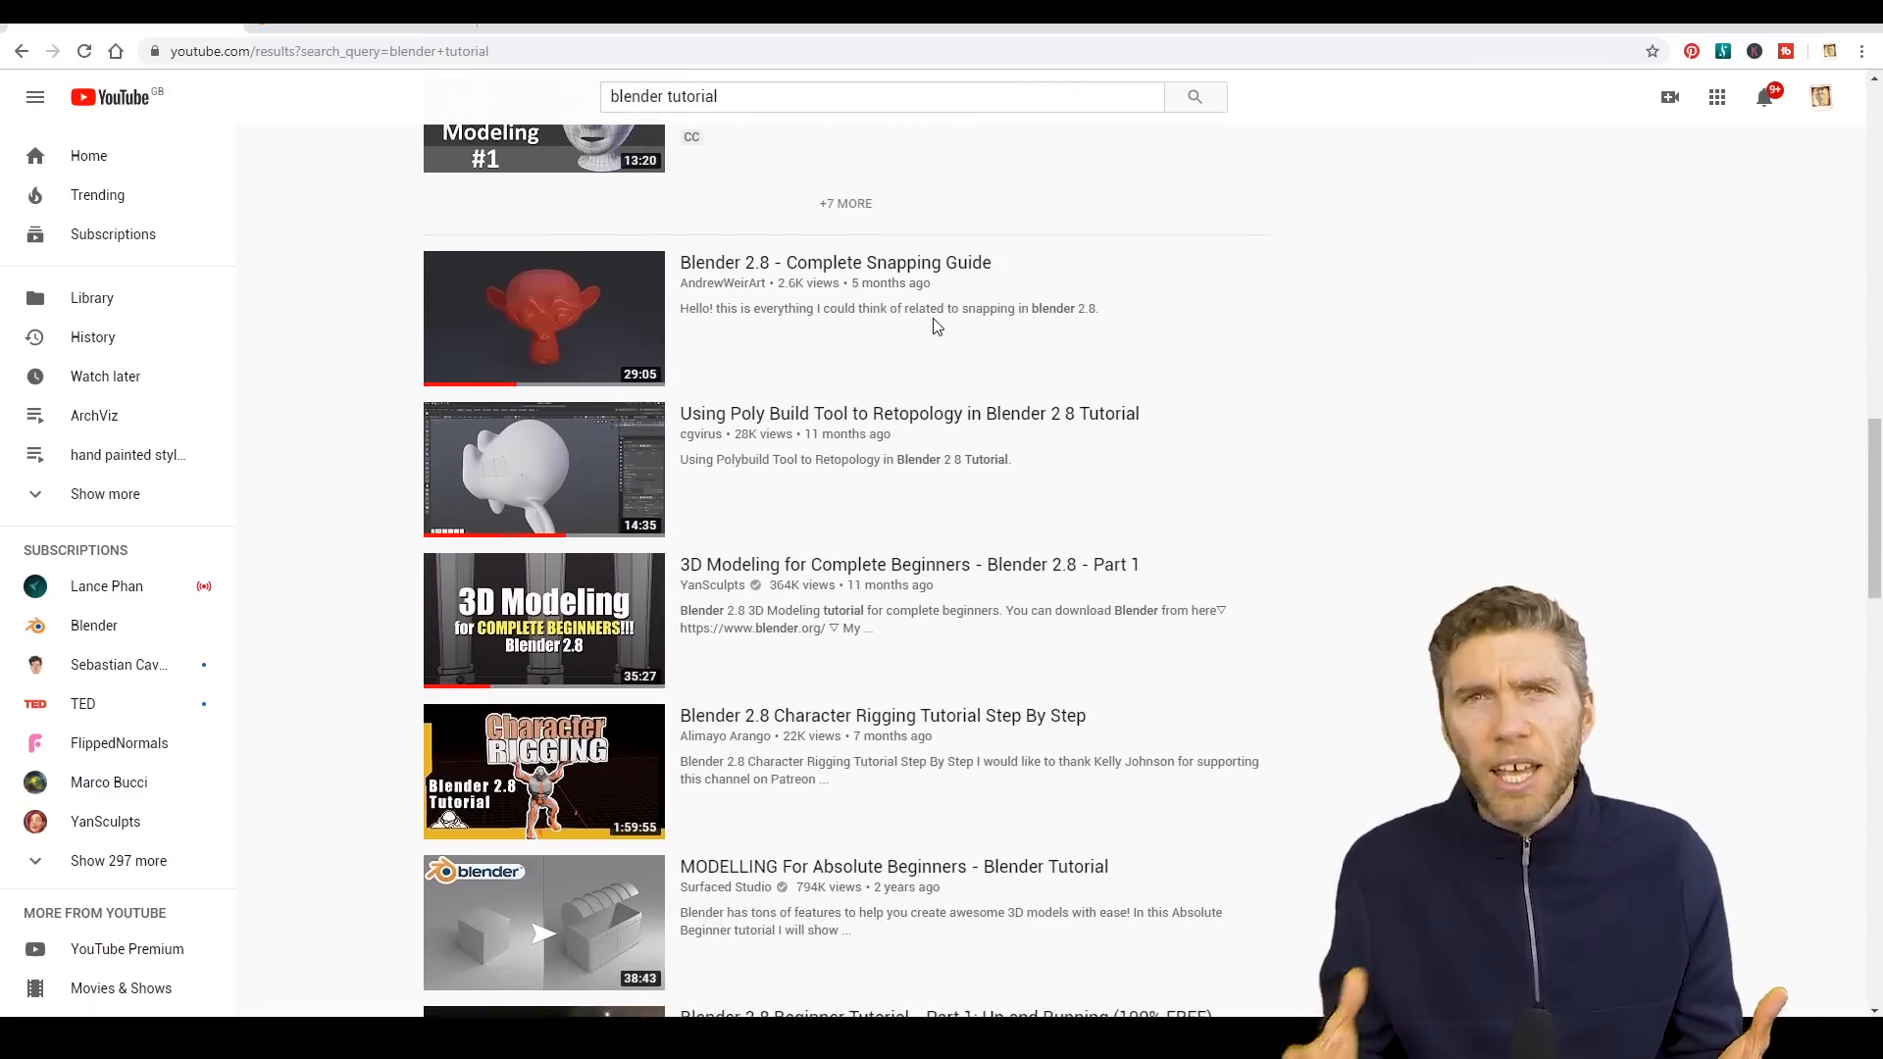
scroll(down, 3)
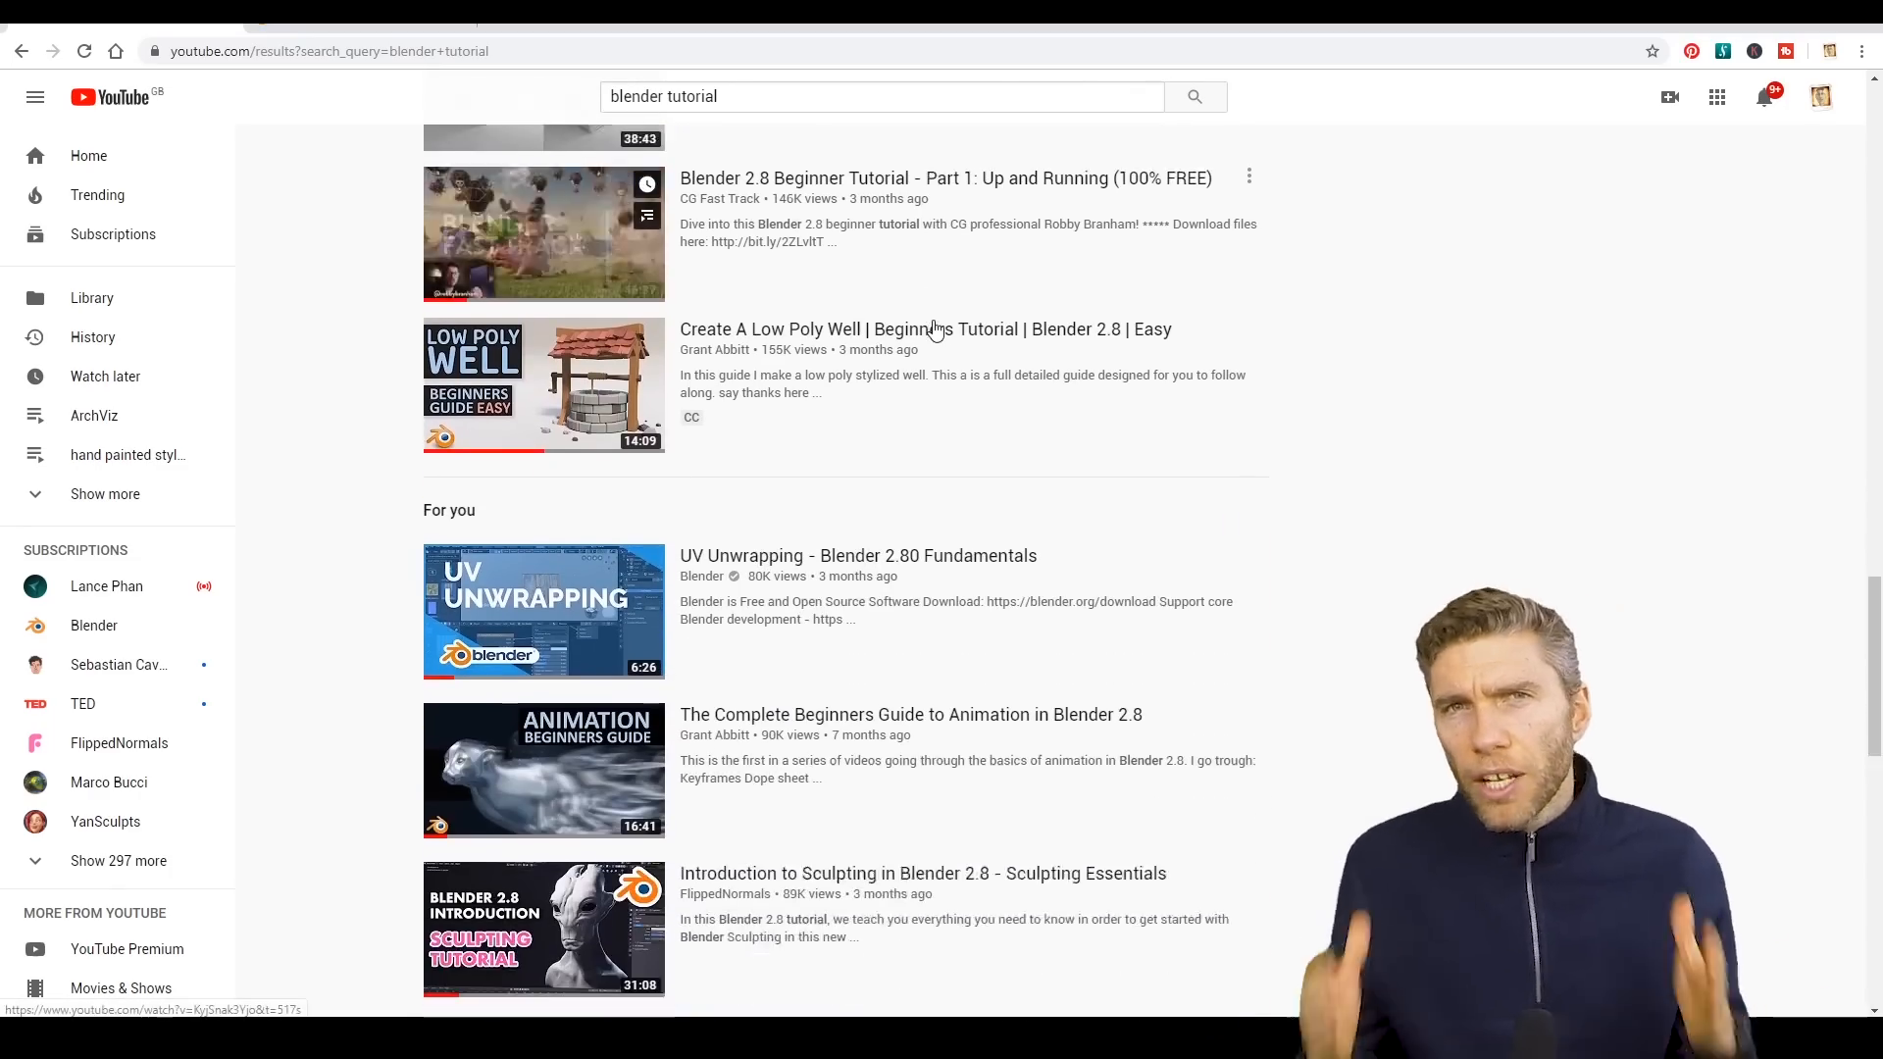
Continue deep down the 'blender tutorial' results list of tutorial videos
scroll(down, 3)
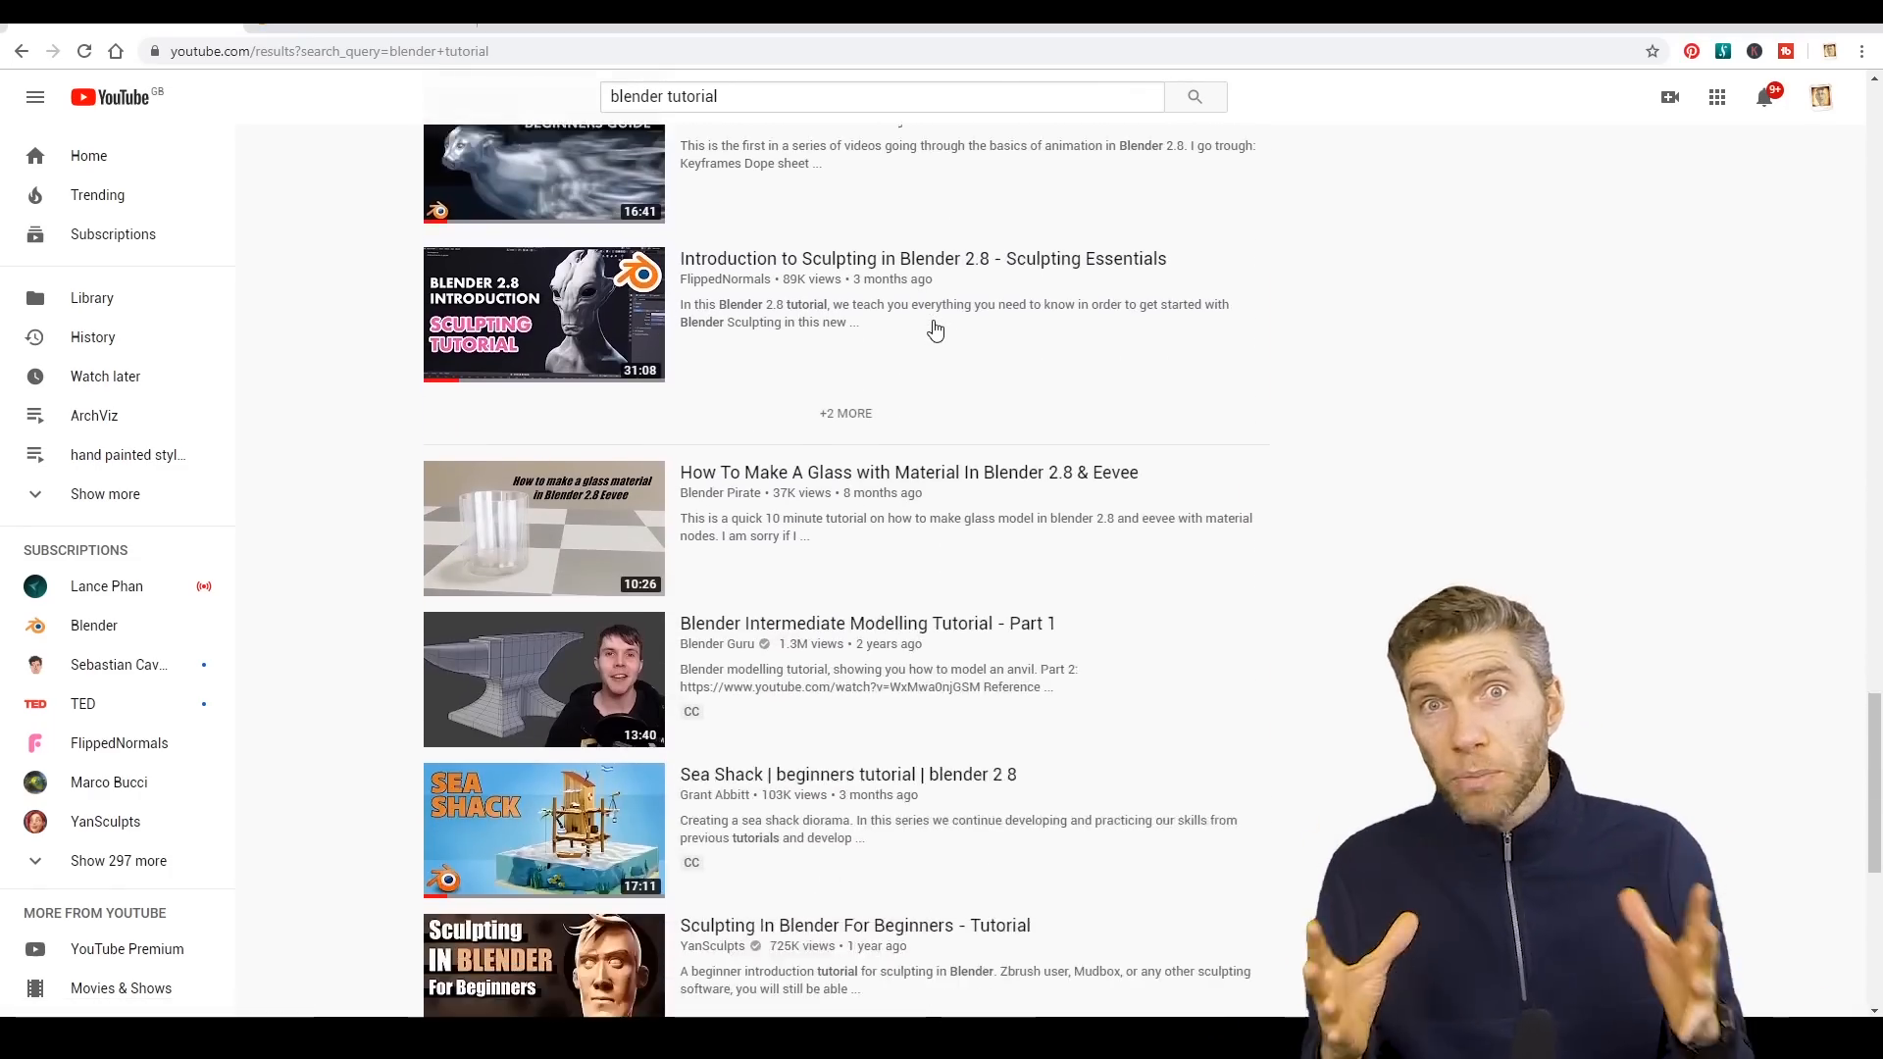
scroll(down, 3)
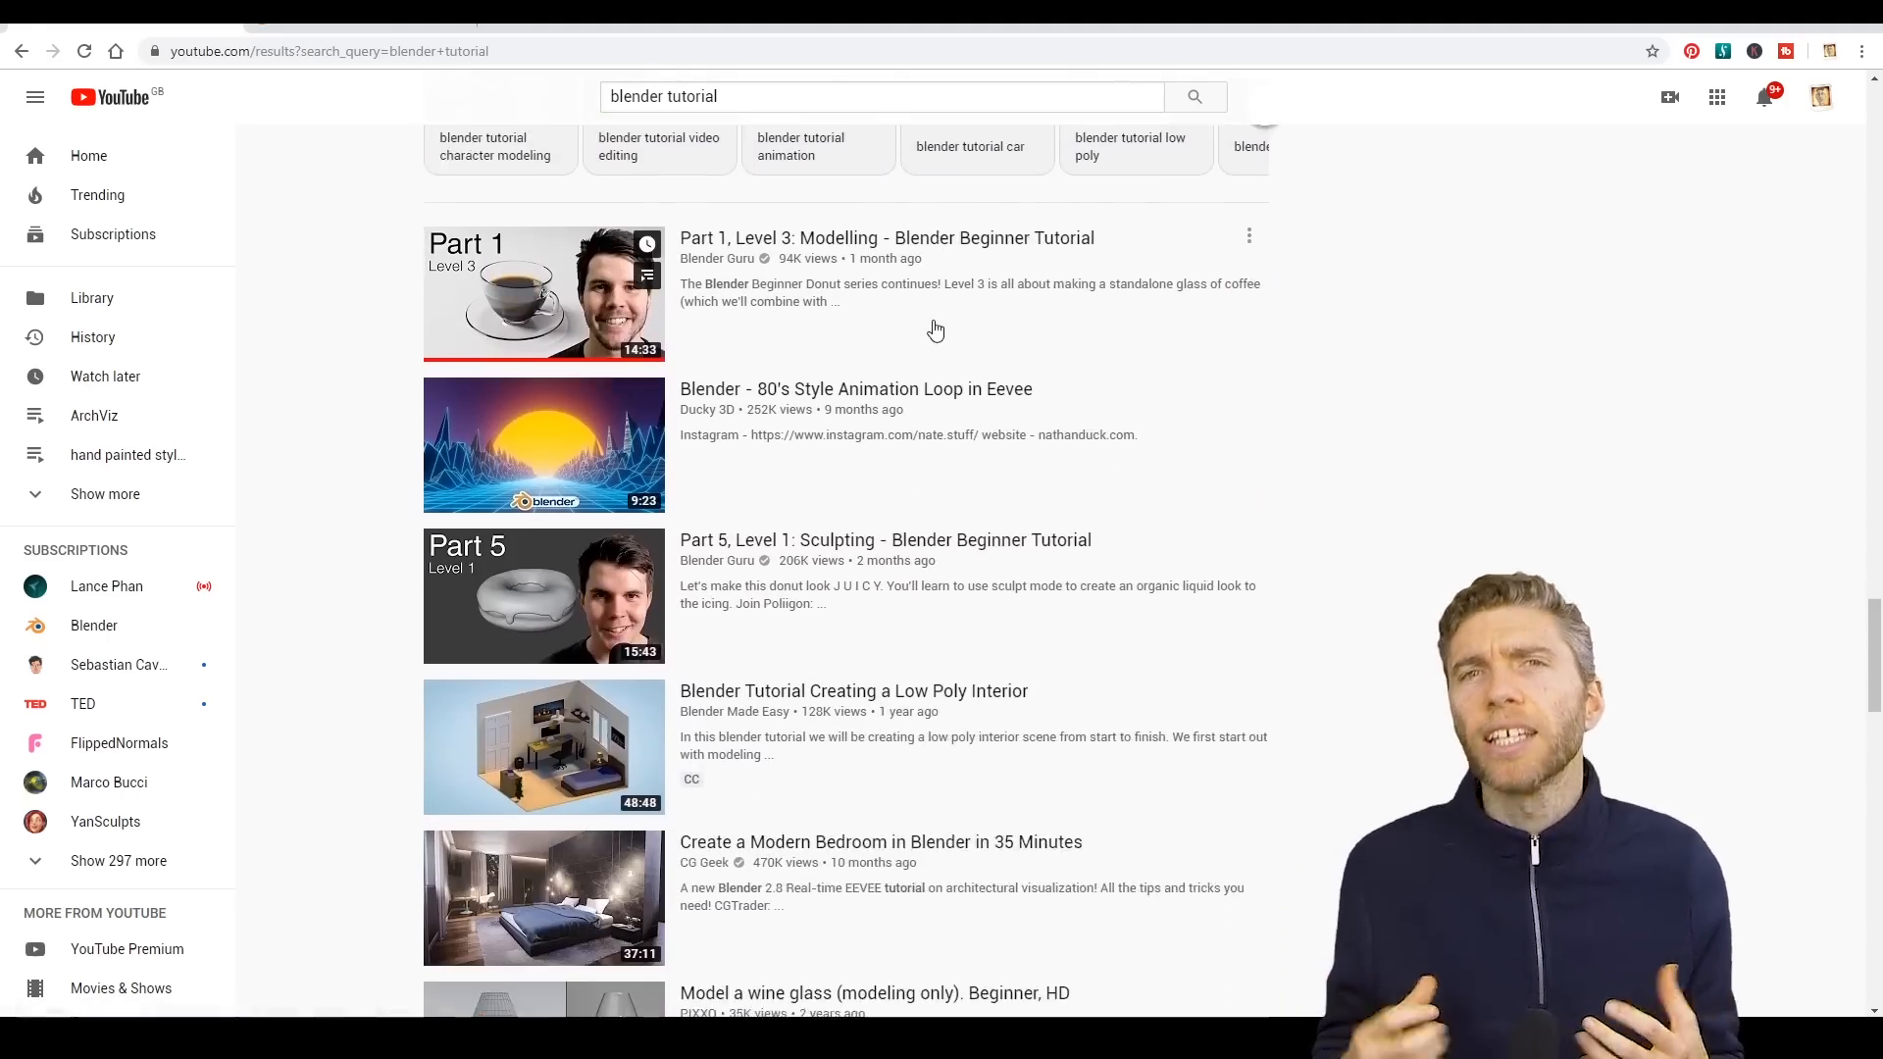
scroll(down, 3)
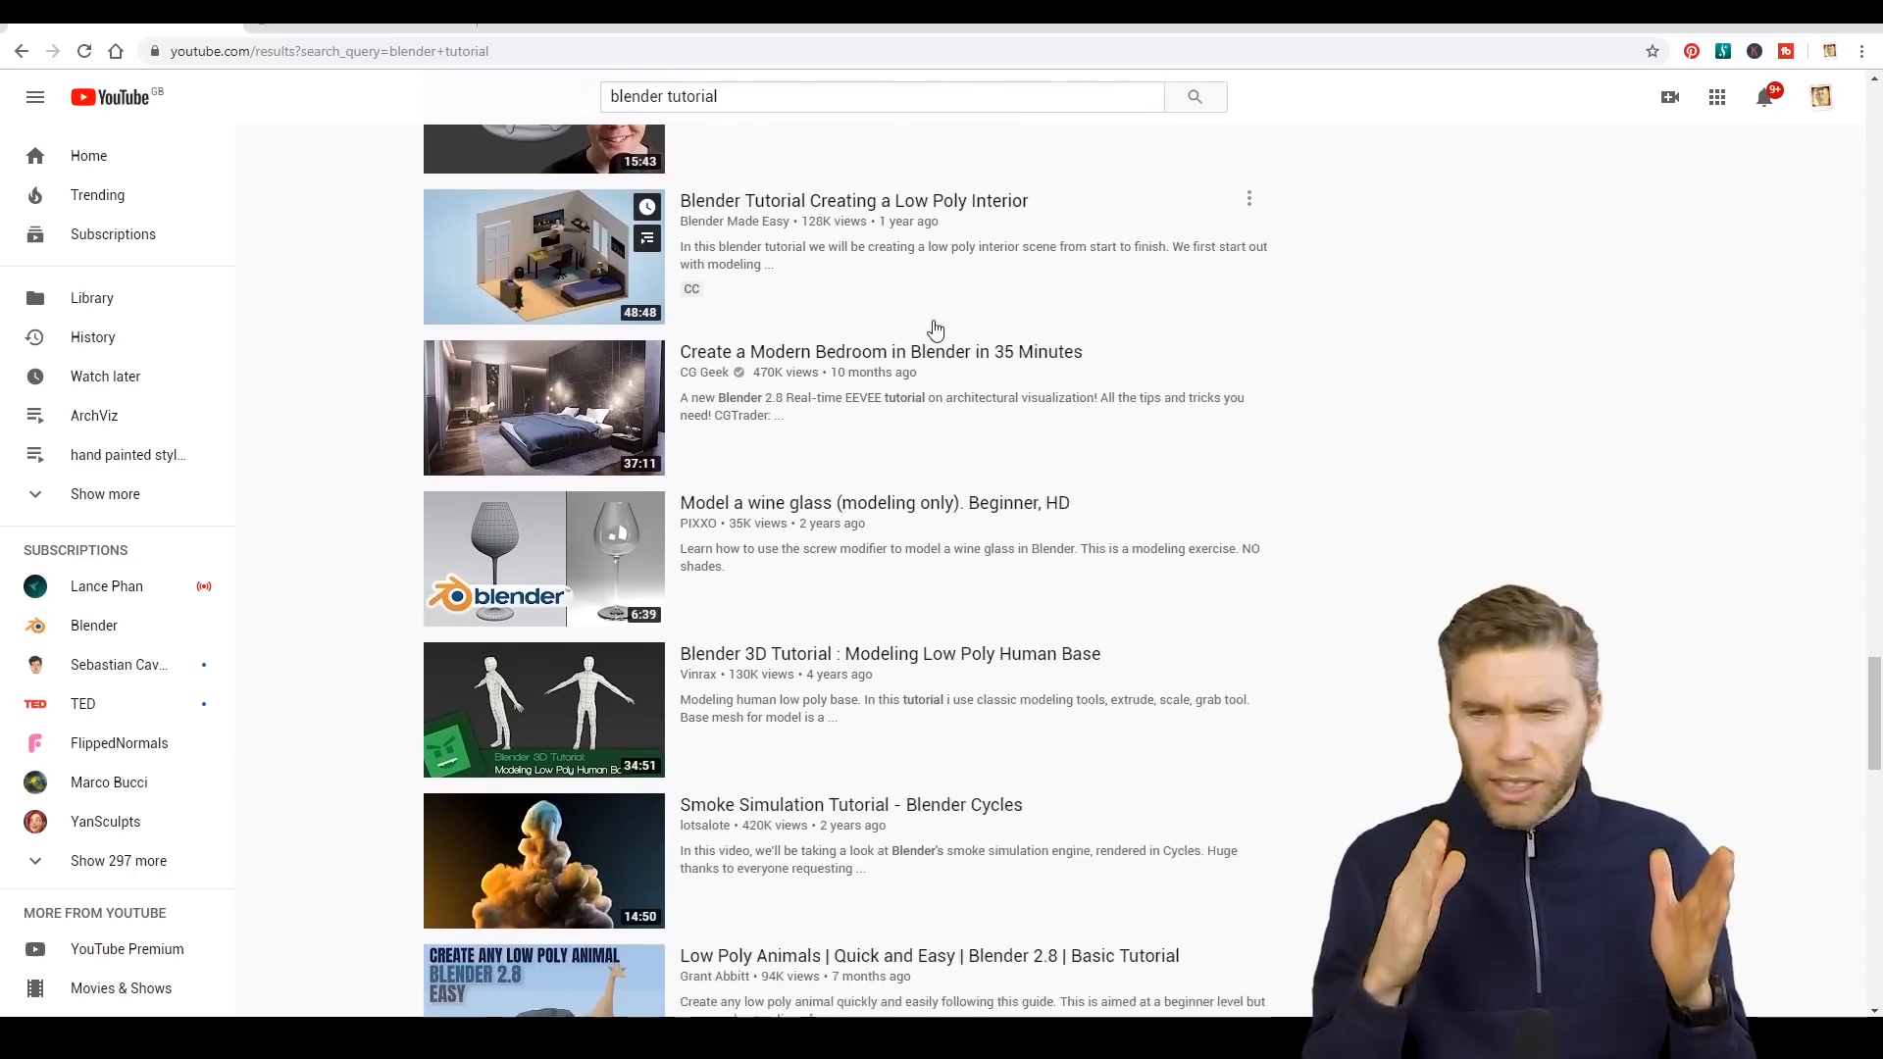
scroll(down, 3)
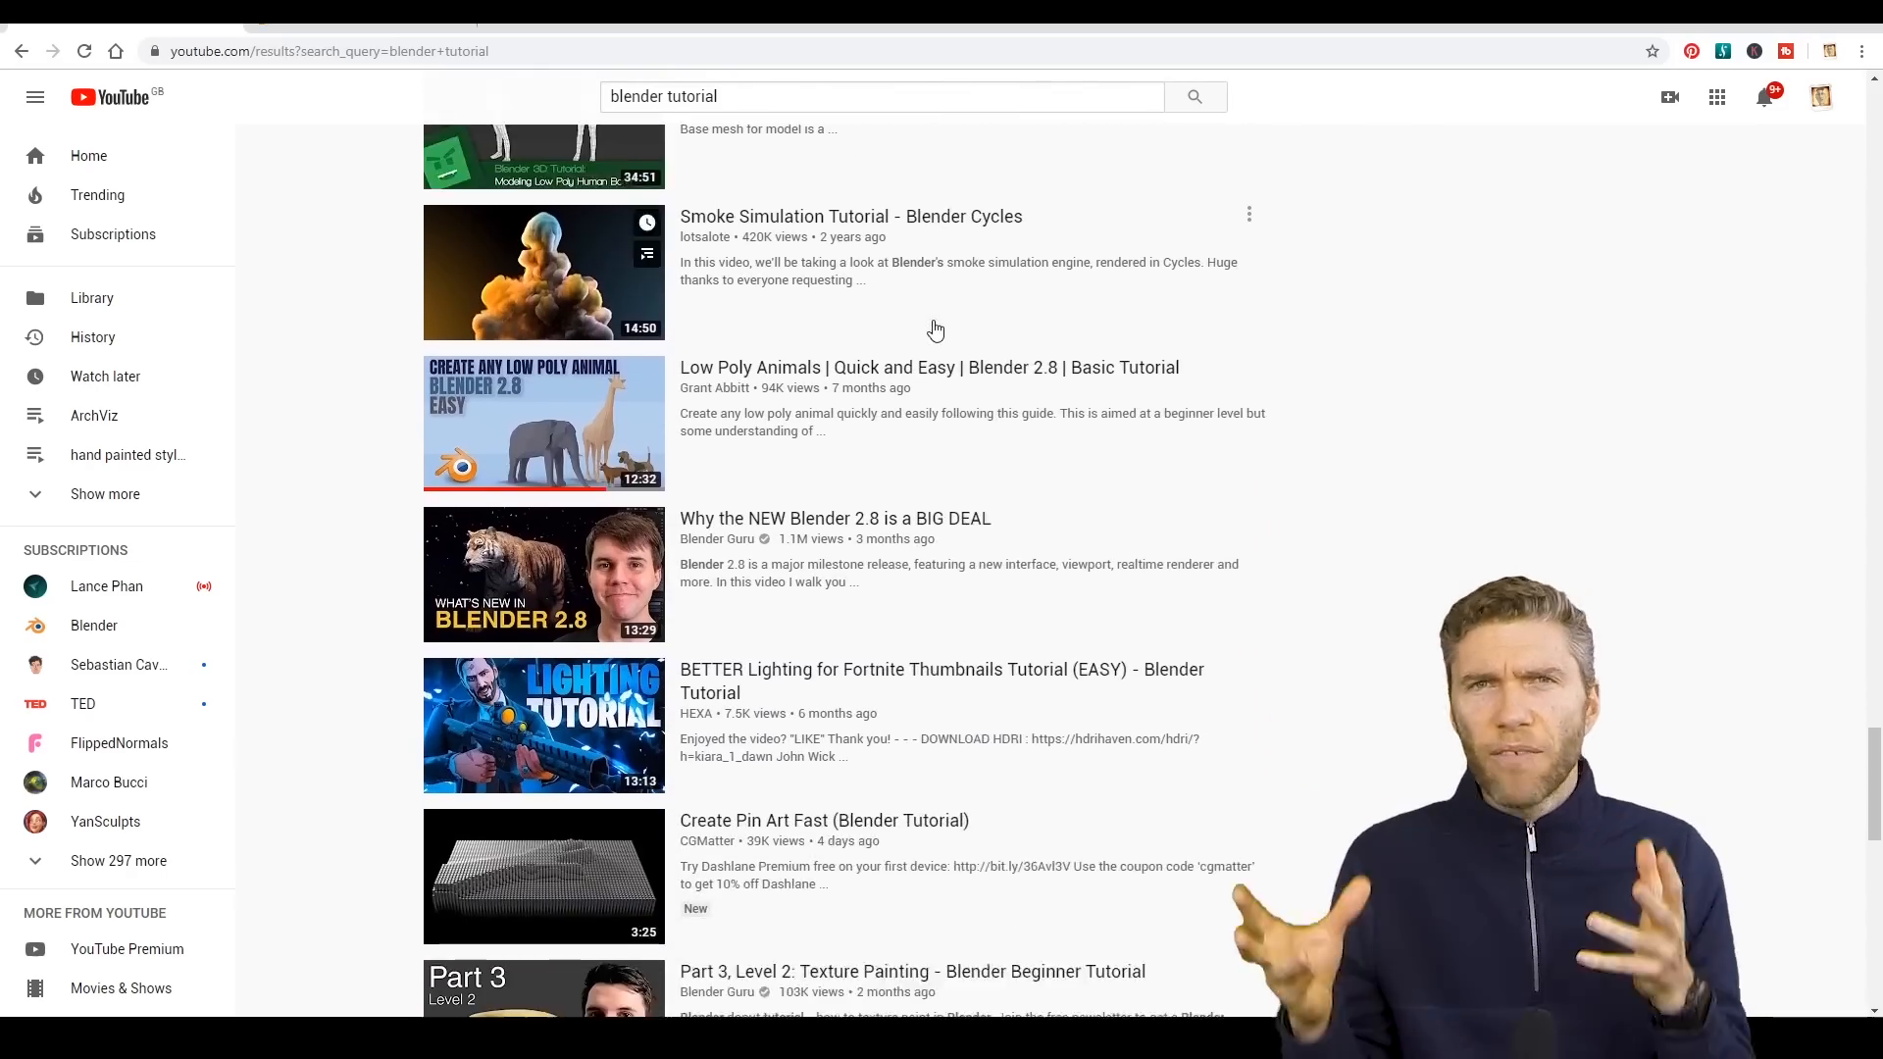
scroll(down, 3)
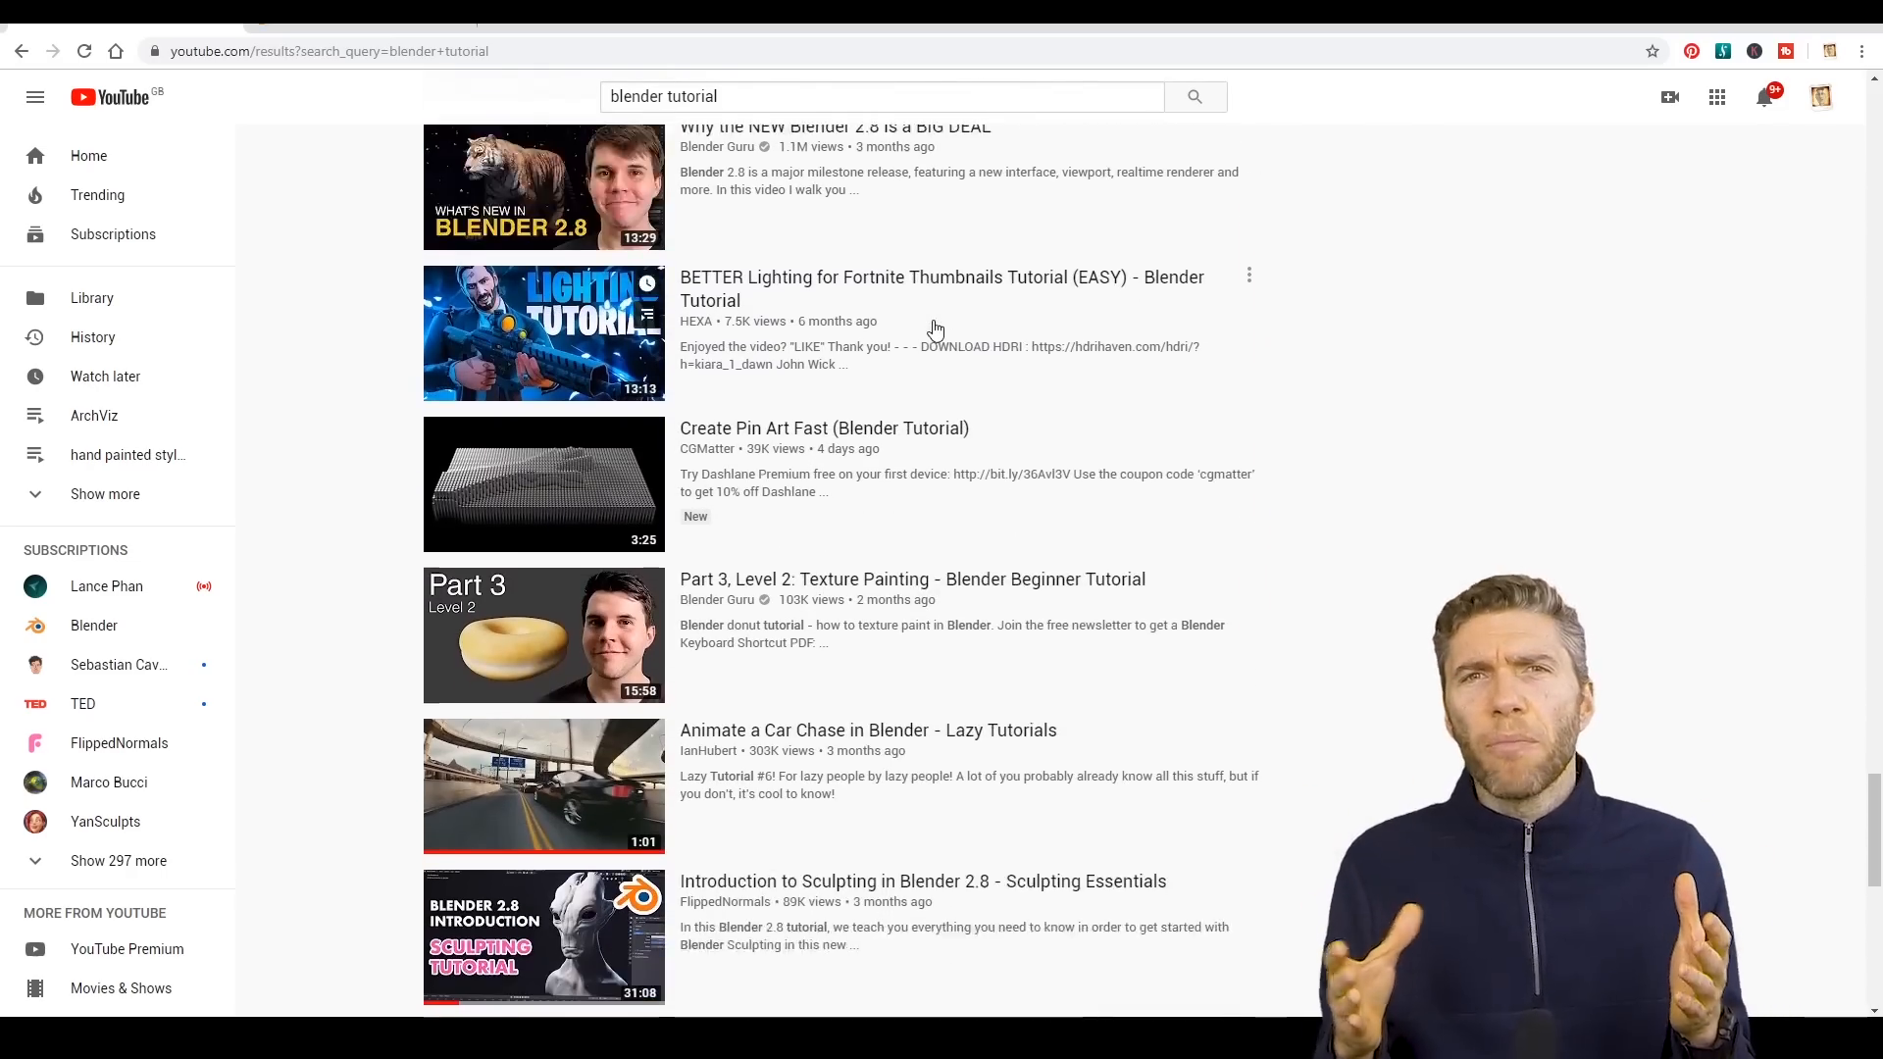
scroll(down, 3)
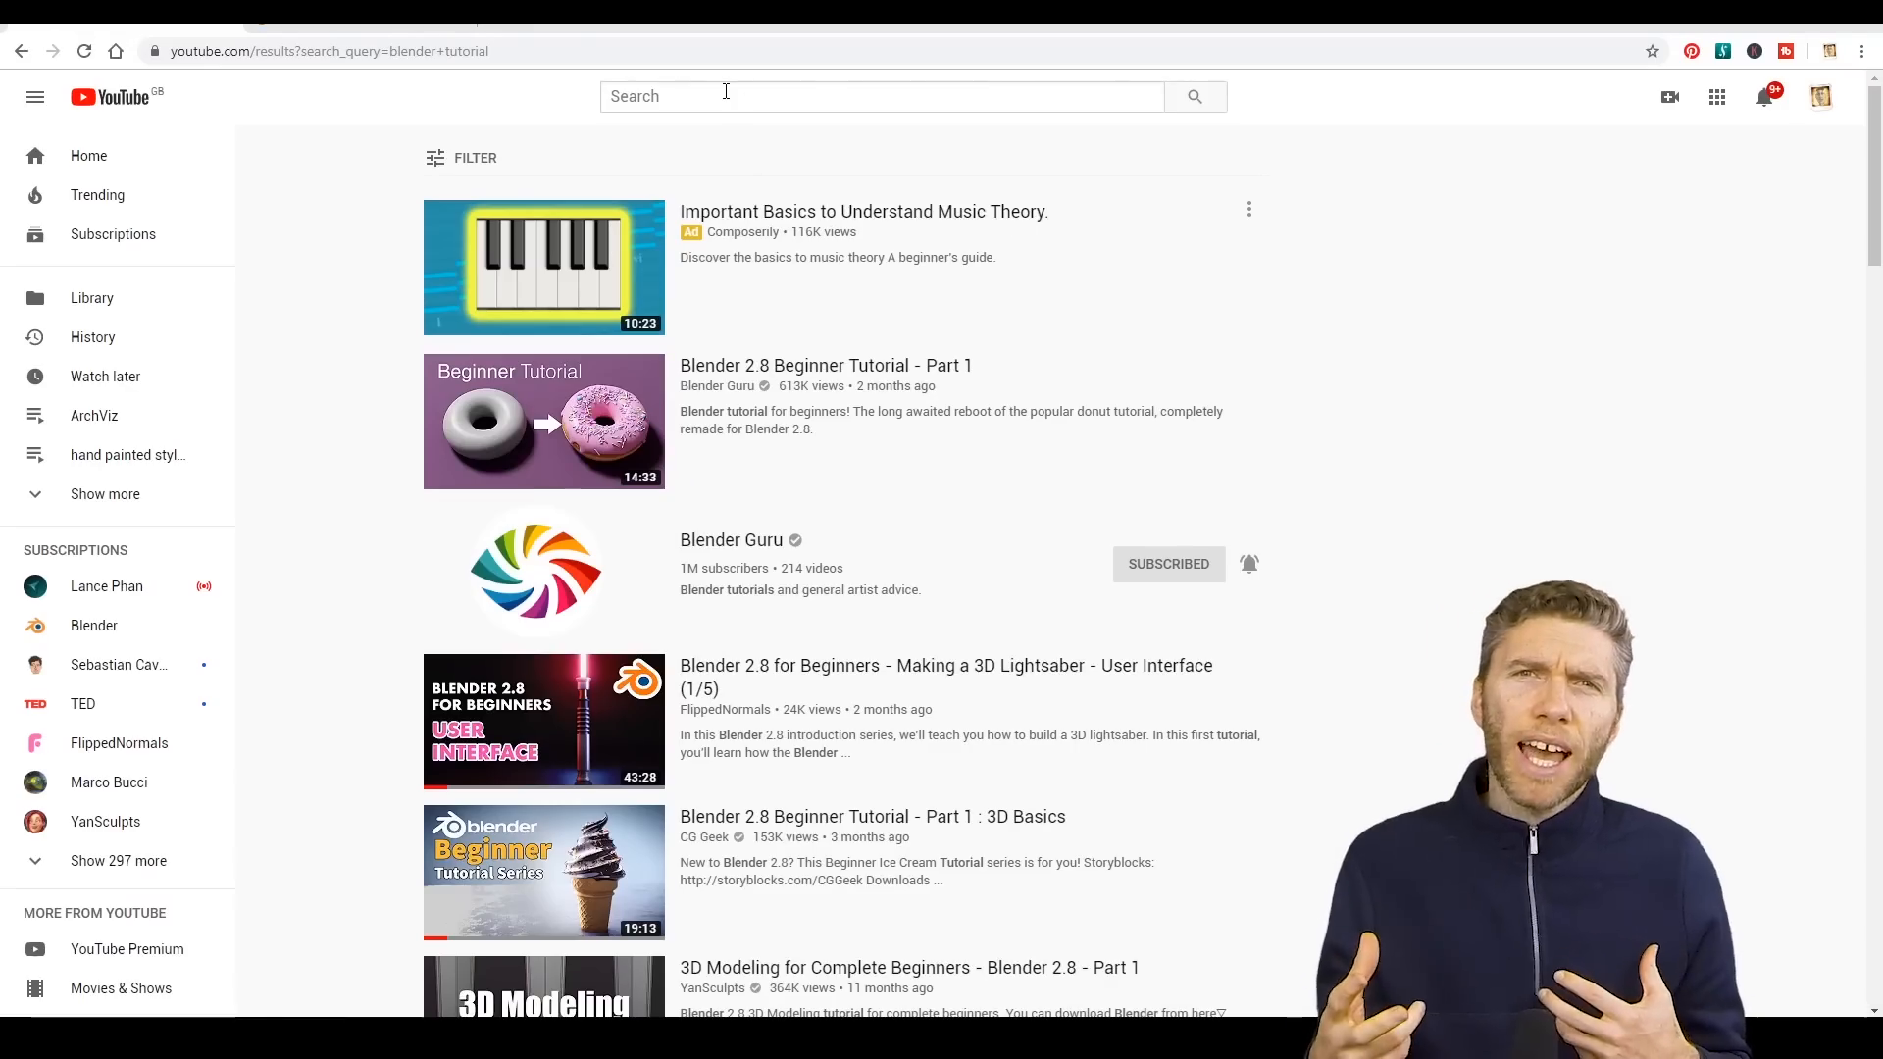
Re-run the 'blender tutorial' search and browse the refreshed results including BornCG's beginner intro
text(Blender Tutorial)
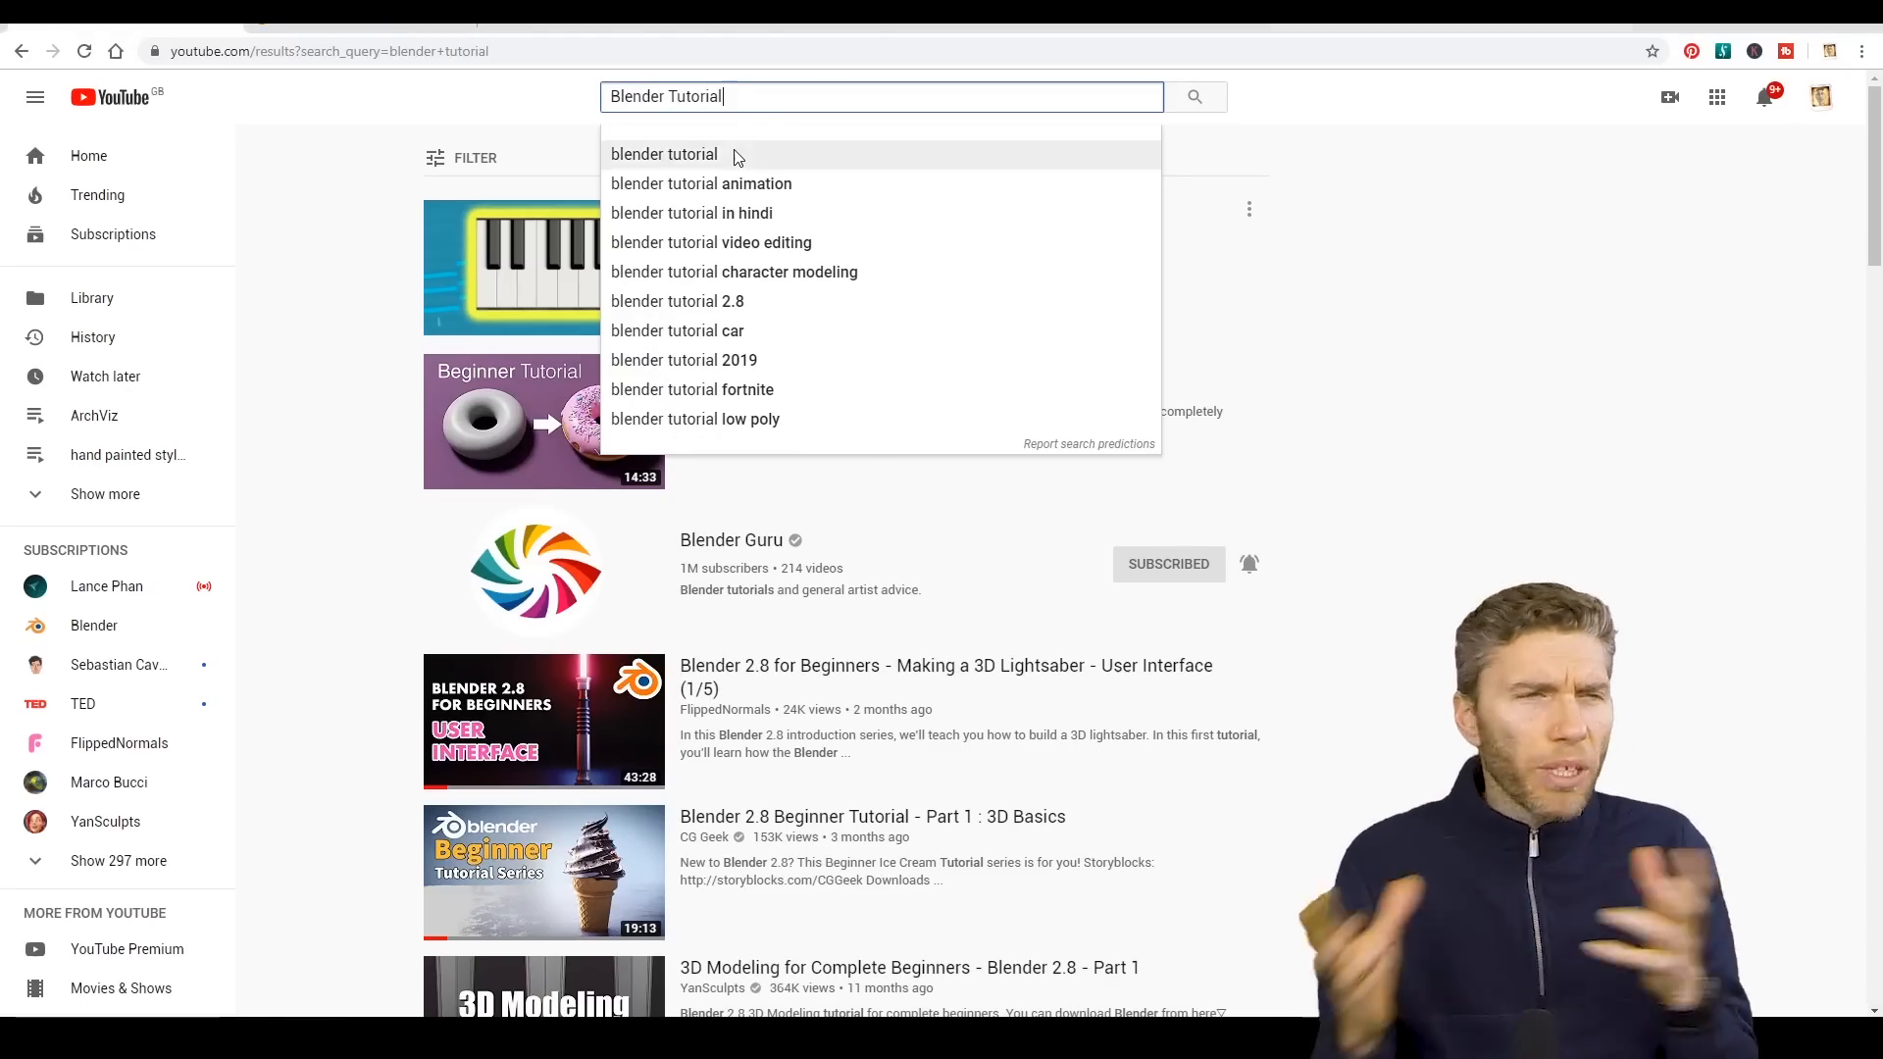
click(664, 154)
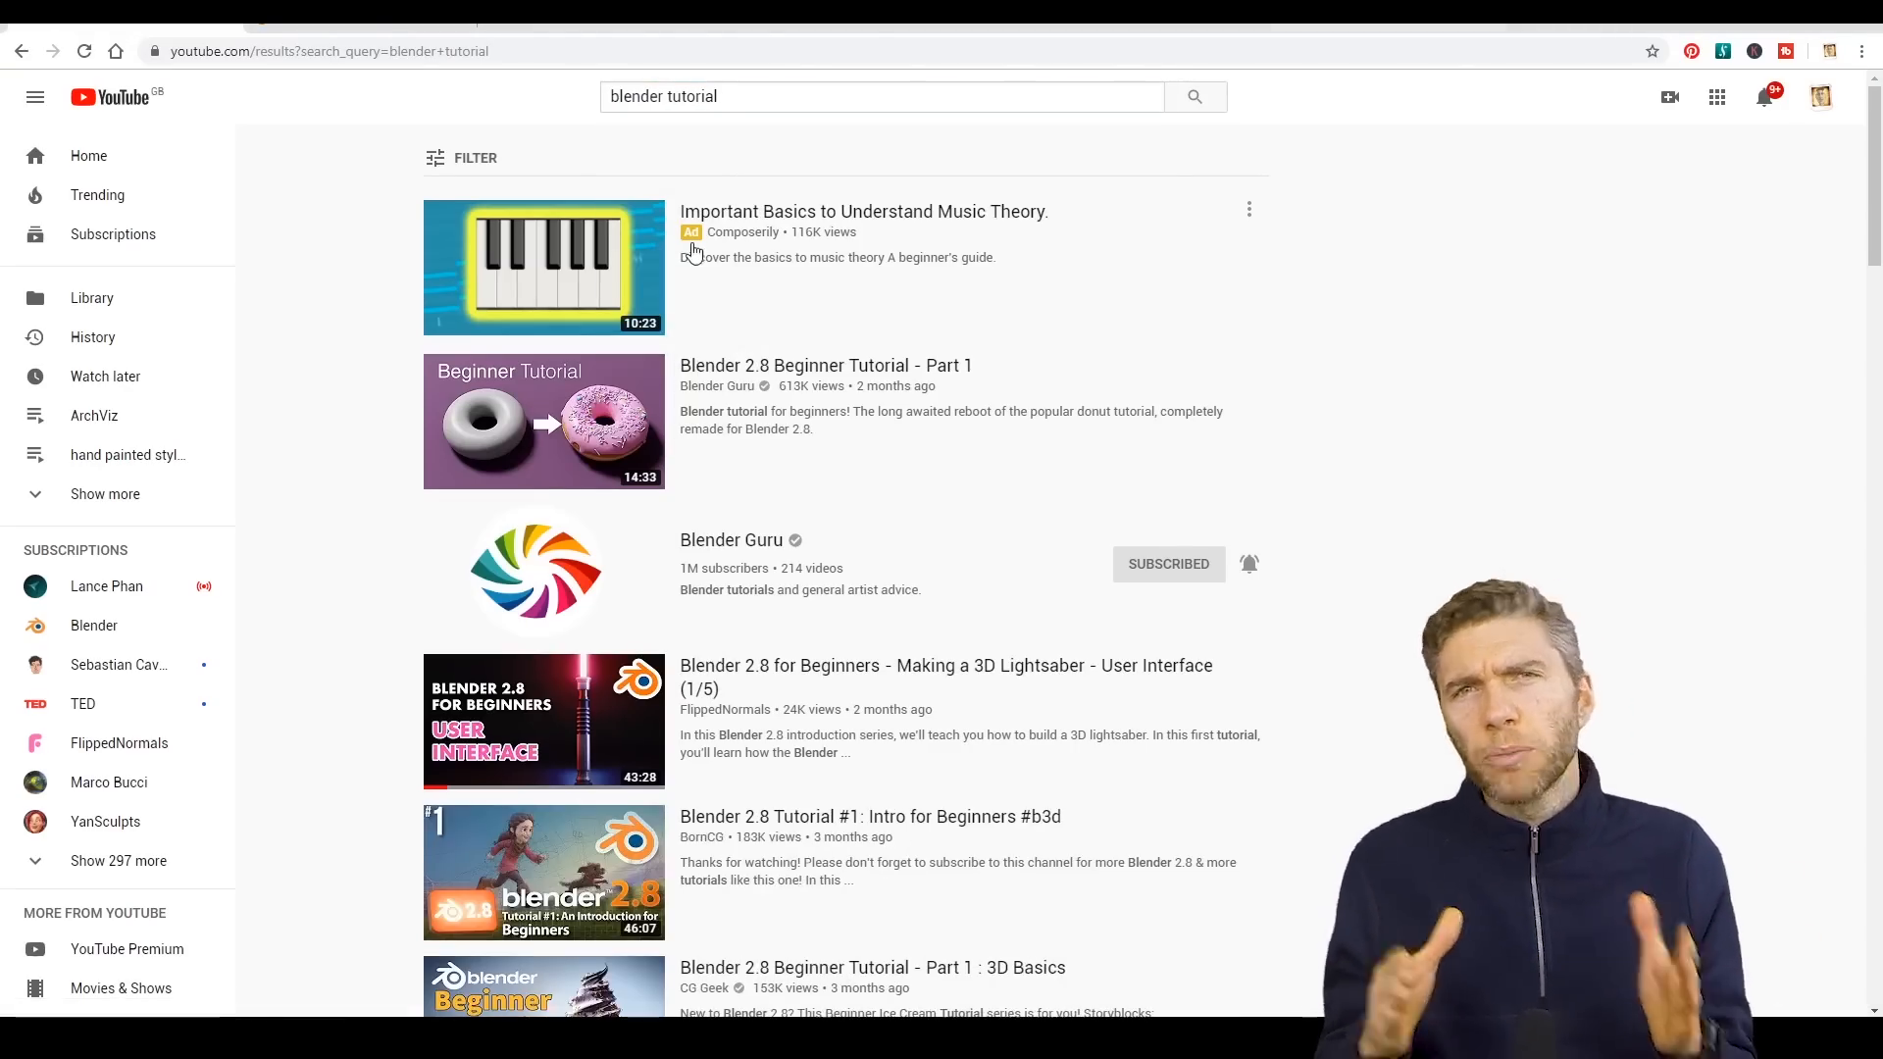
scroll(down, 3)
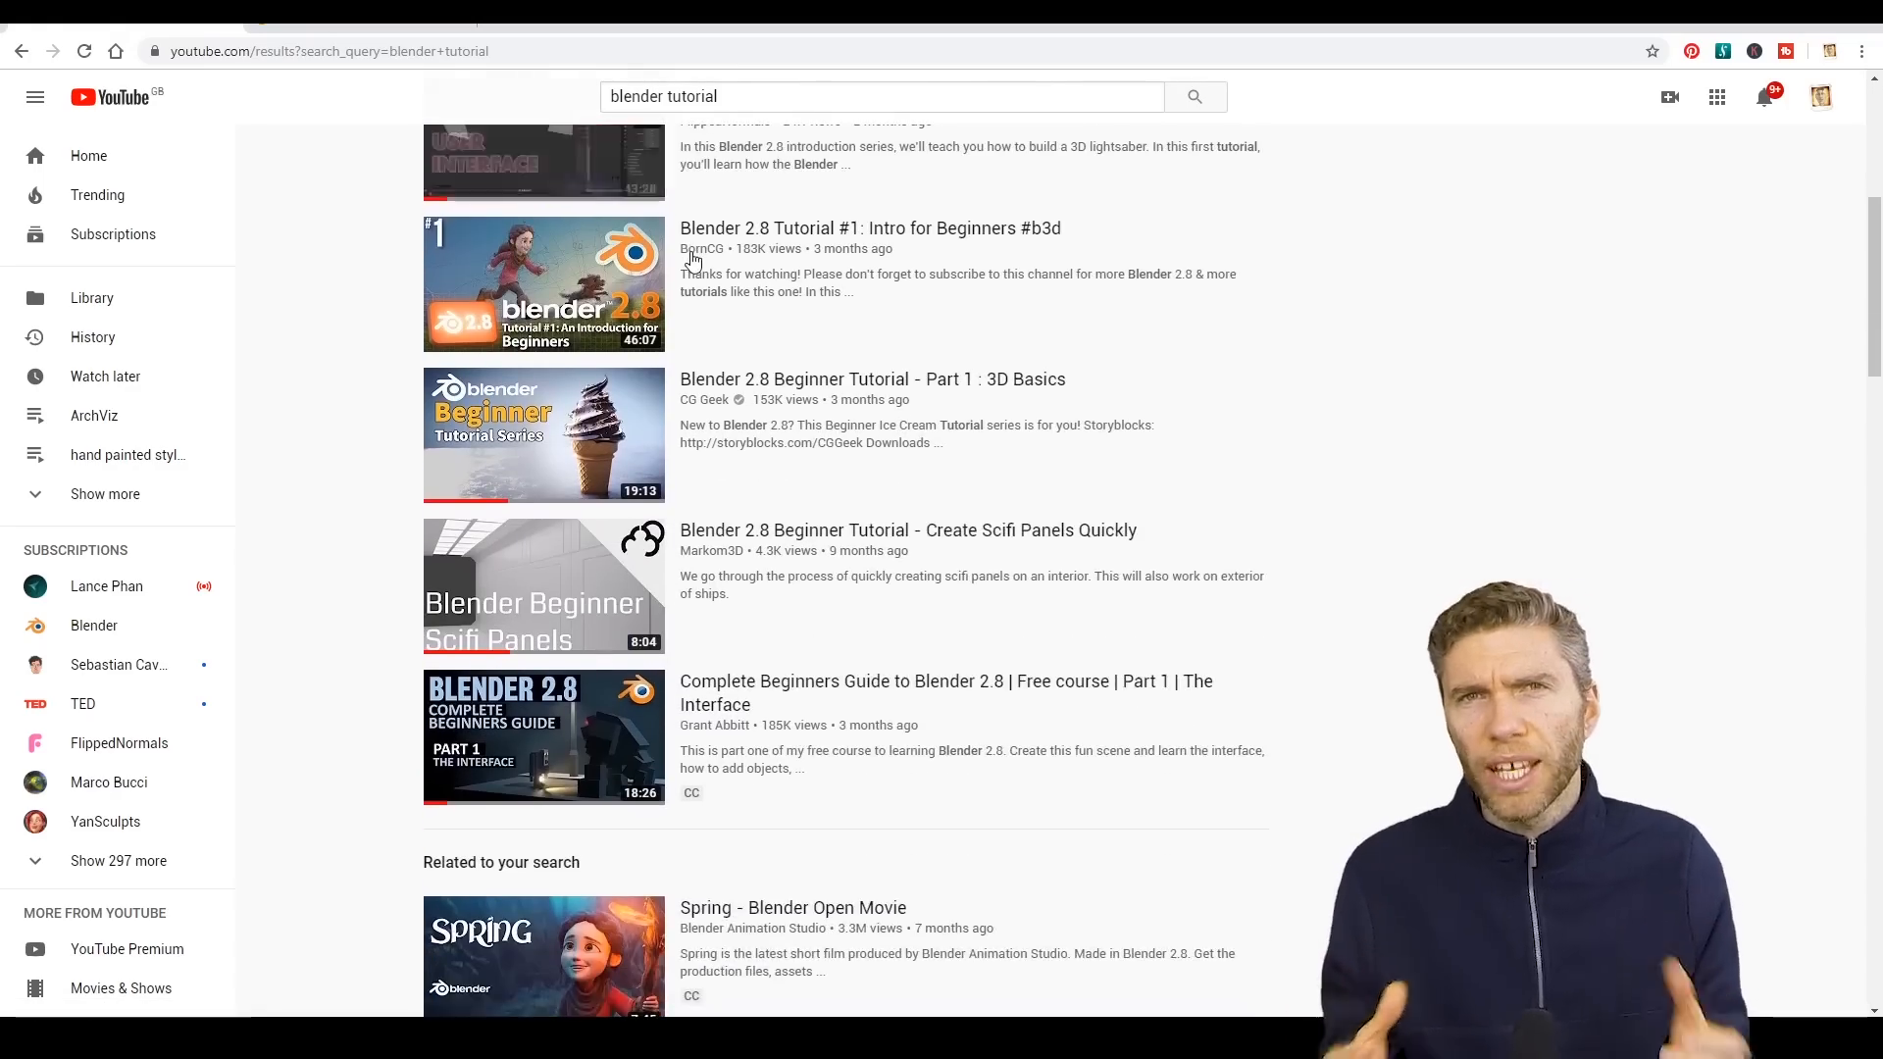
scroll(down, 3)
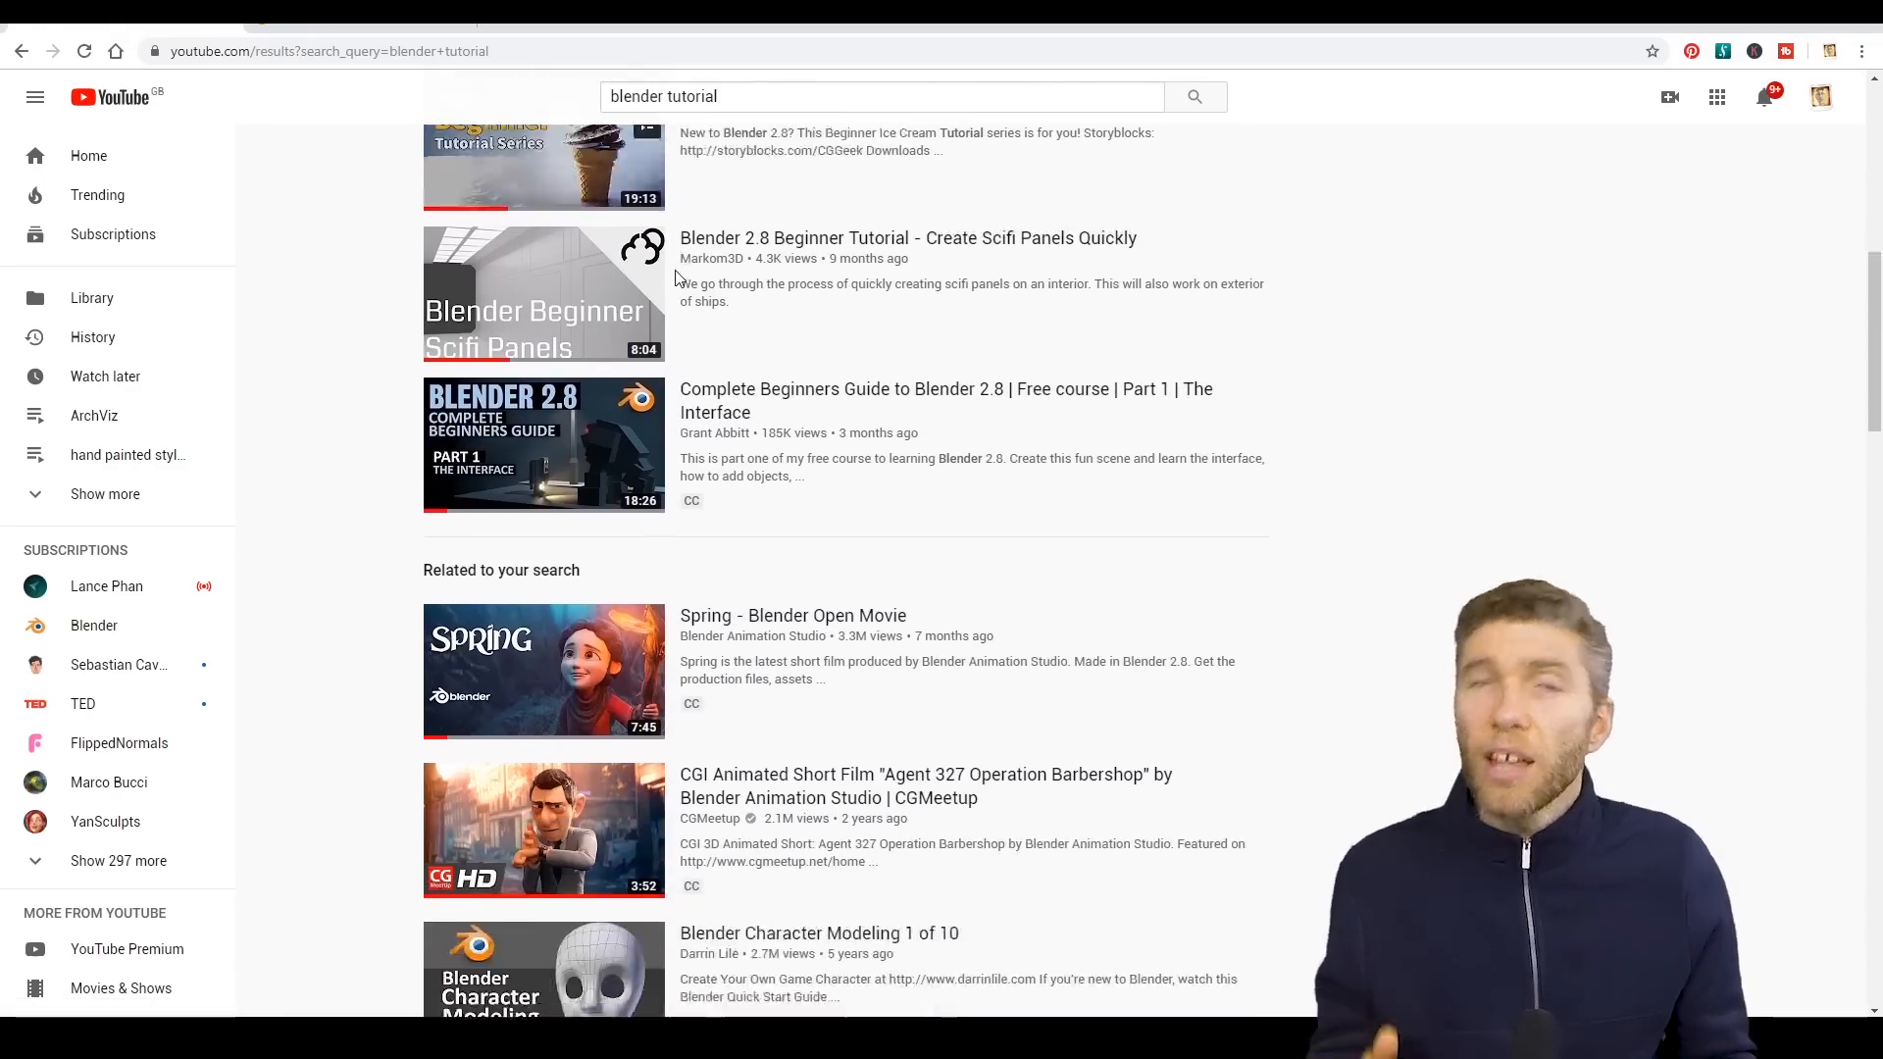
scroll(down, 3)
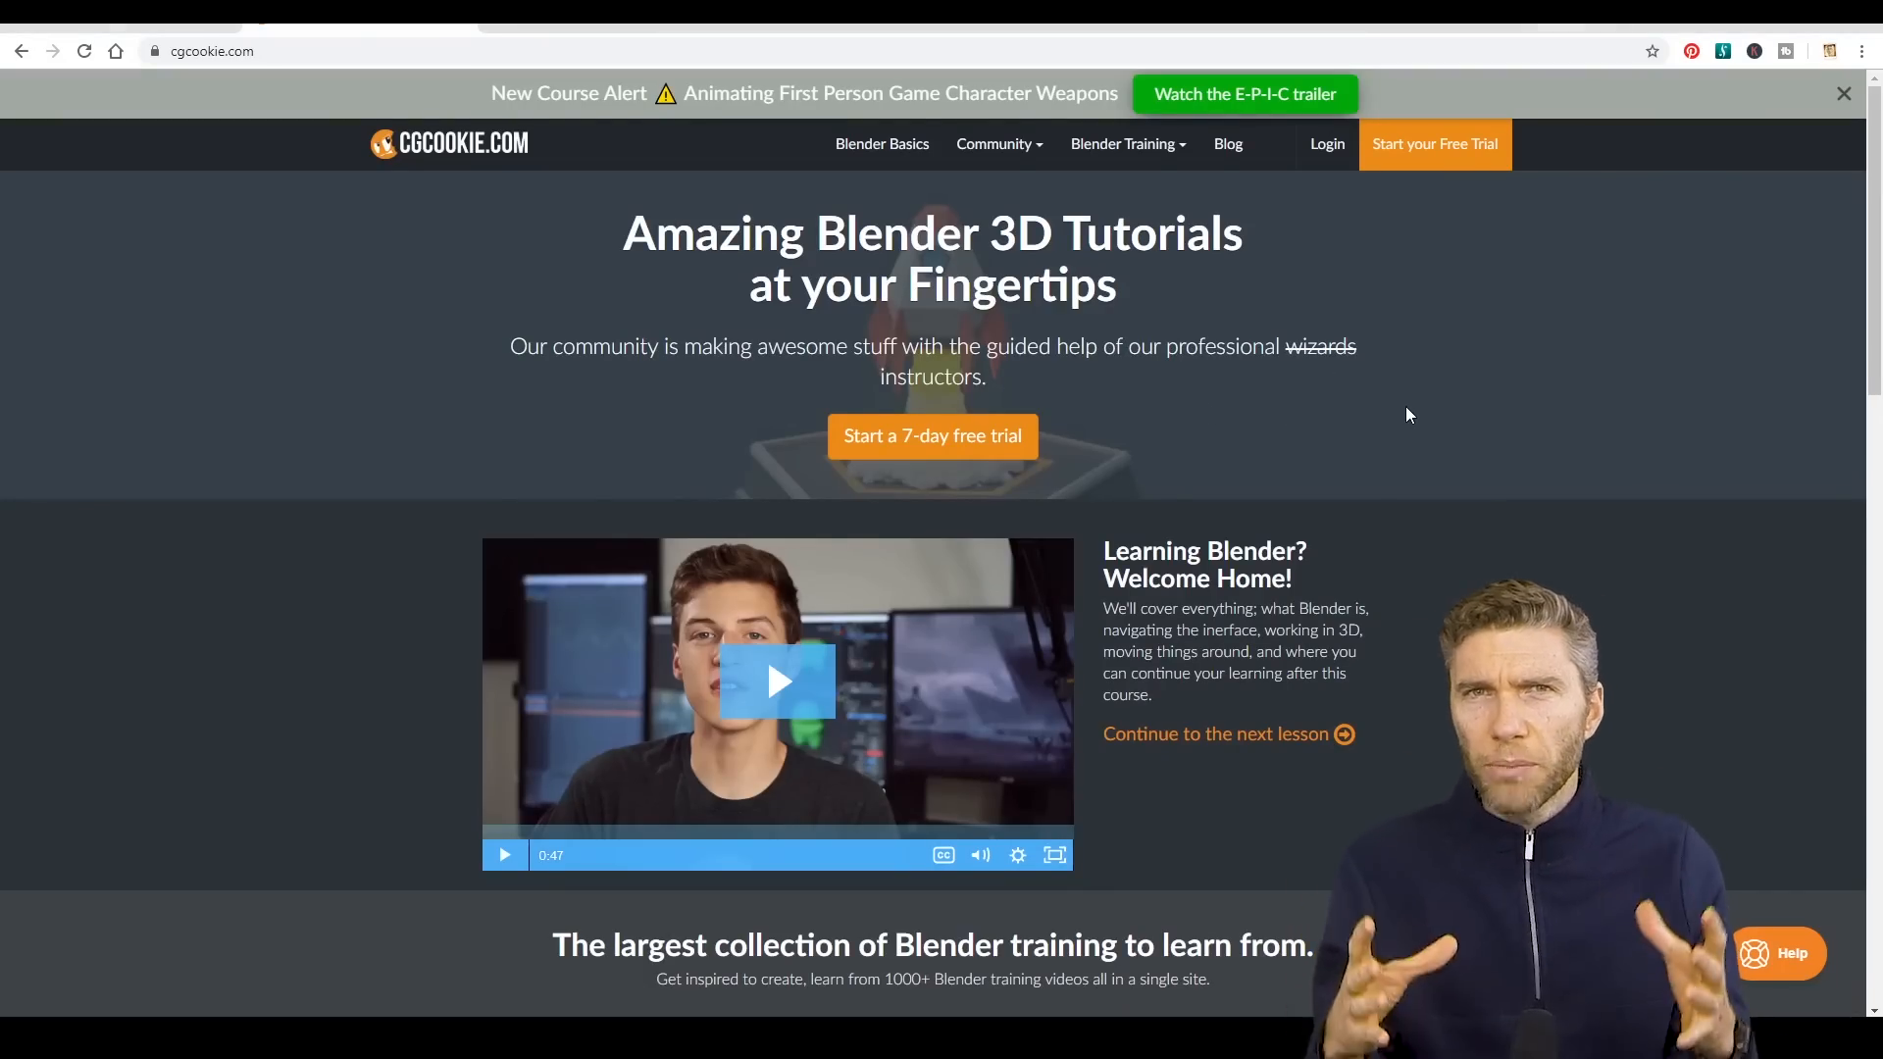
From CG Cookie's home page, open the full list of Blender training courses
scroll(down, 3)
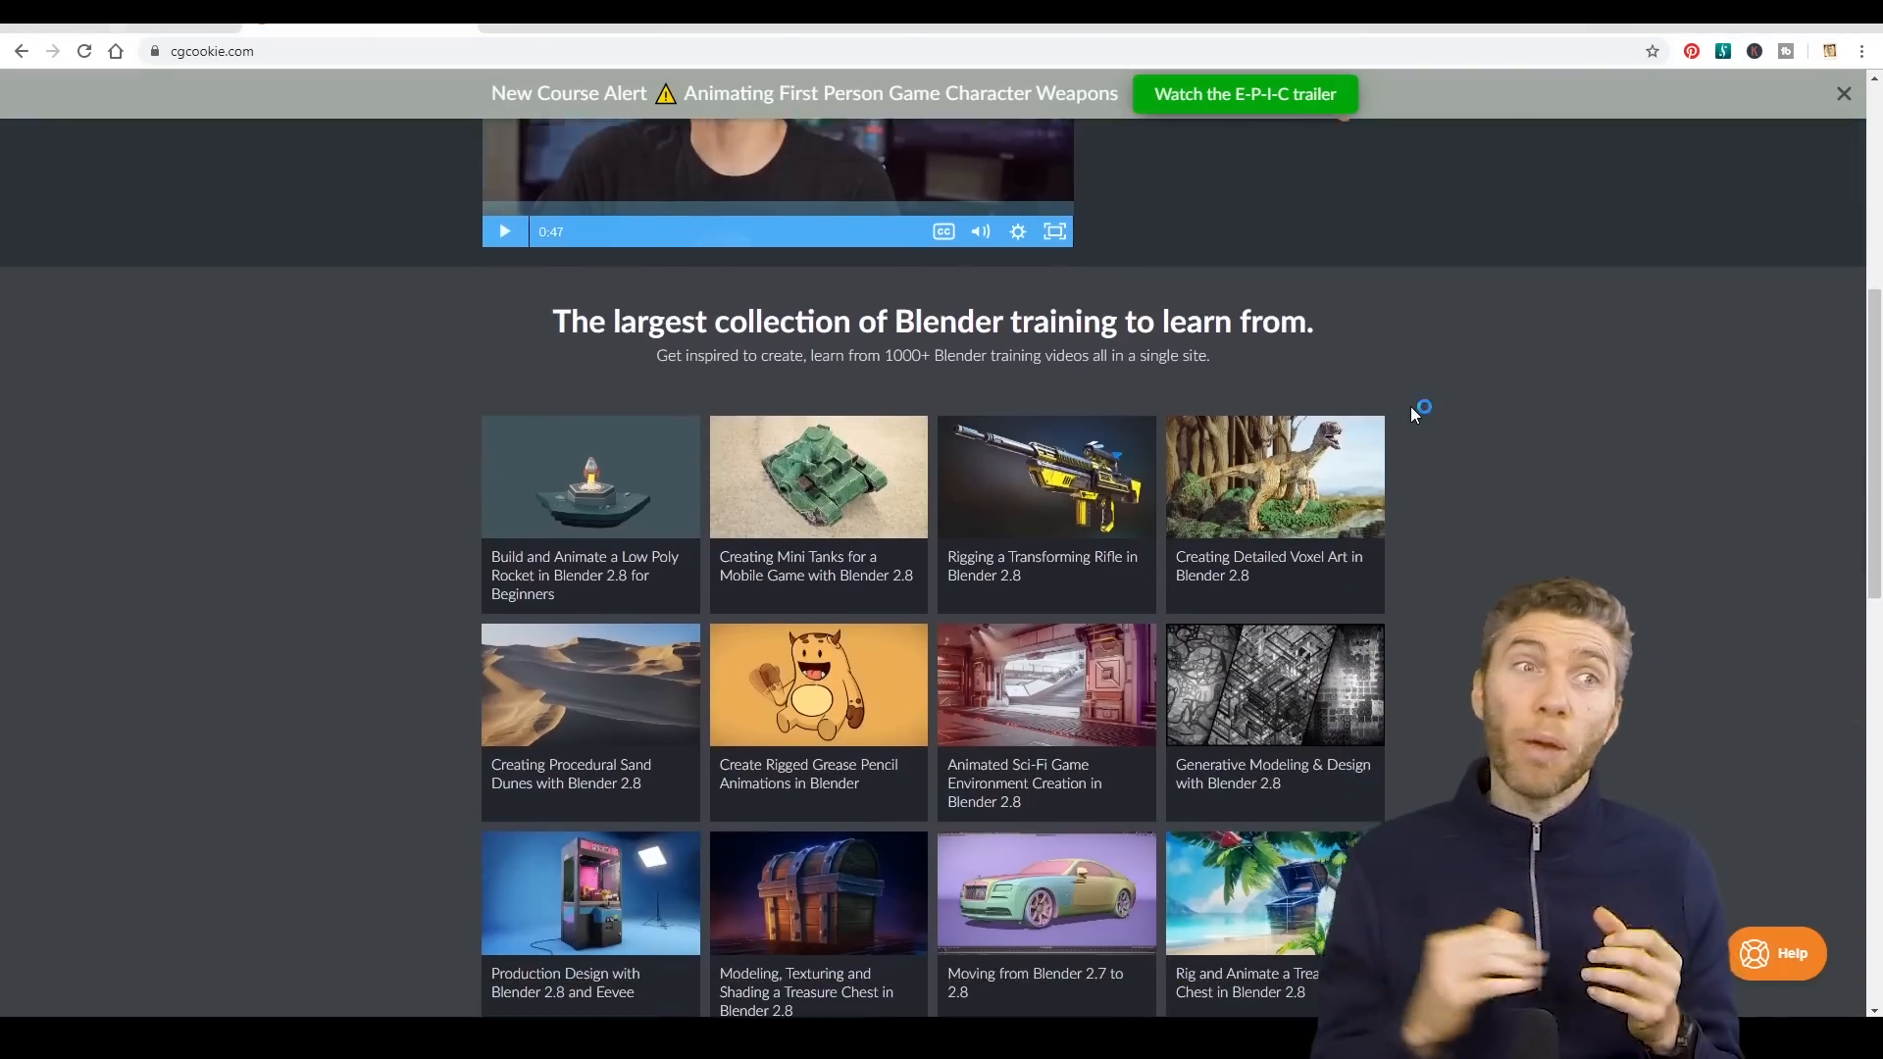
scroll(down, 3)
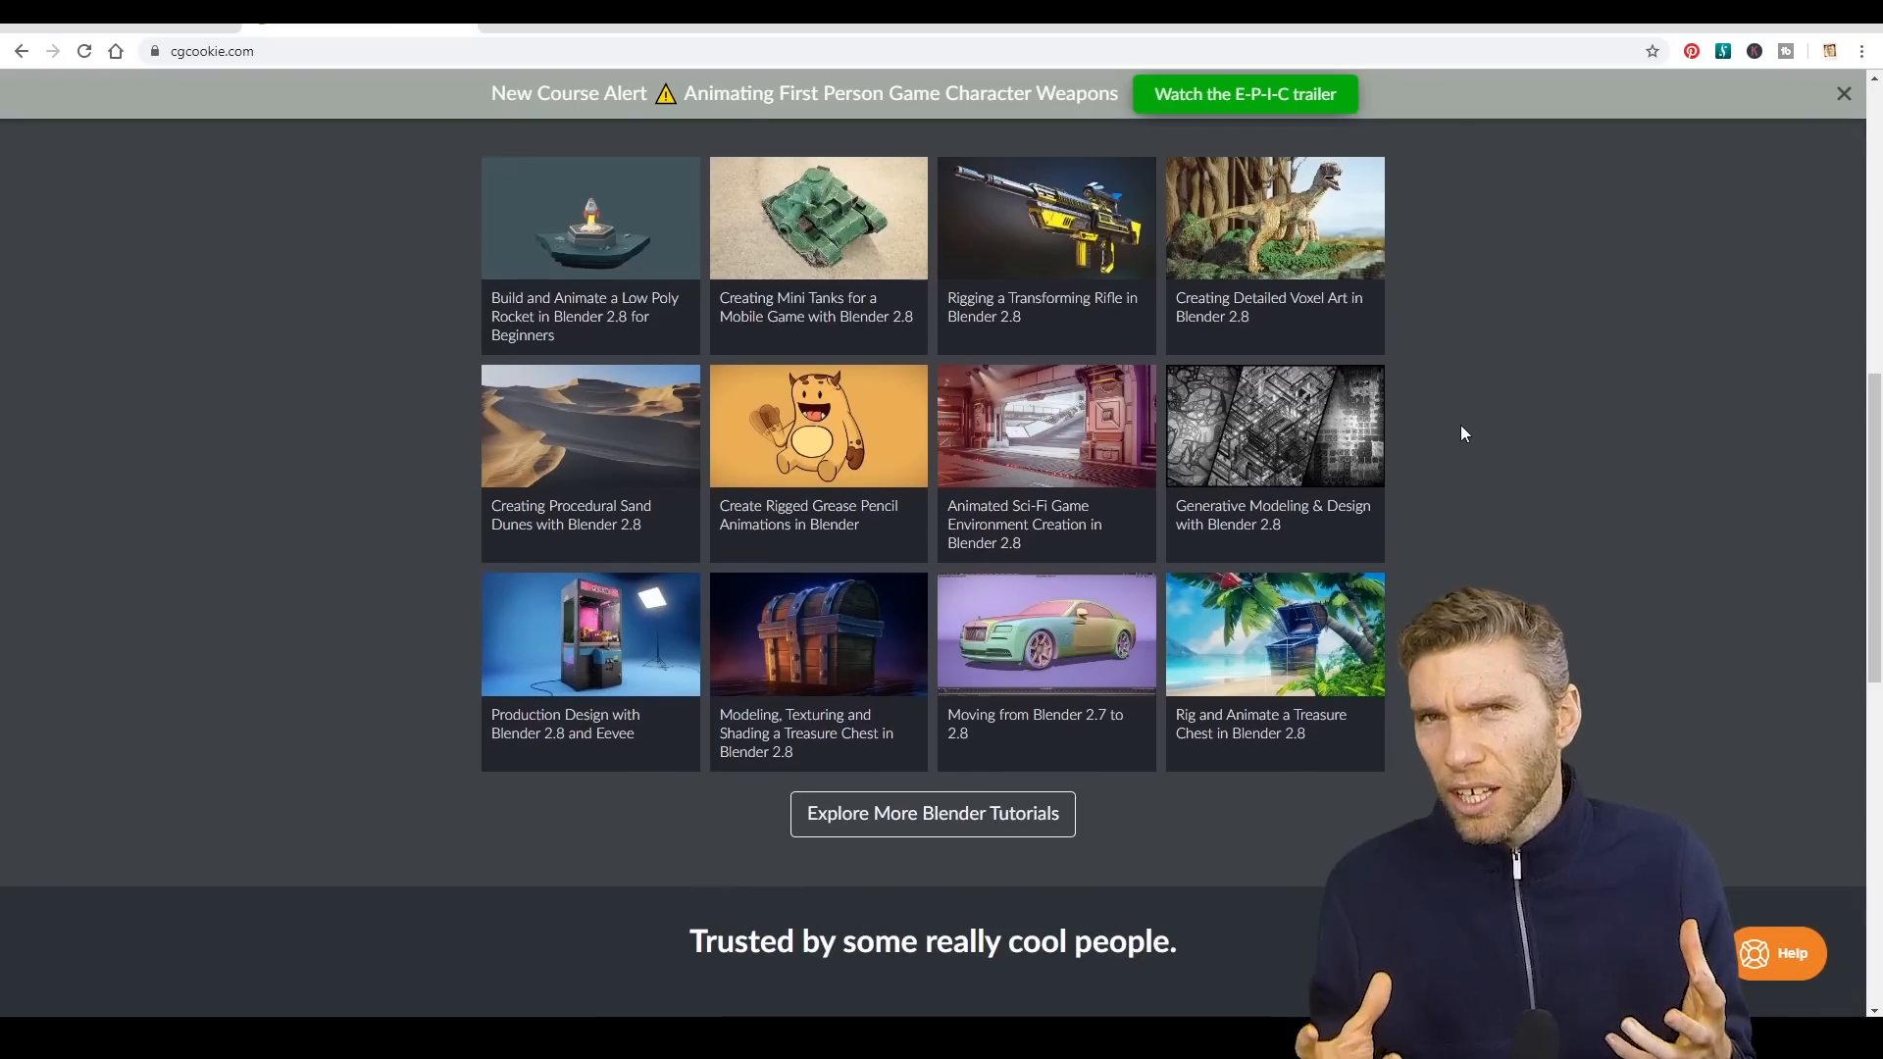
click(932, 813)
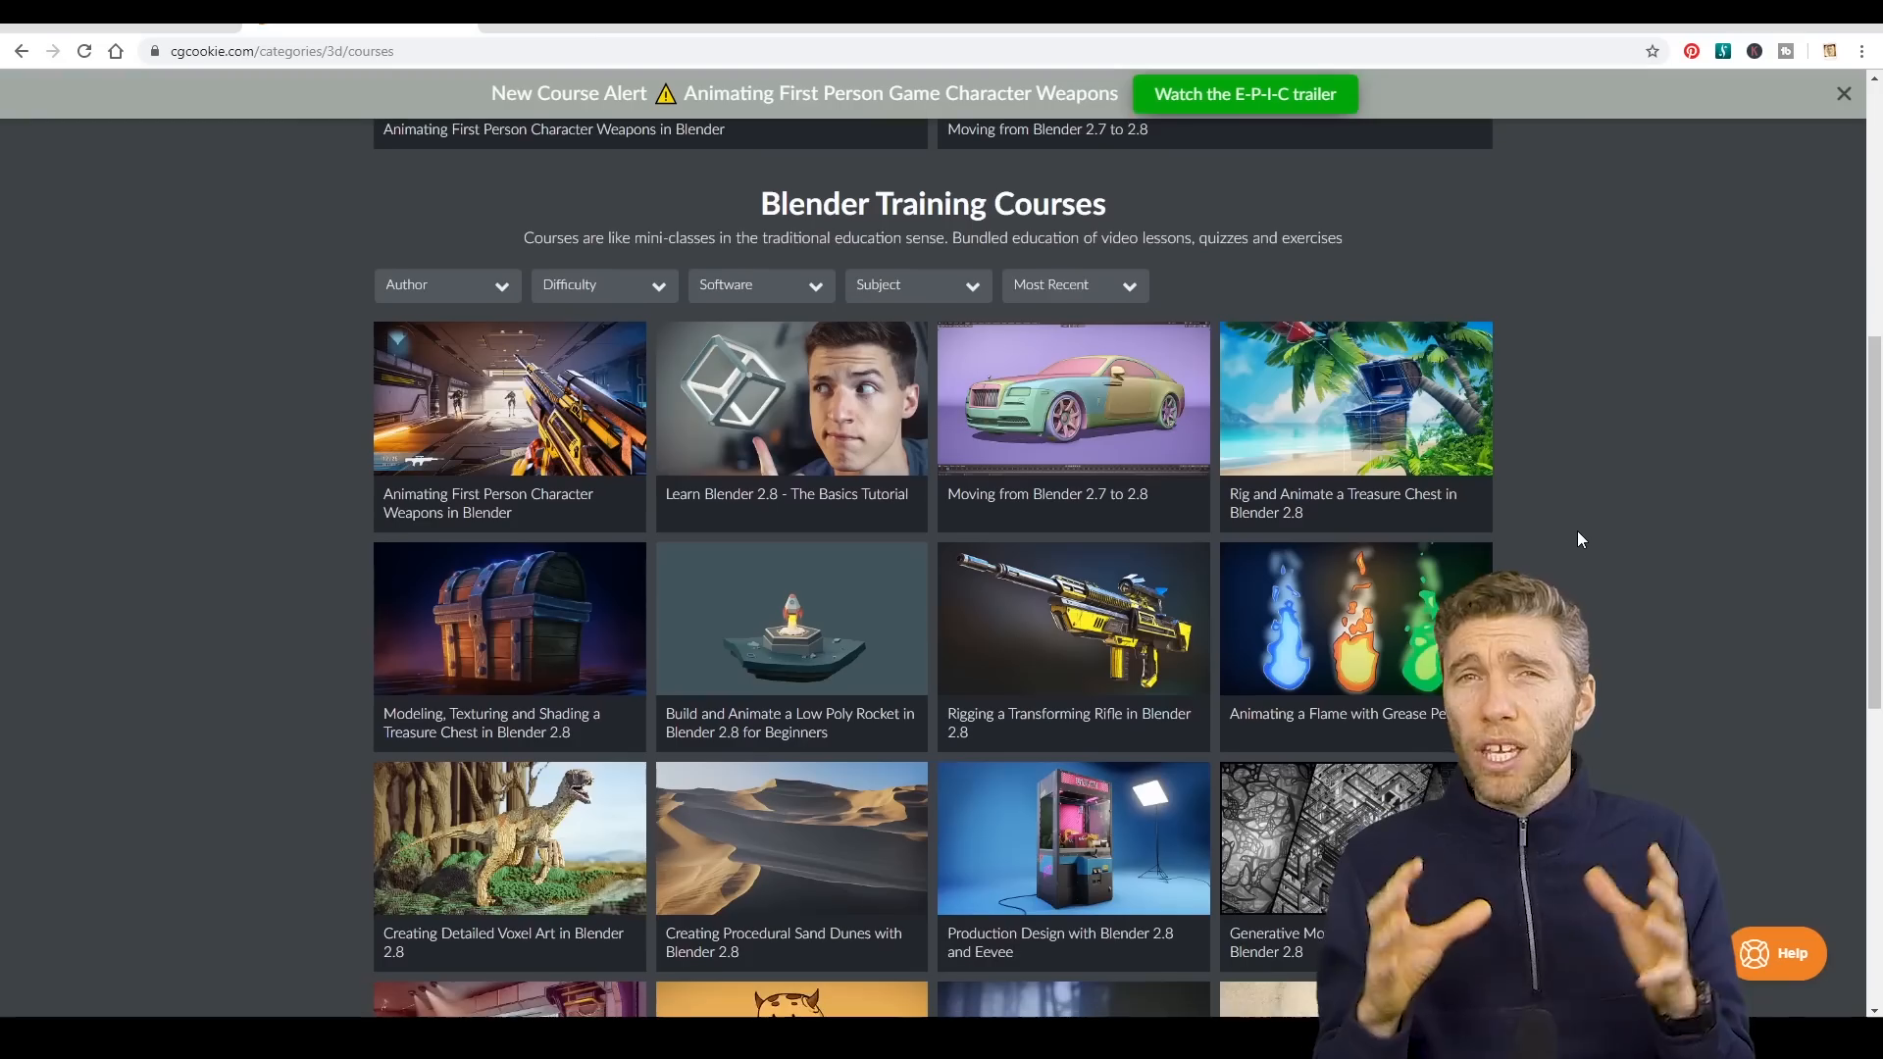
Go to page 2 of the CG Cookie 3D courses catalogue
scroll(down, 3)
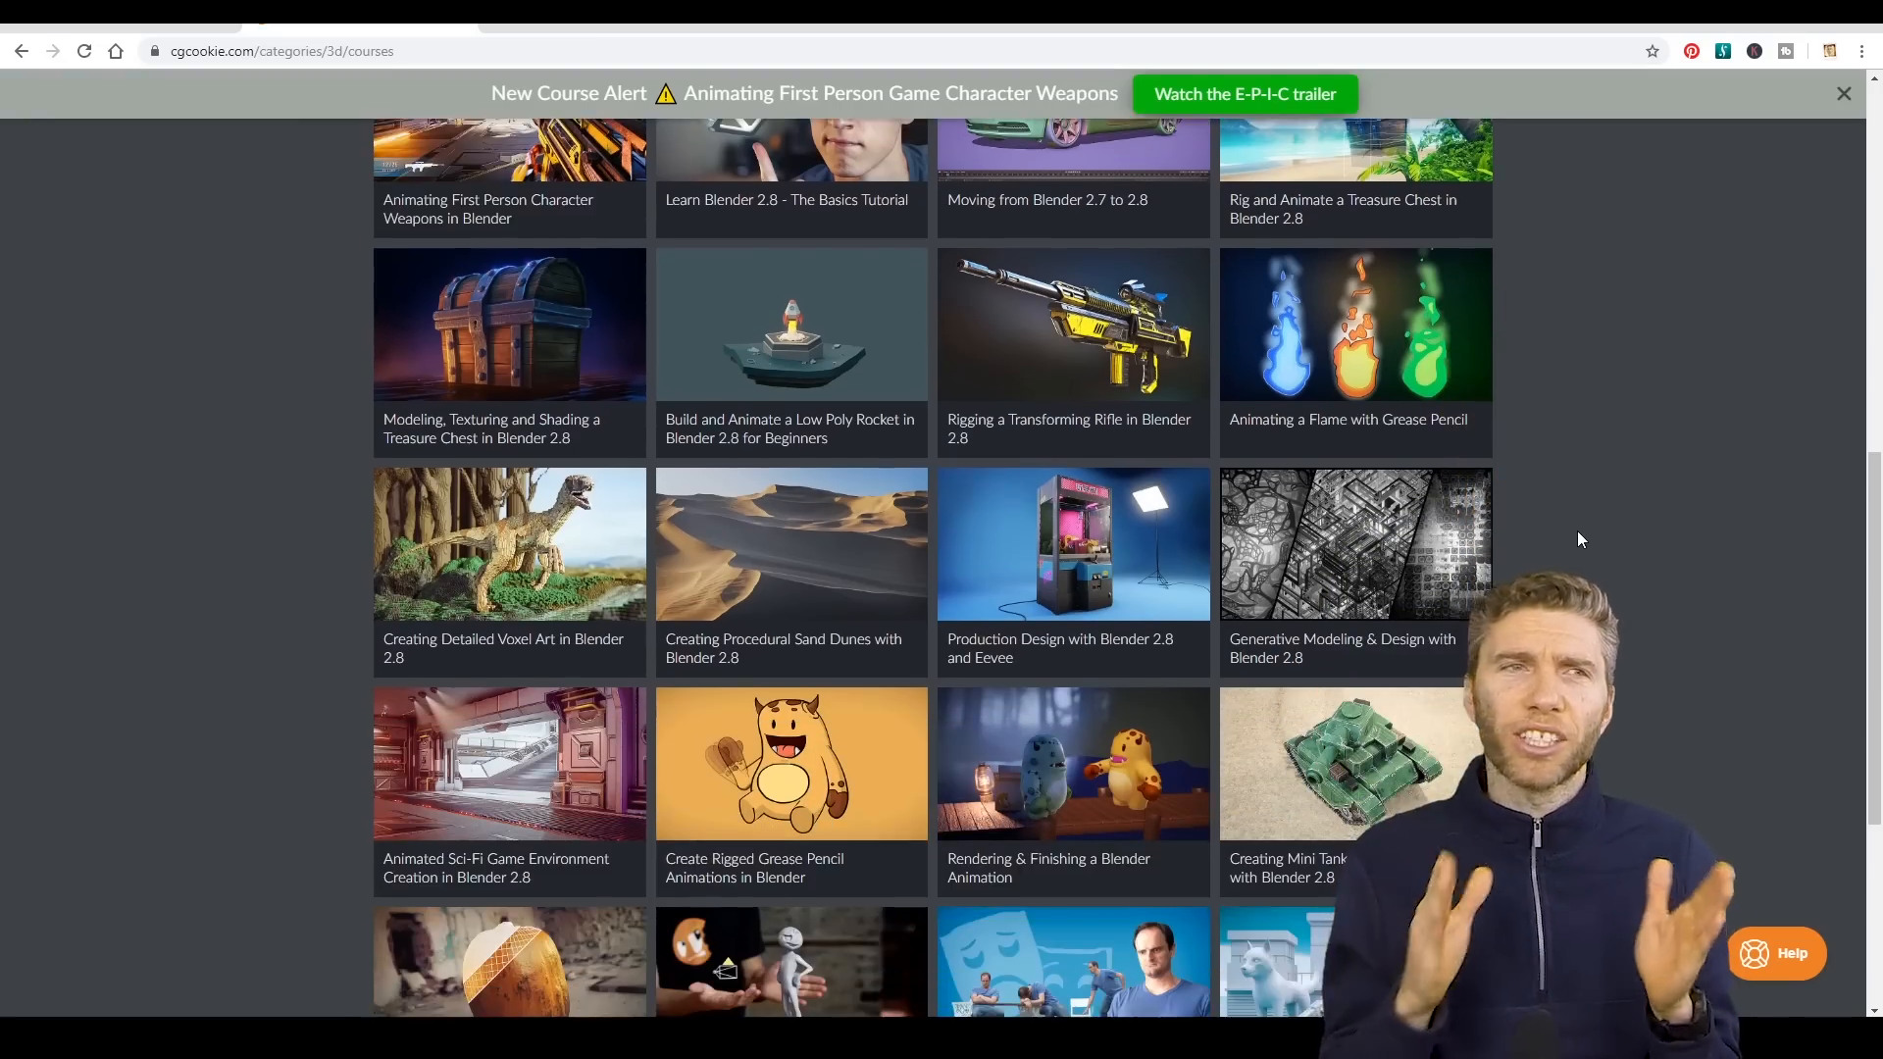
scroll(down, 3)
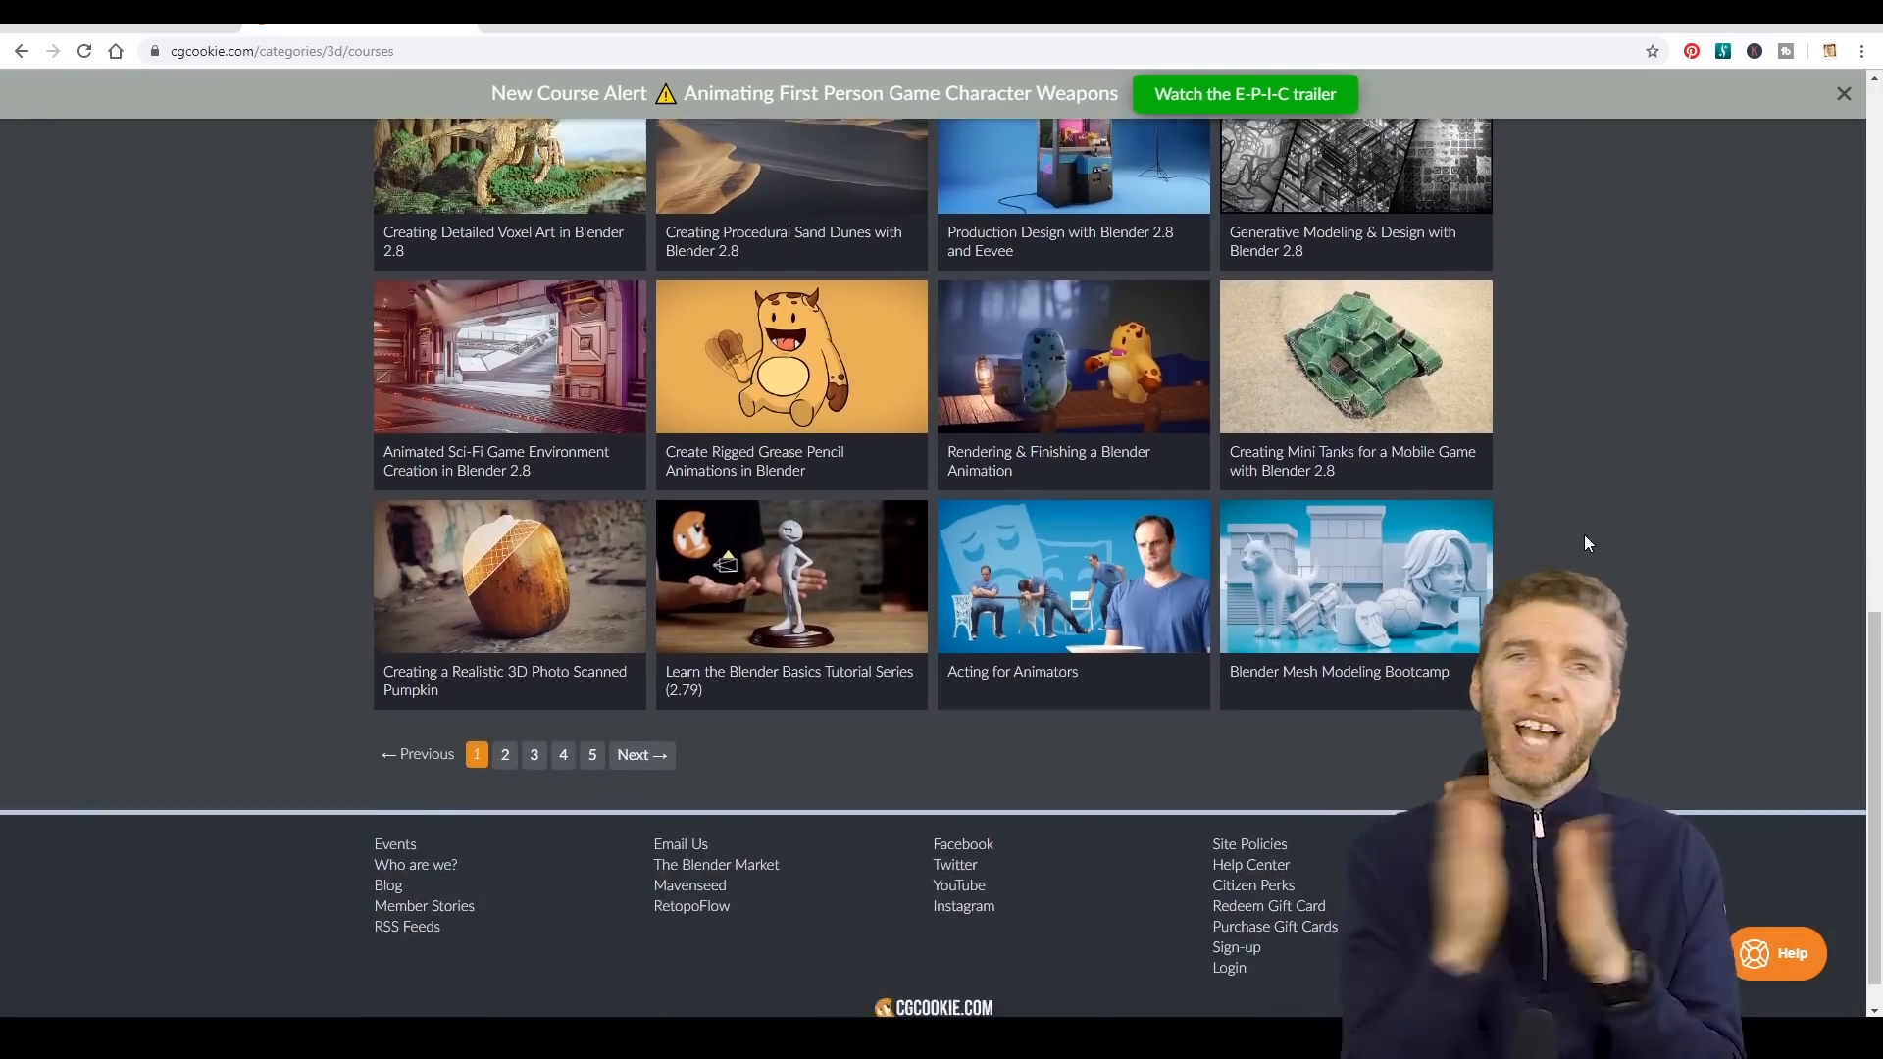
click(504, 755)
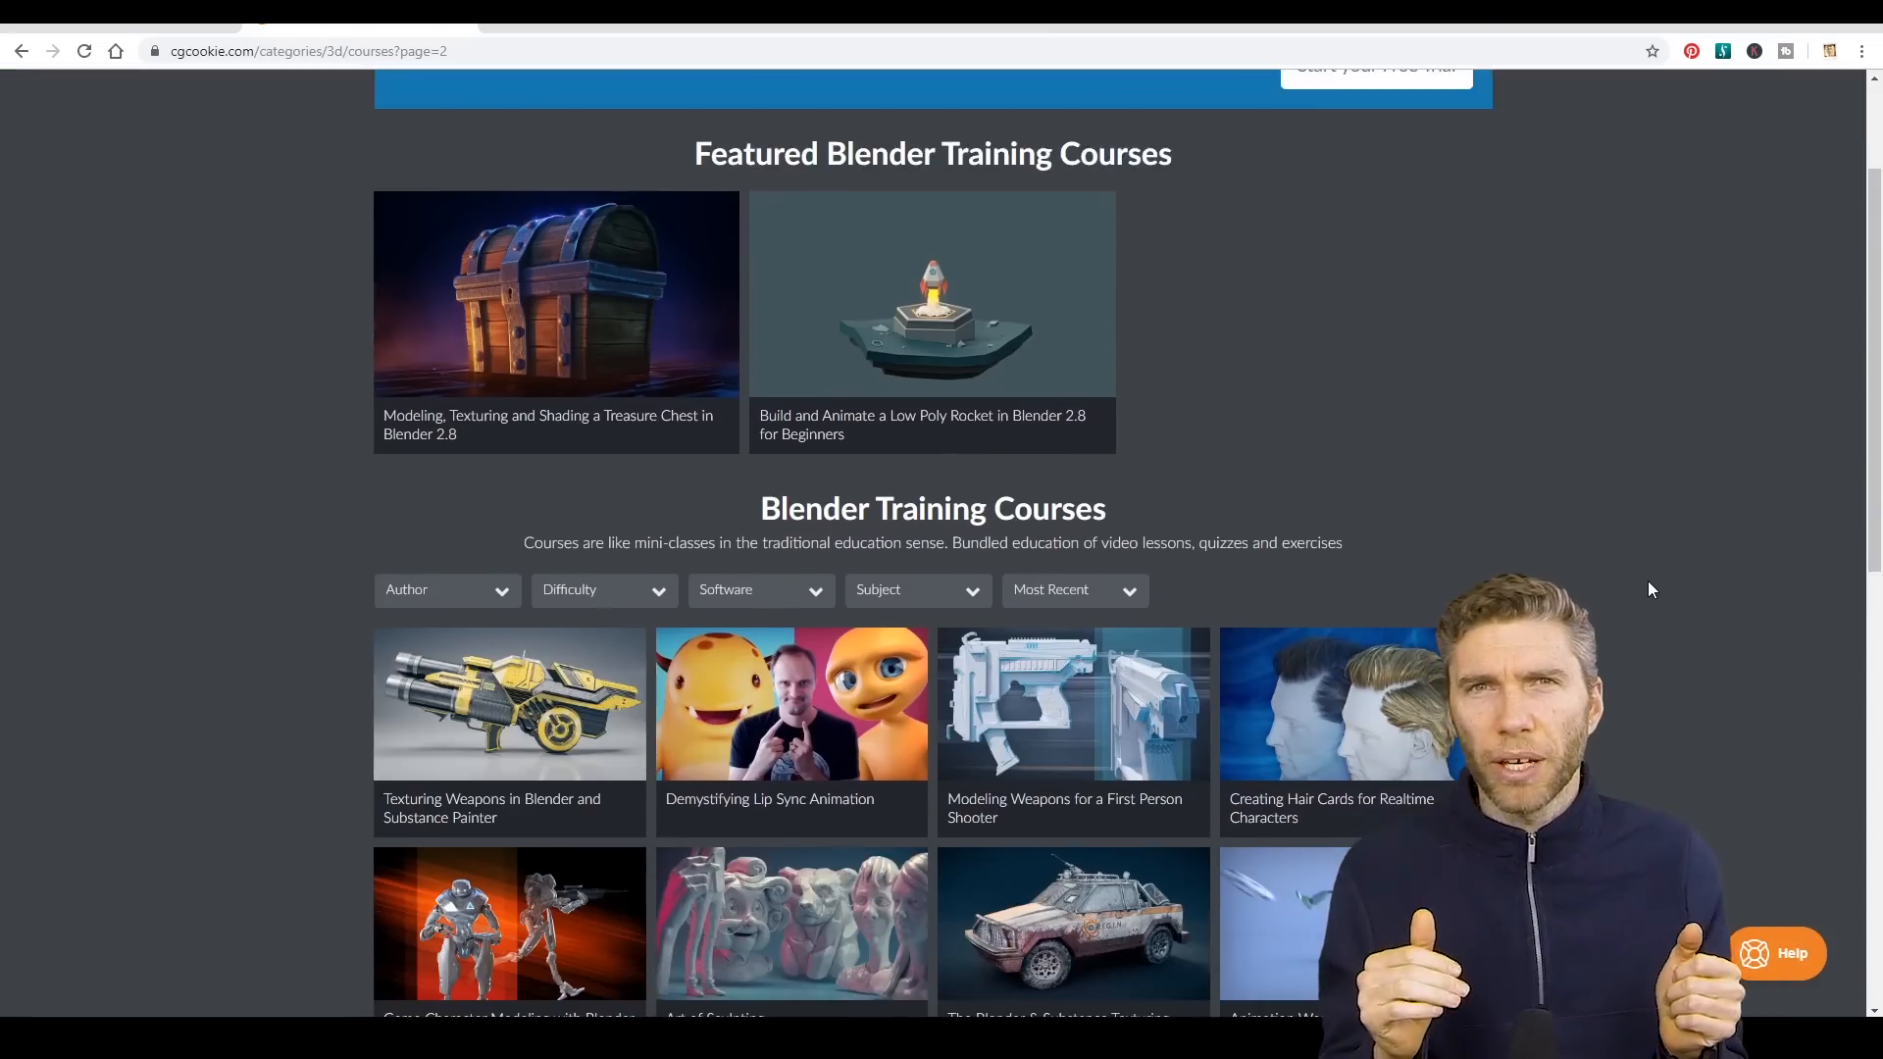
scroll(down, 3)
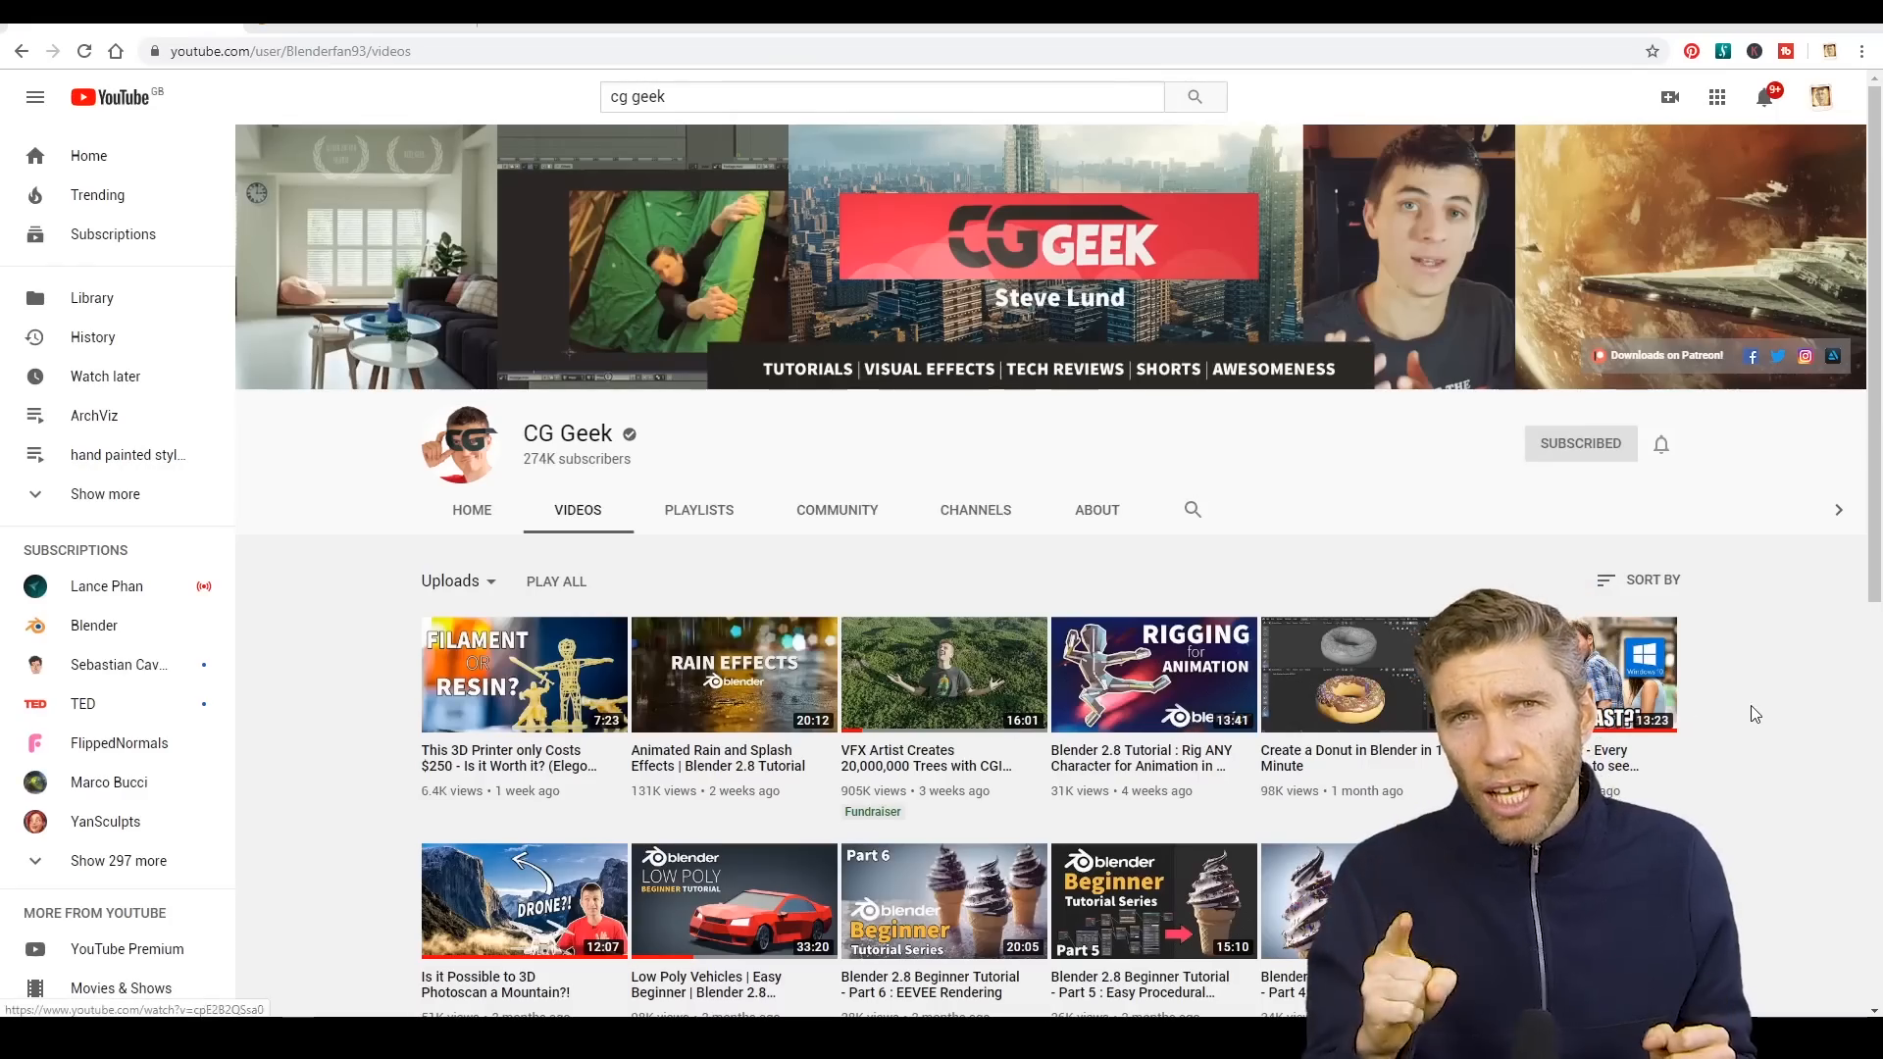
Browse CG Geek's uploaded videos, including the Blender 2.8 beginner tutorials
scroll(down, 3)
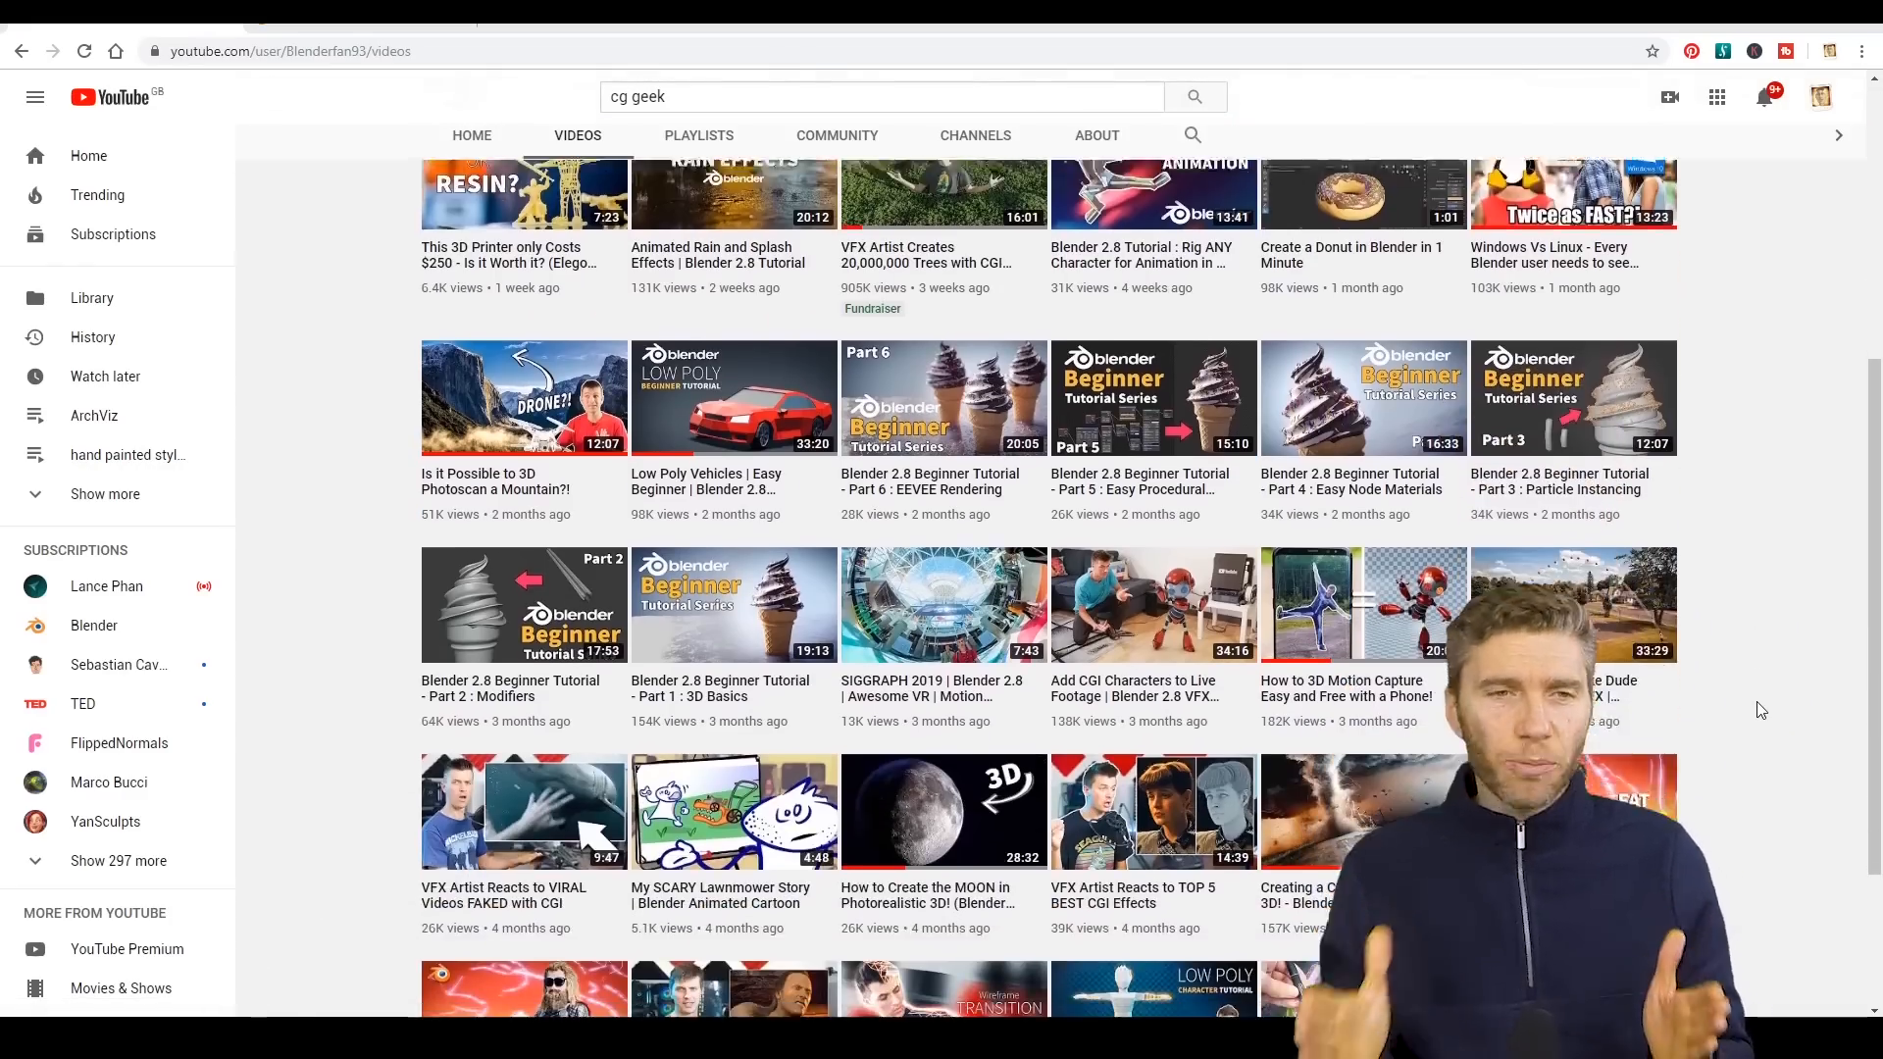
scroll(down, 3)
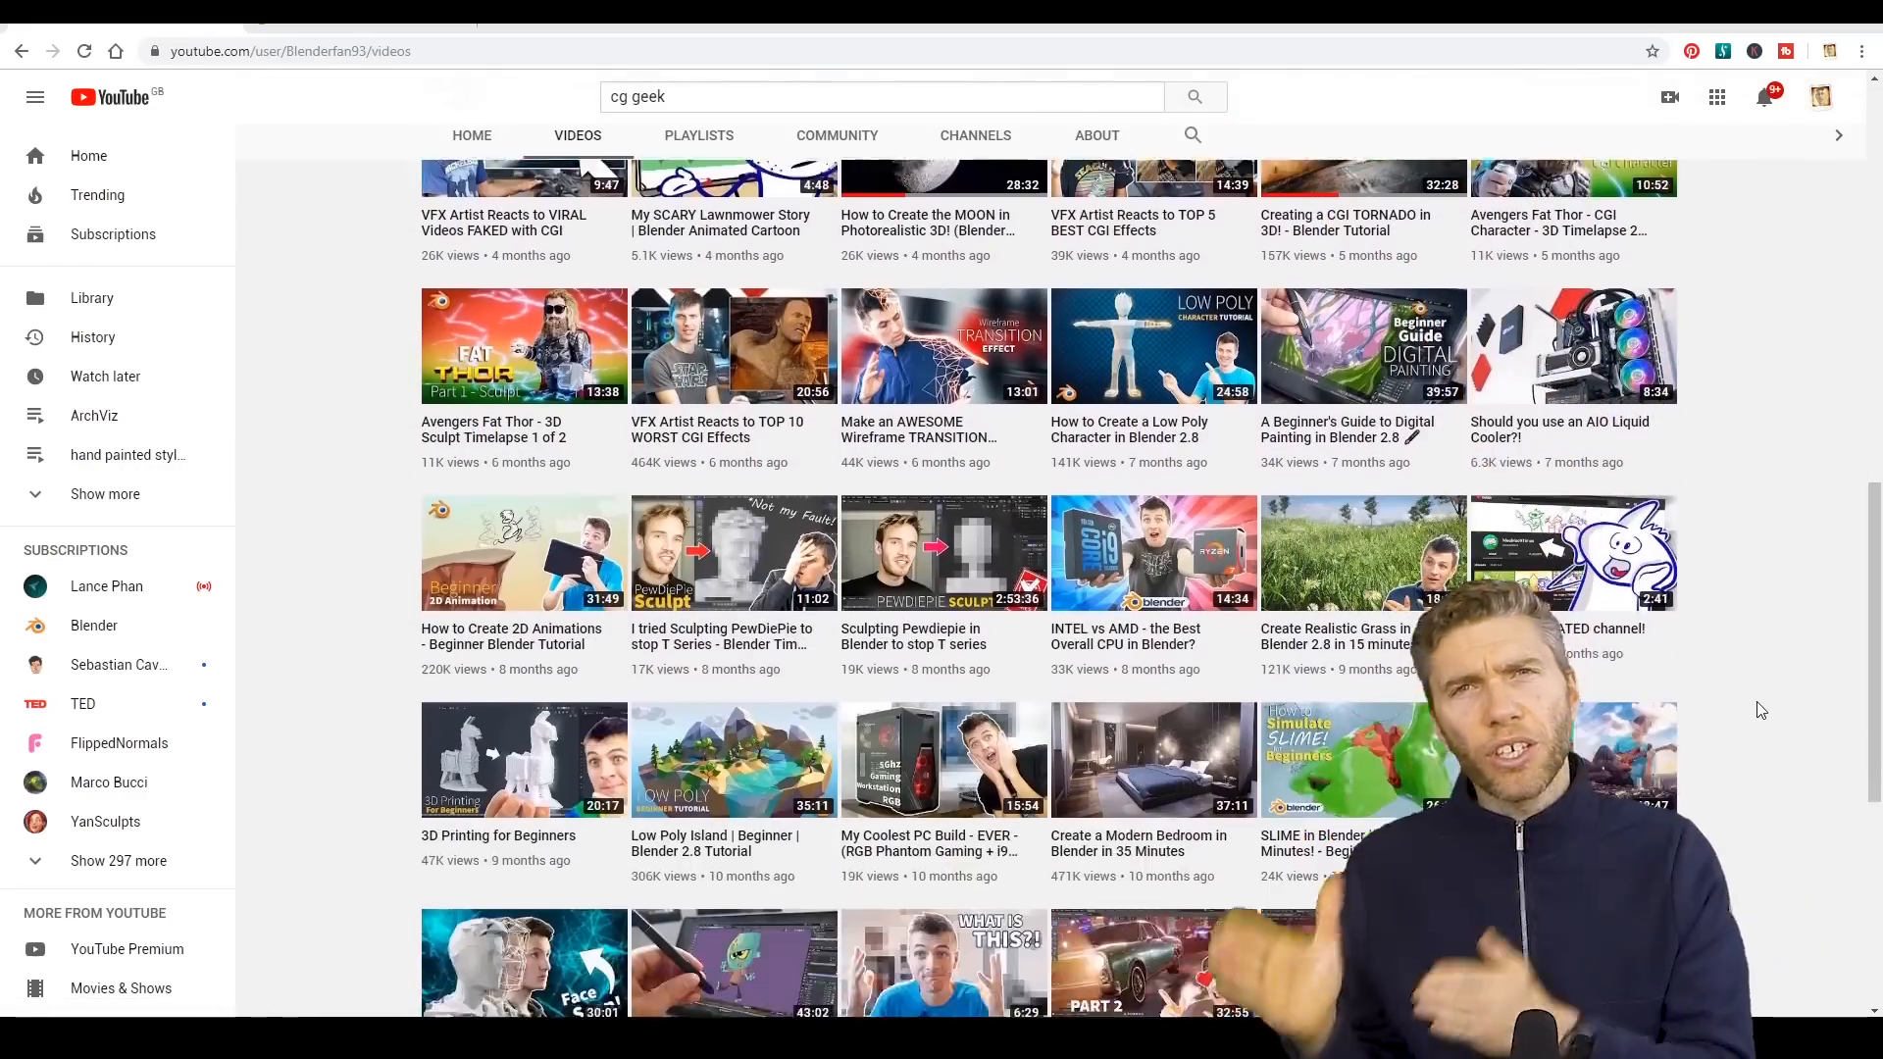
scroll(down, 3)
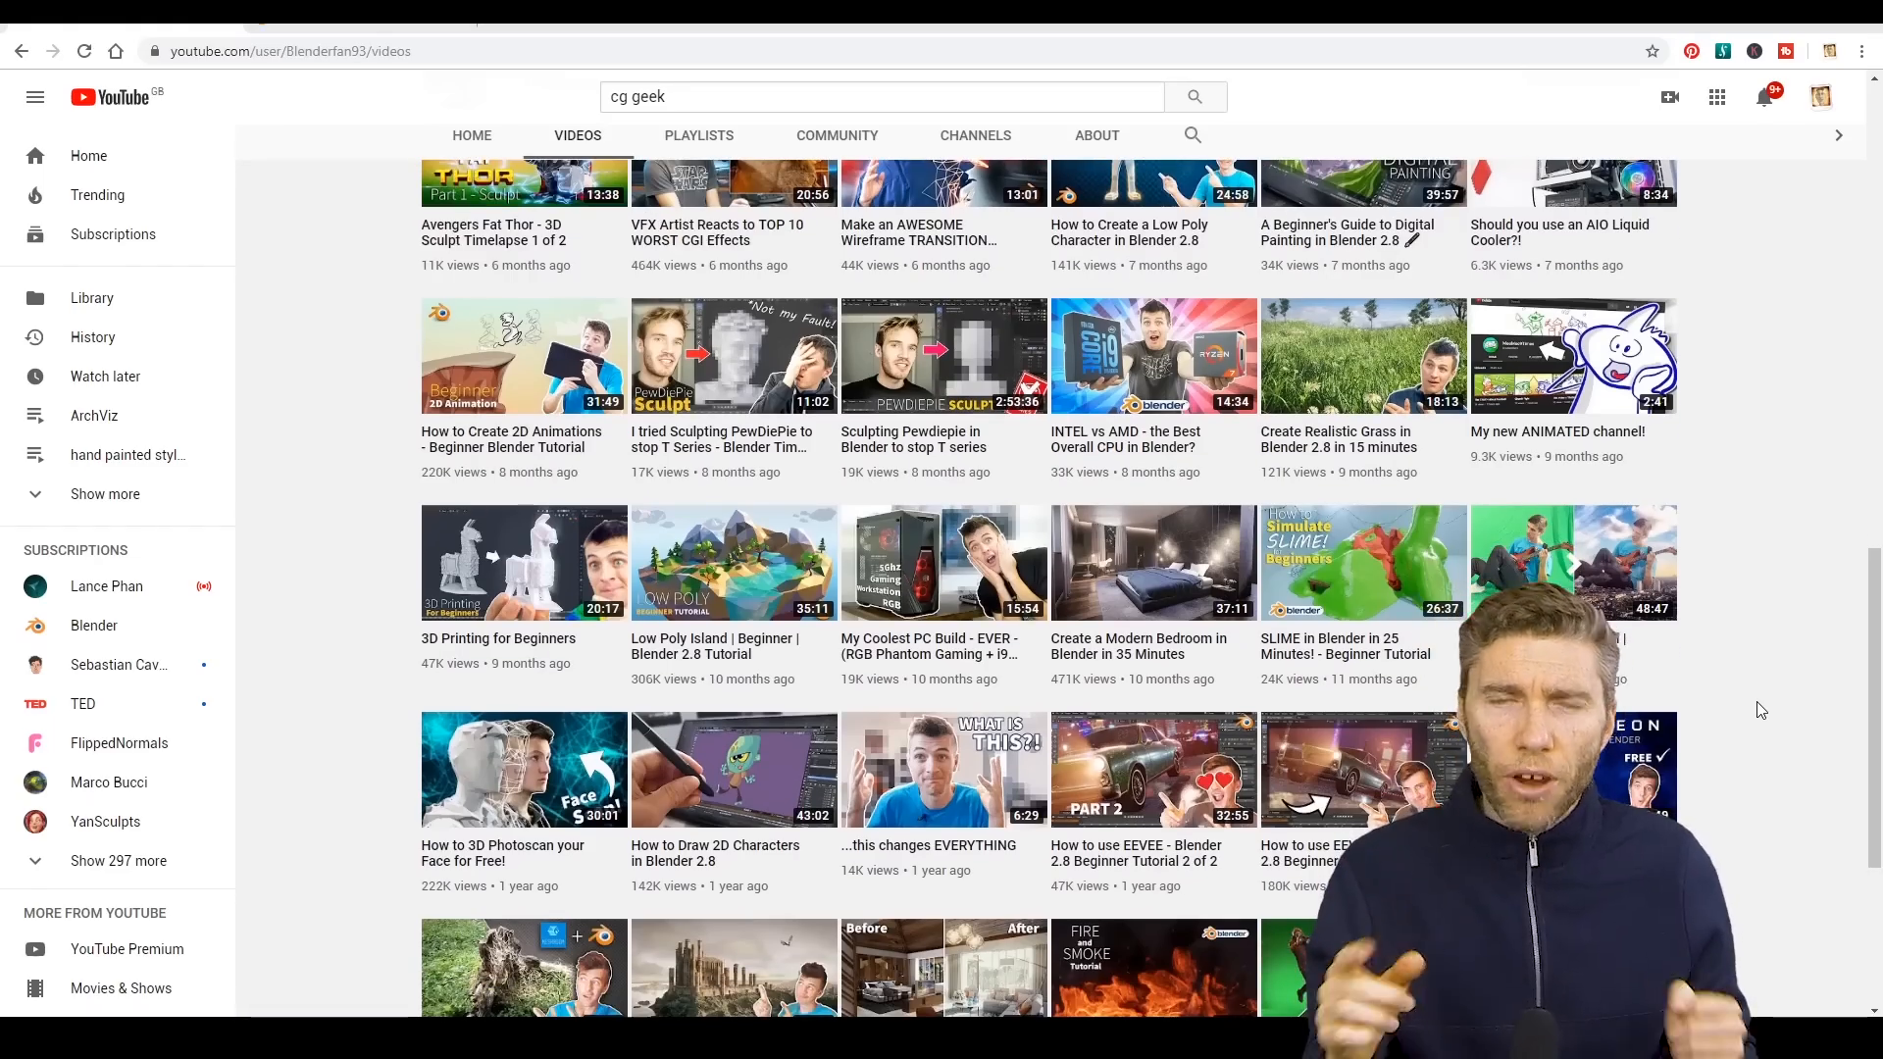
scroll(down, 3)
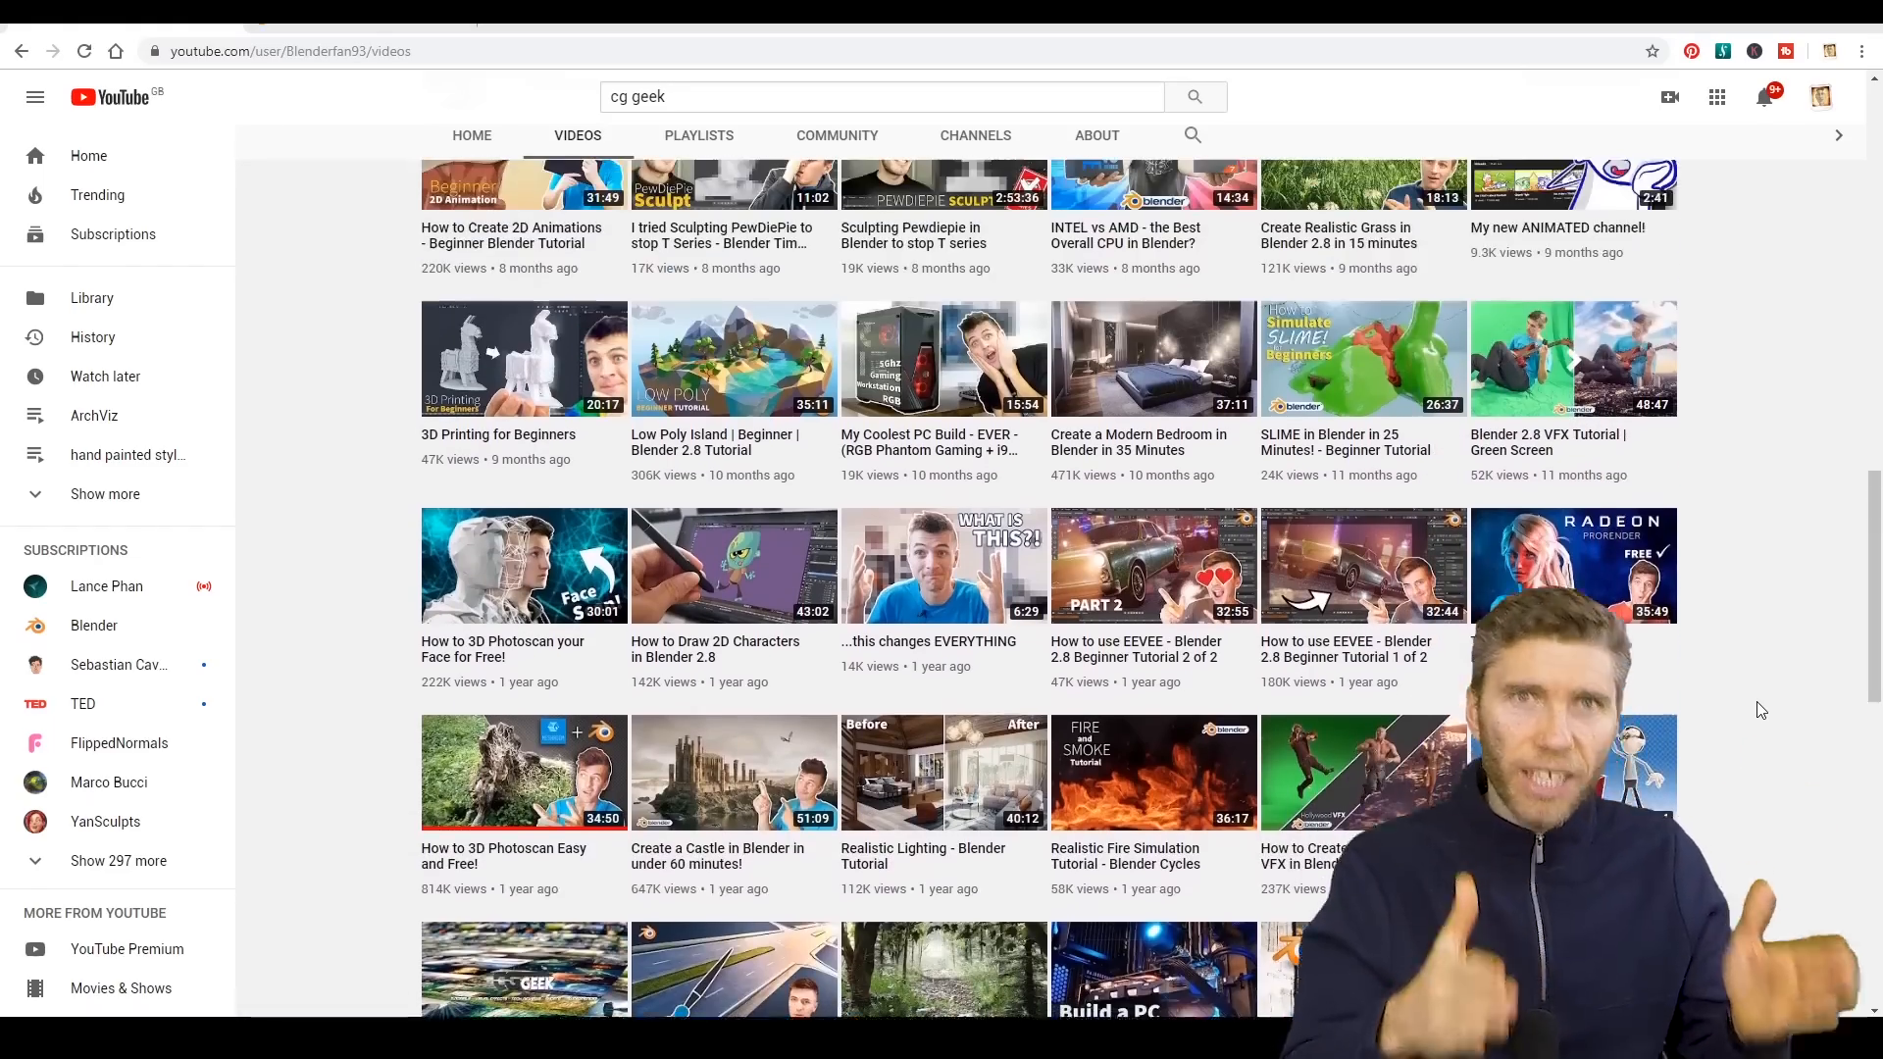
scroll(down, 3)
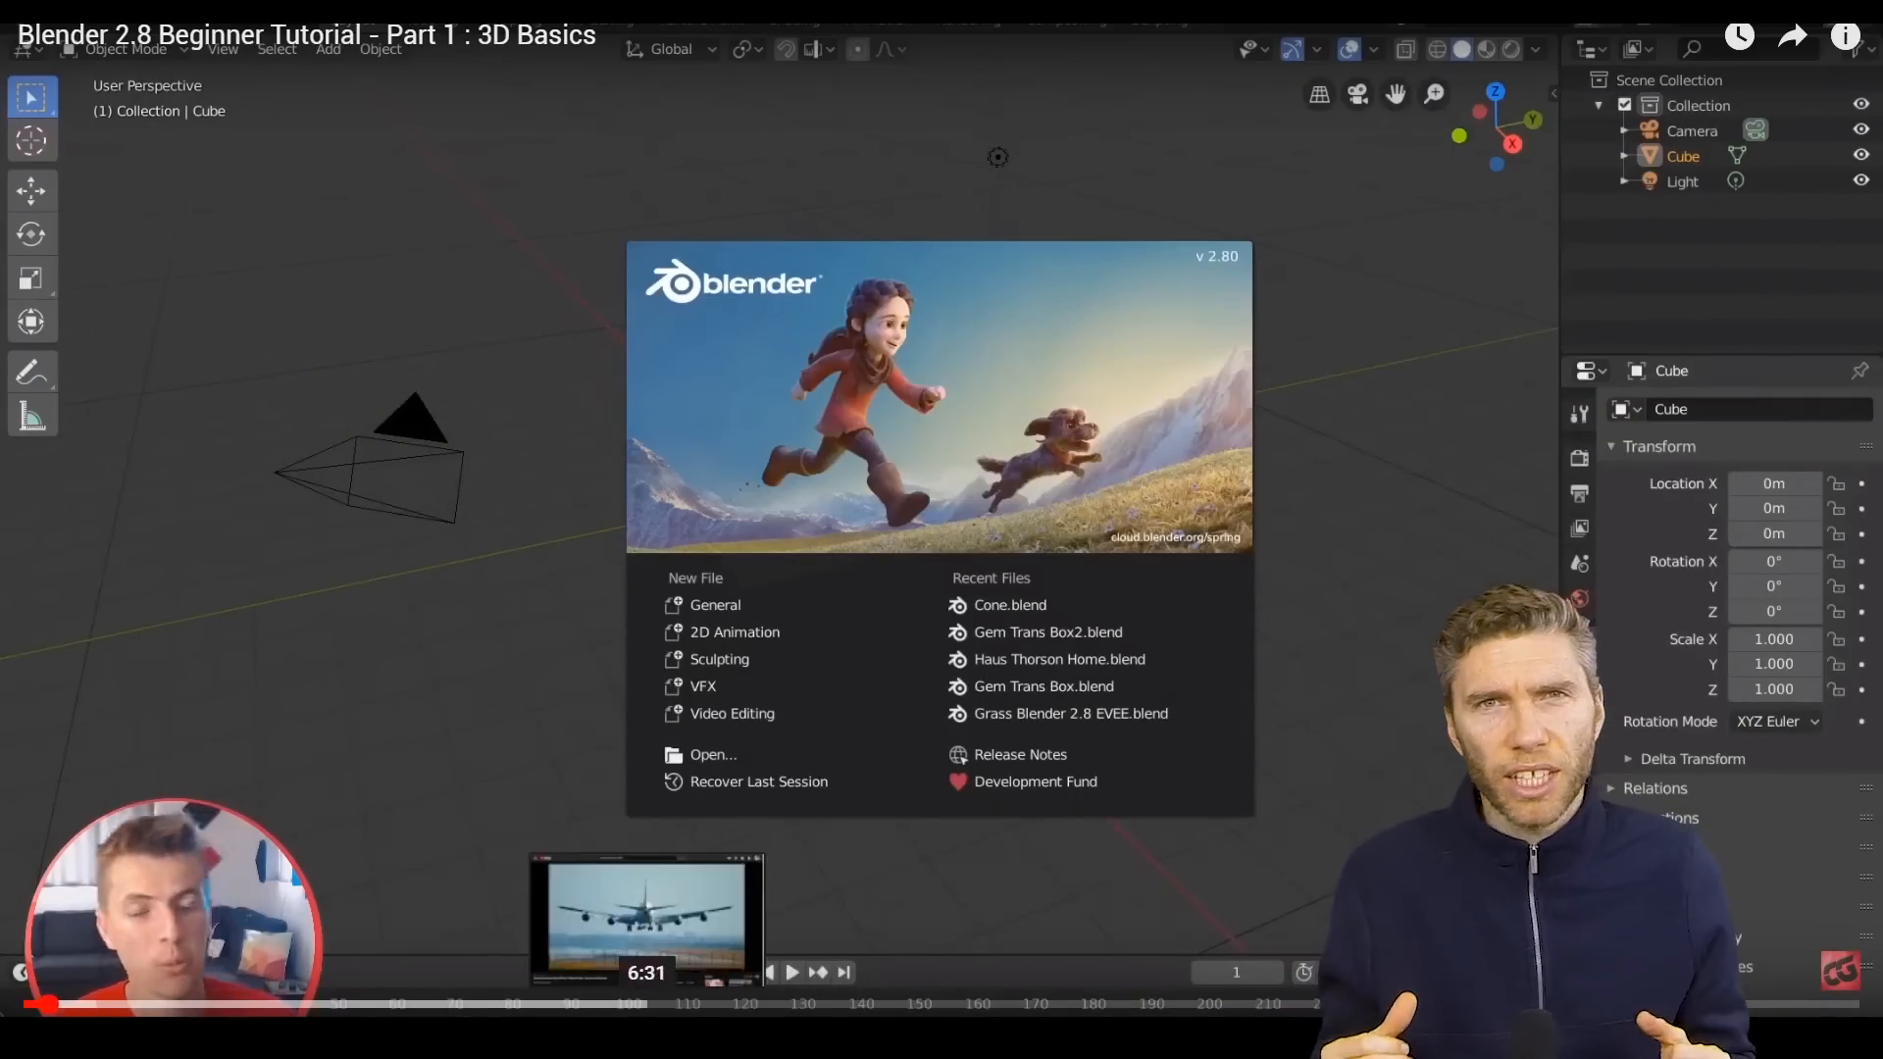
Play the Blender 2.8 Beginner Tutorial - Part 1: 3D Basics video
click(645, 915)
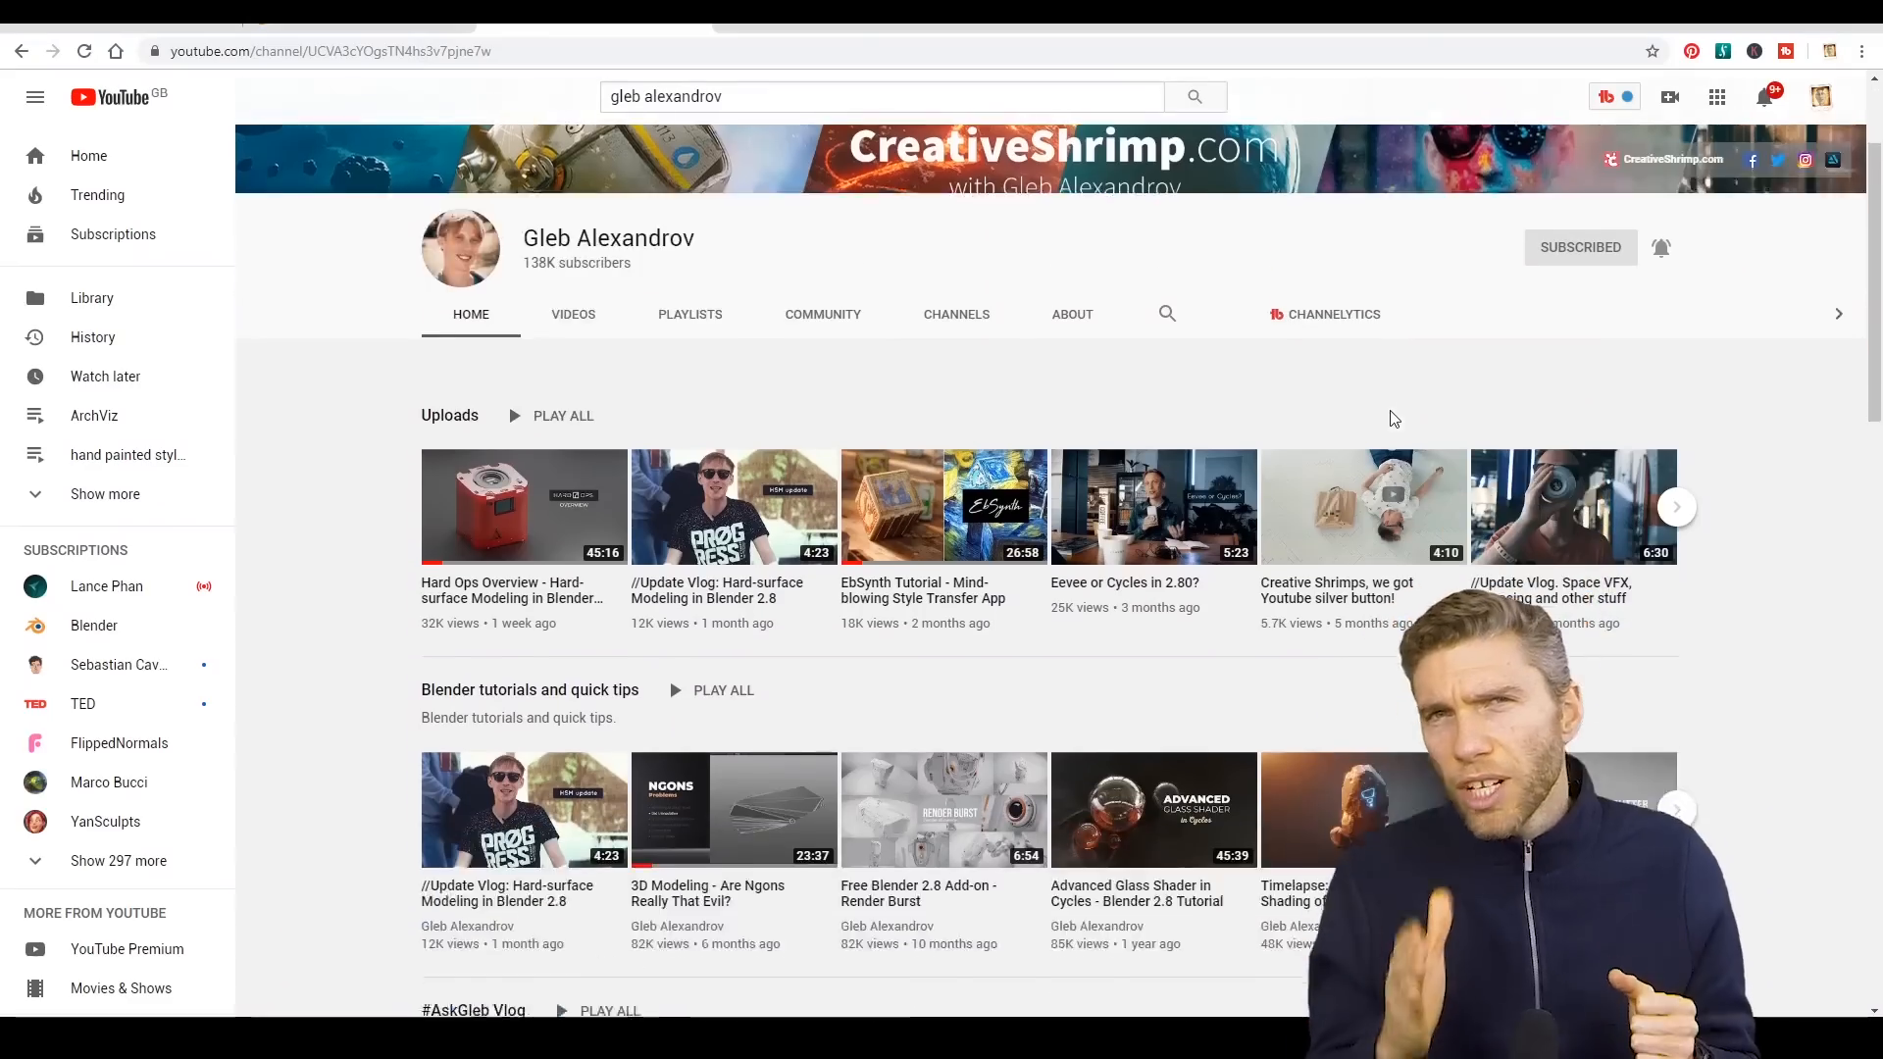
Scroll down the CreativeShrimp channel home page past its uploads and Blender tutorials
scroll(down, 3)
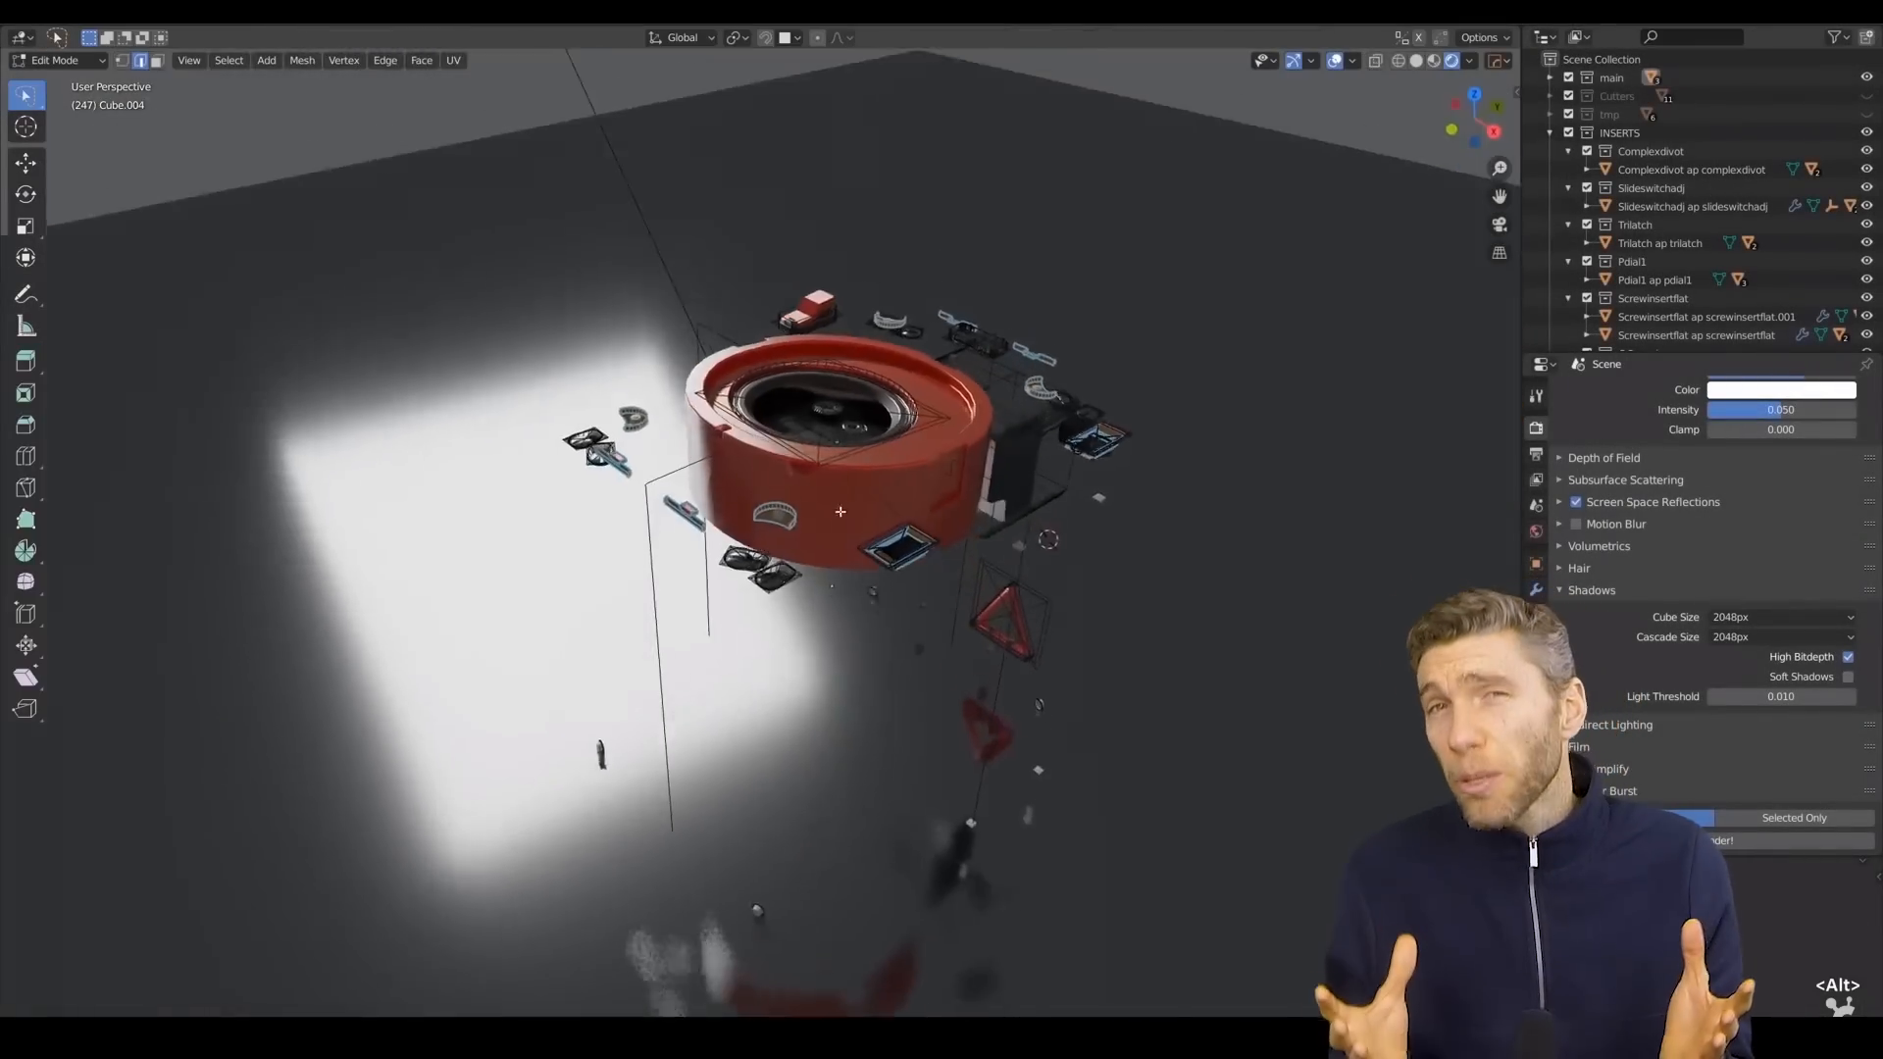
Leave the hard-surface scene for Blender's default cube, camera and light starter scene
key(Tab)
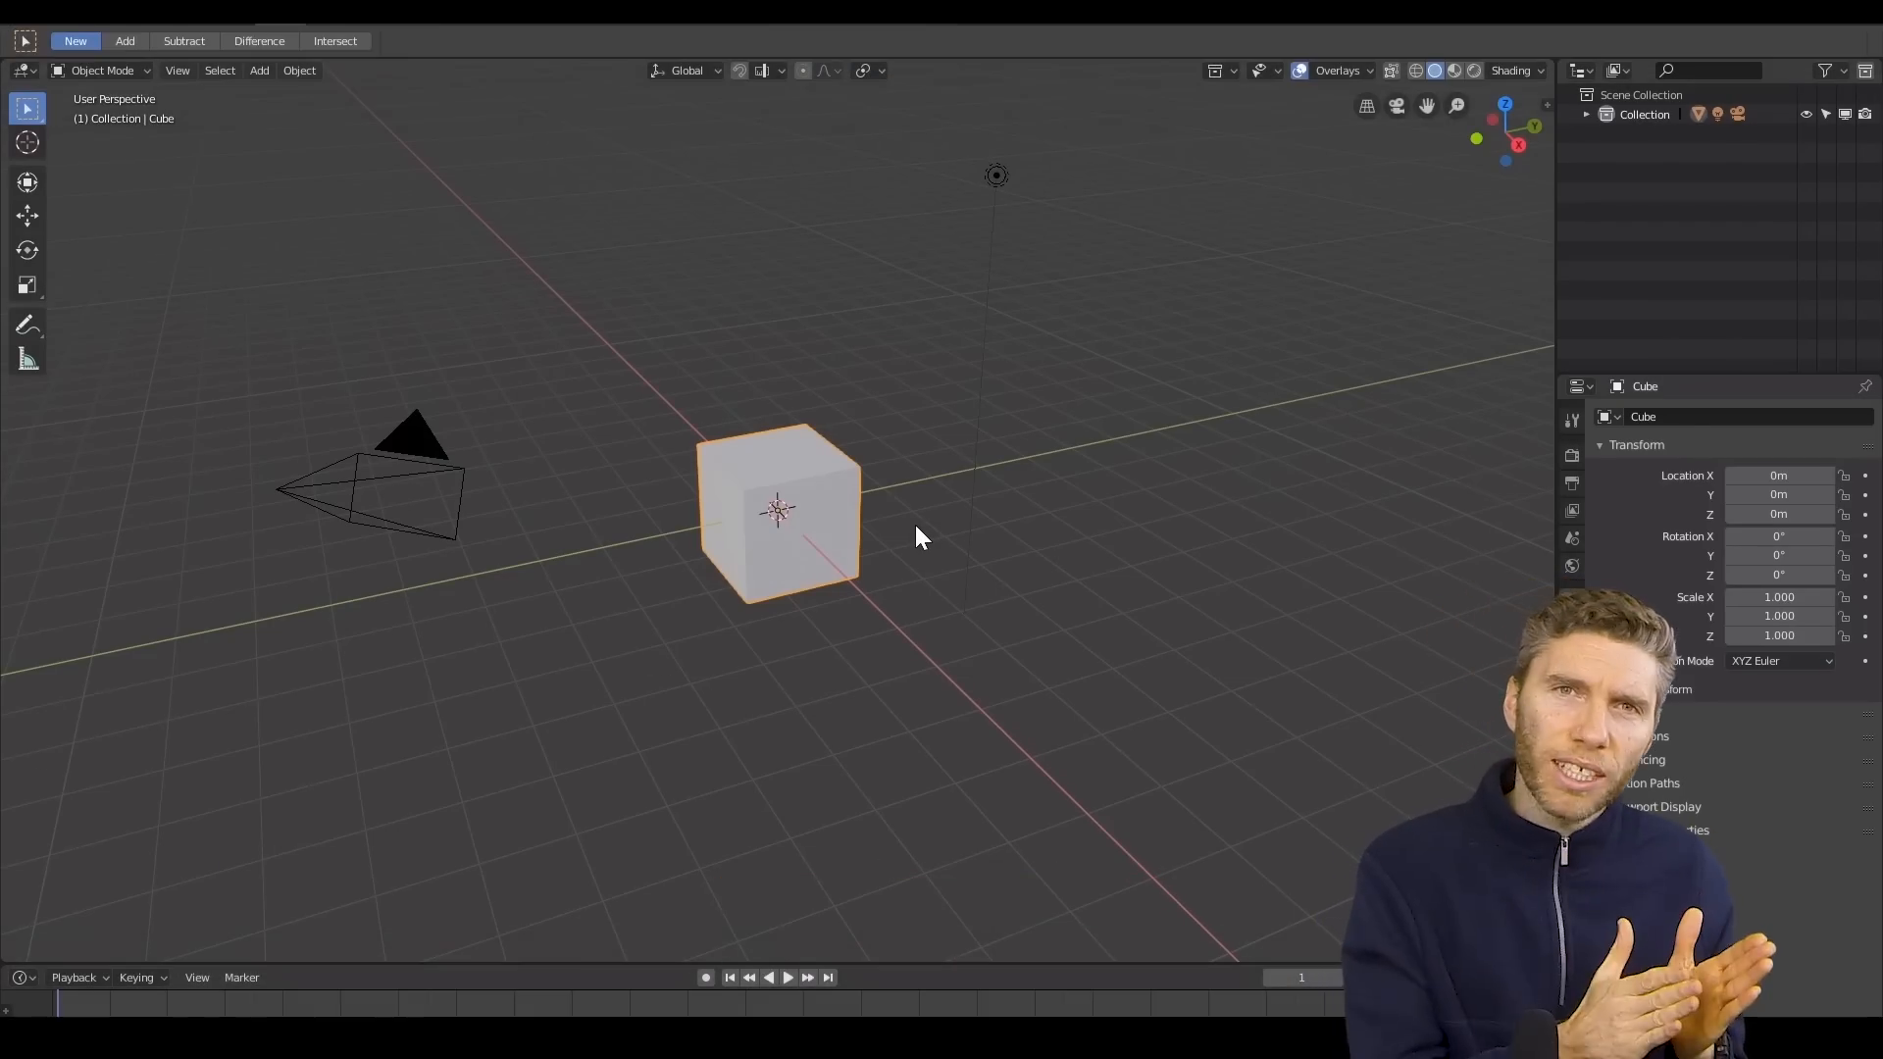
mouse_move(759, 1004)
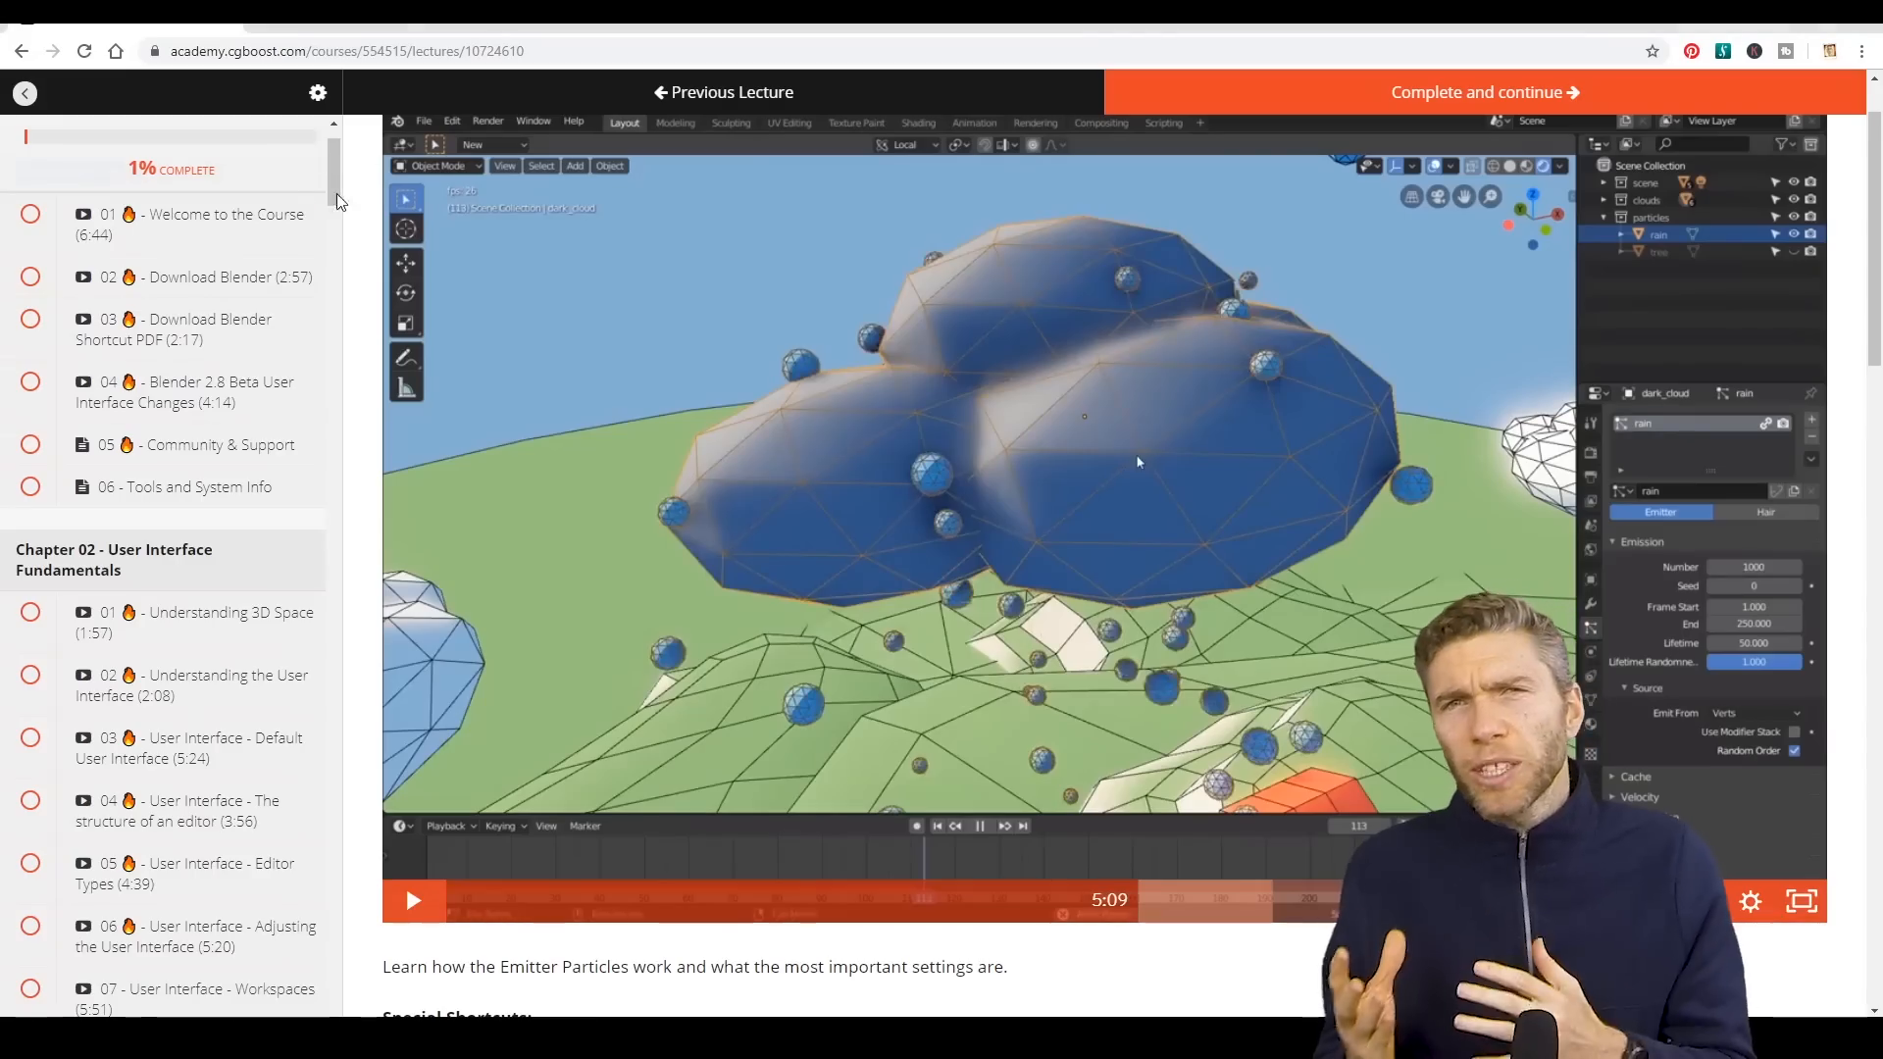
Scroll the CGBoost course sidebar to Chapter 15 and open the Rendering the Car Animation lecture
scroll(down, 3)
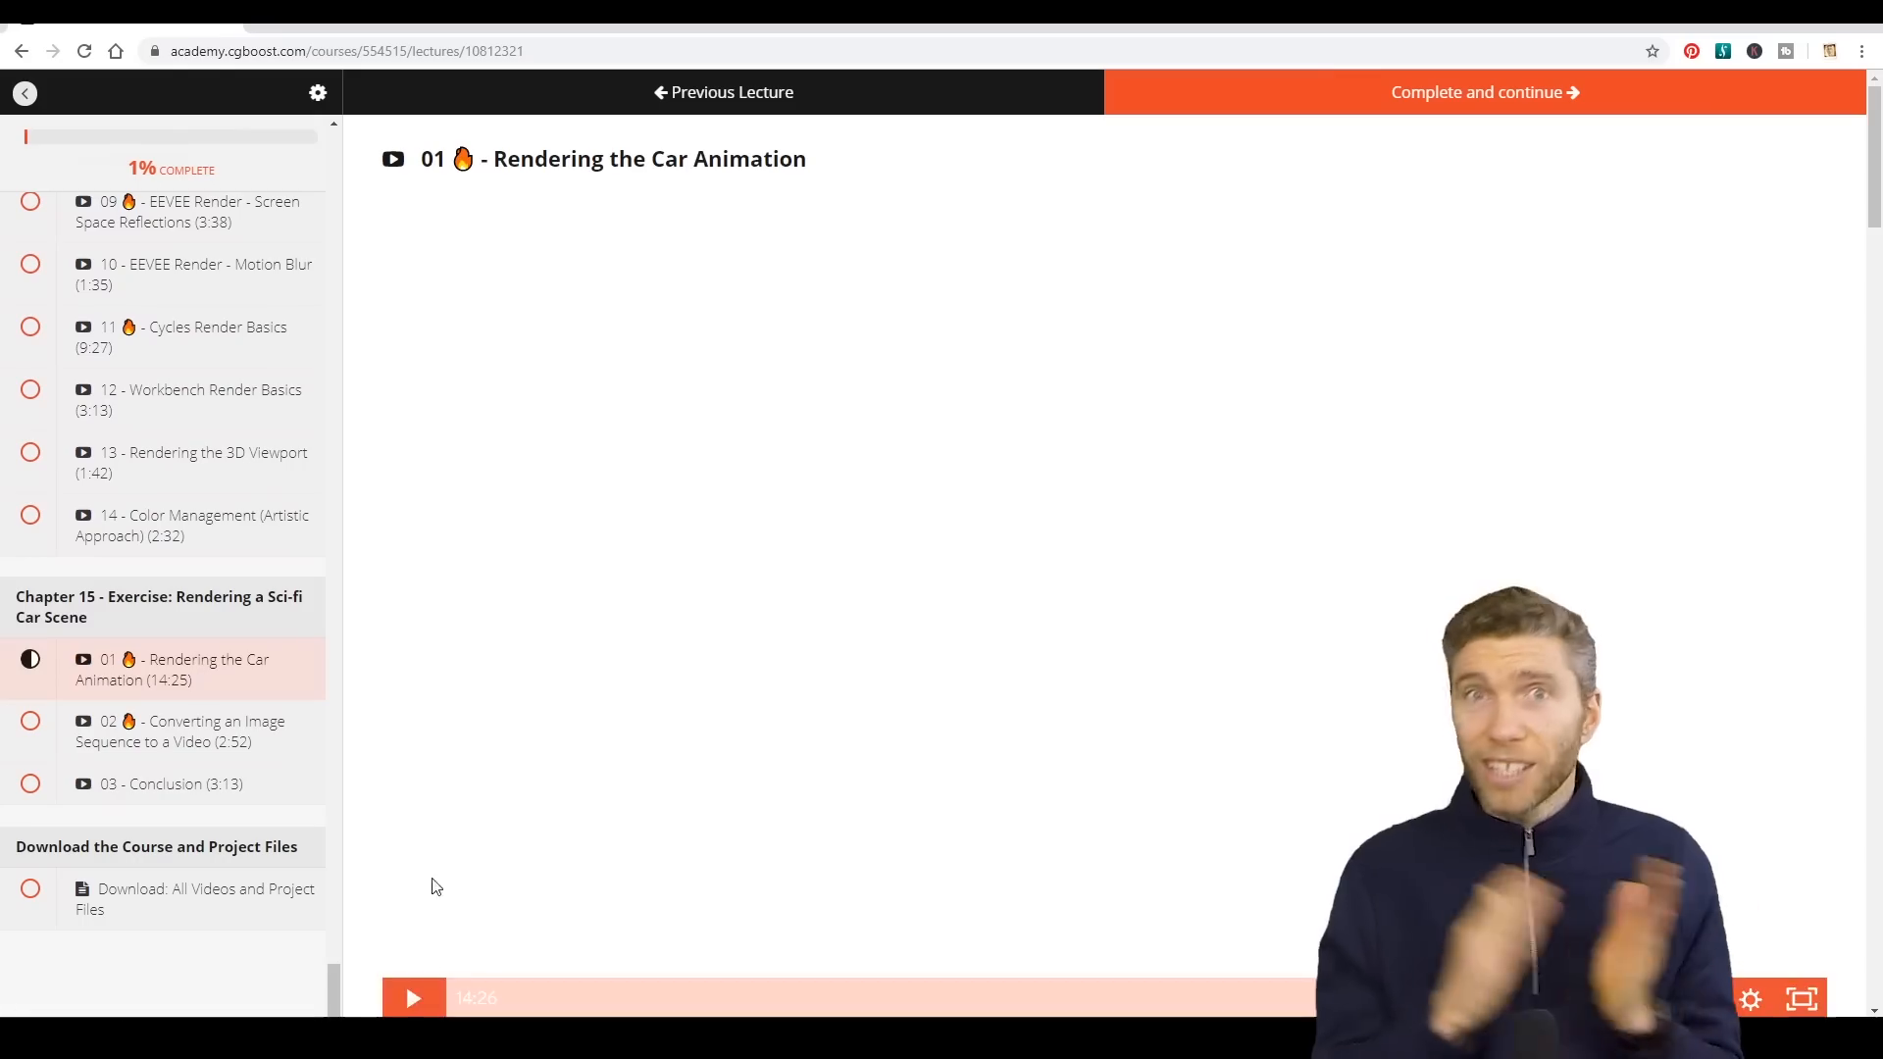
click(413, 998)
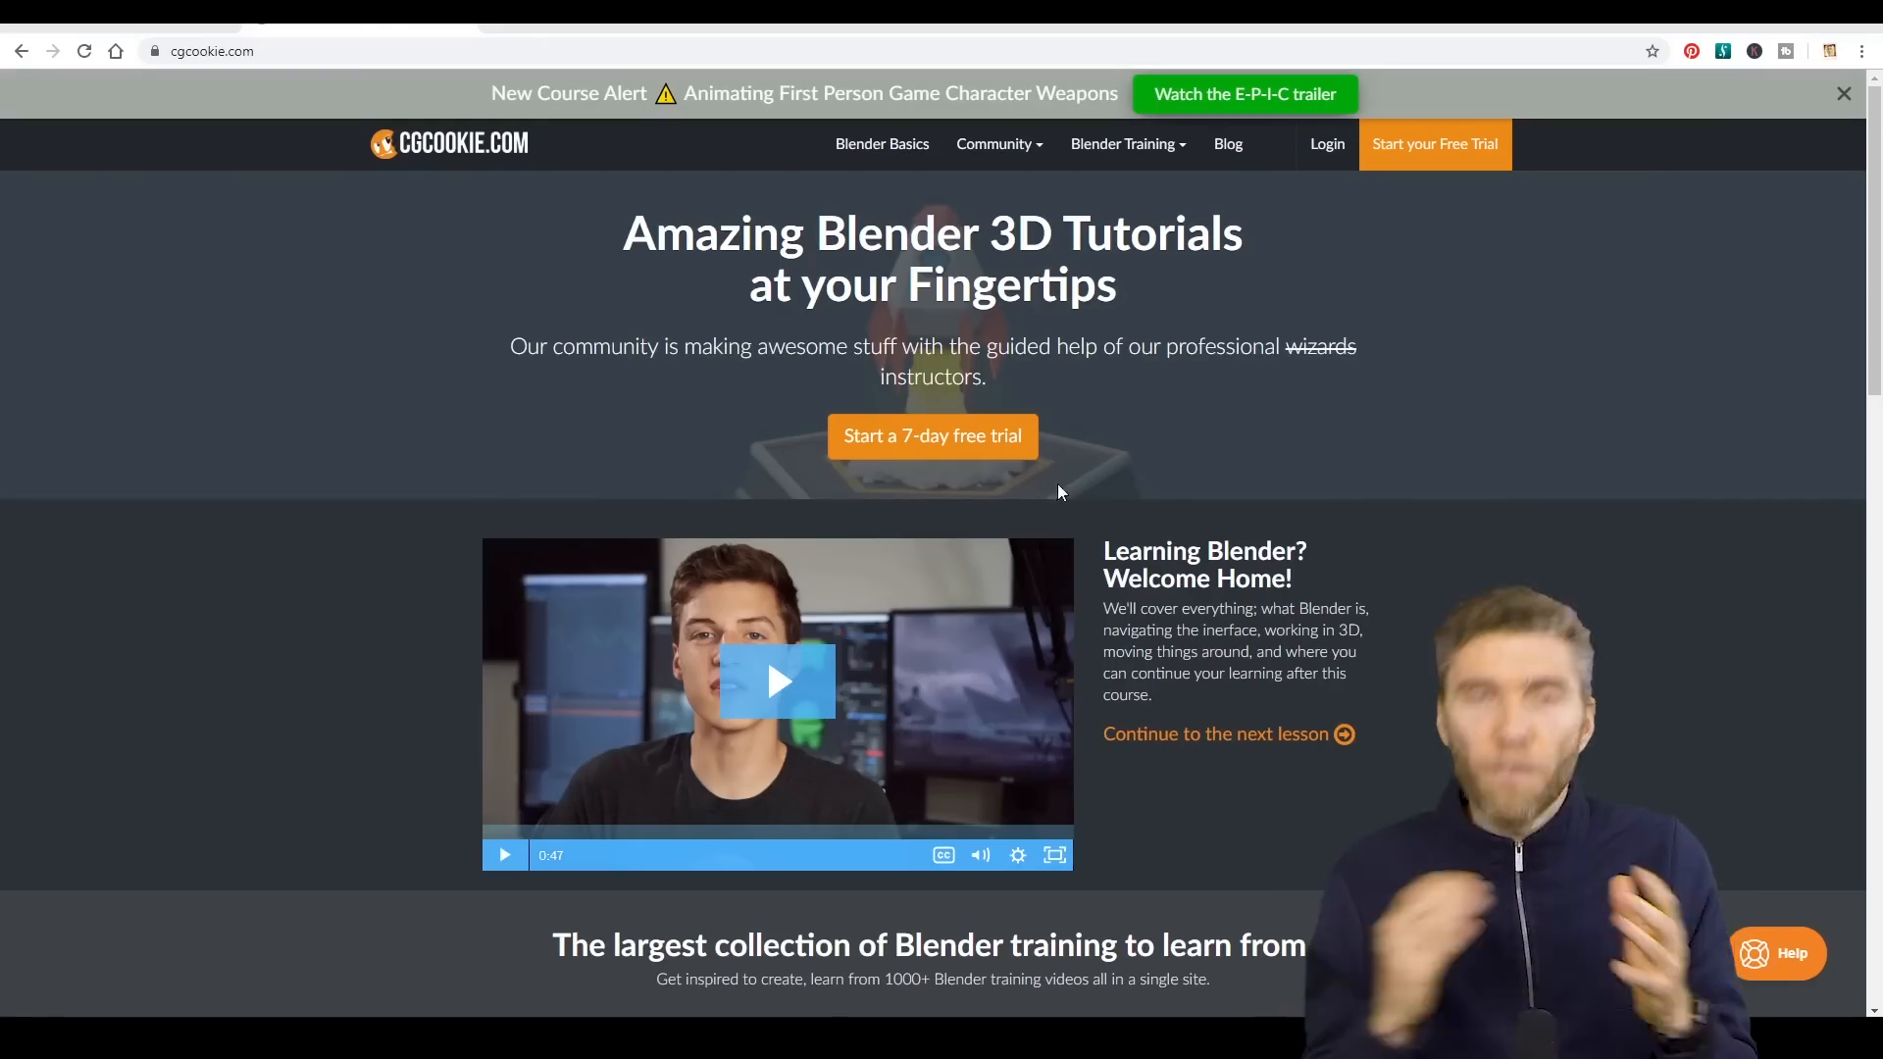
Browse down the CG Cookie Blender Training Courses catalogue toward its second page
scroll(down, 3)
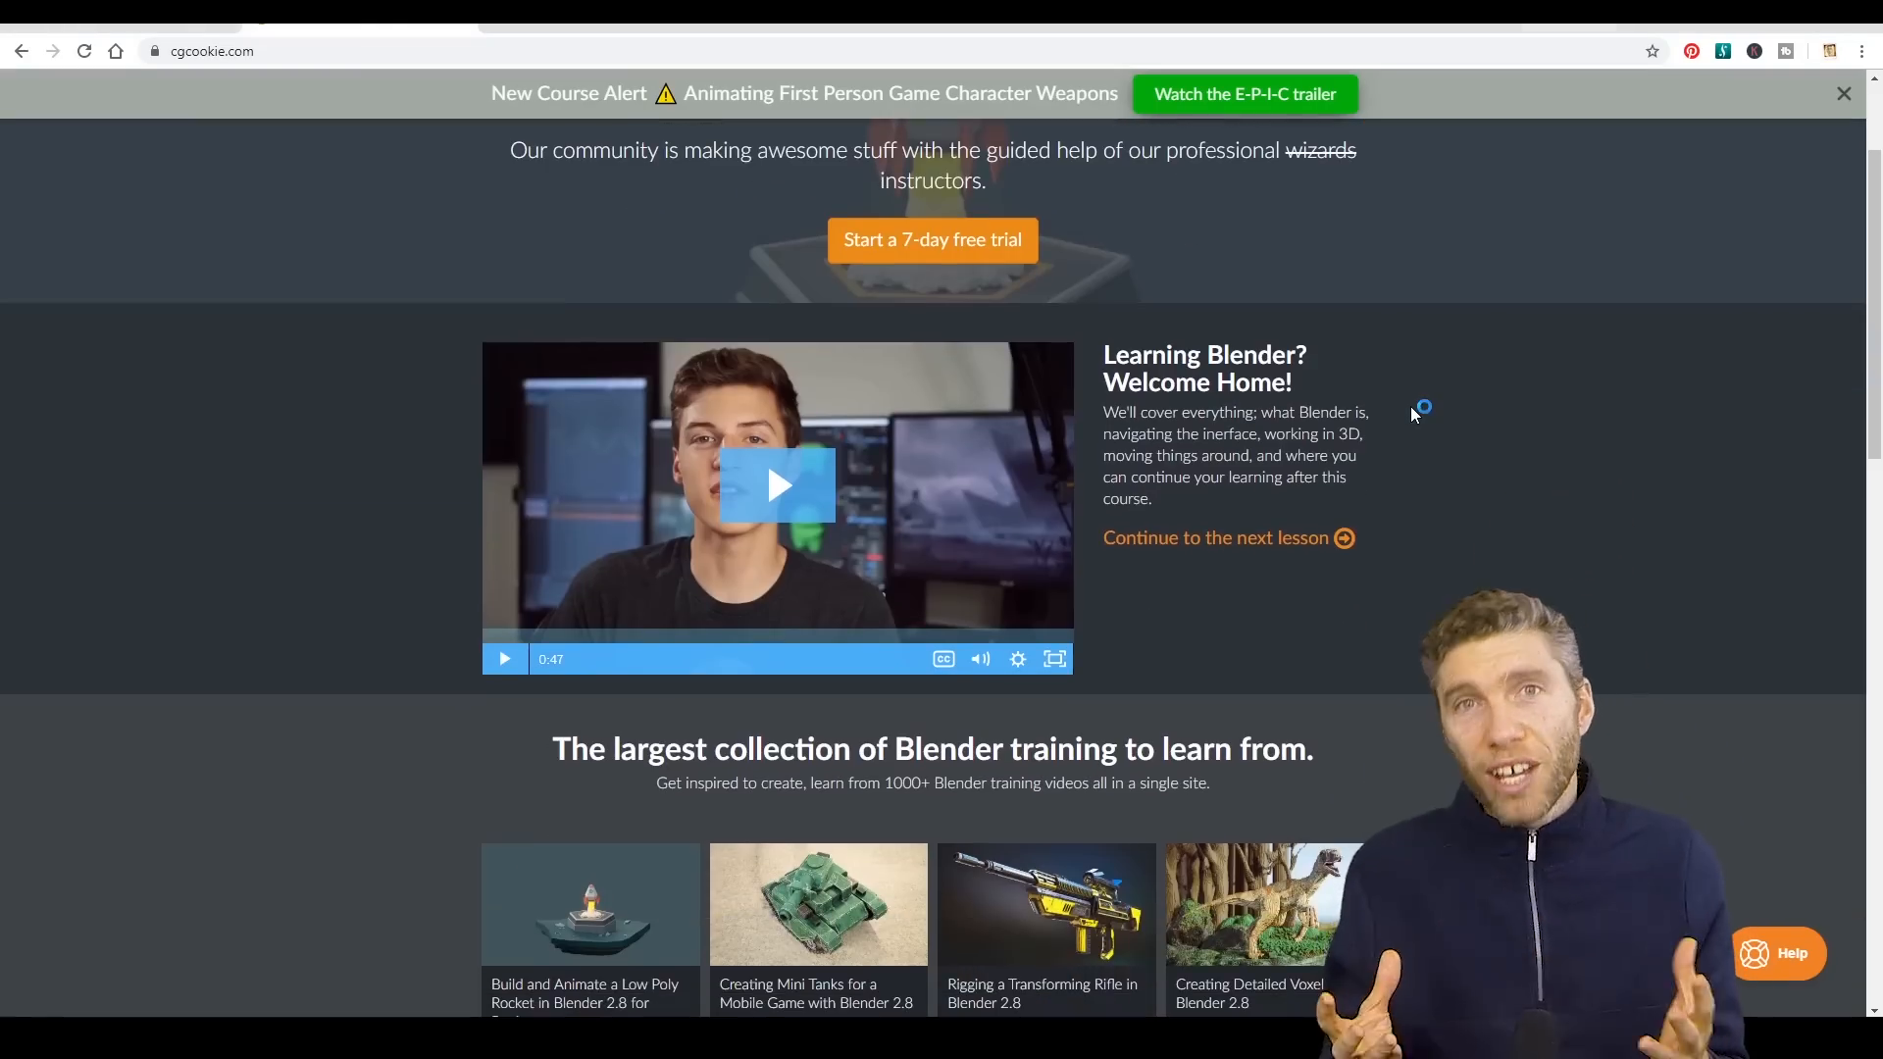
scroll(down, 3)
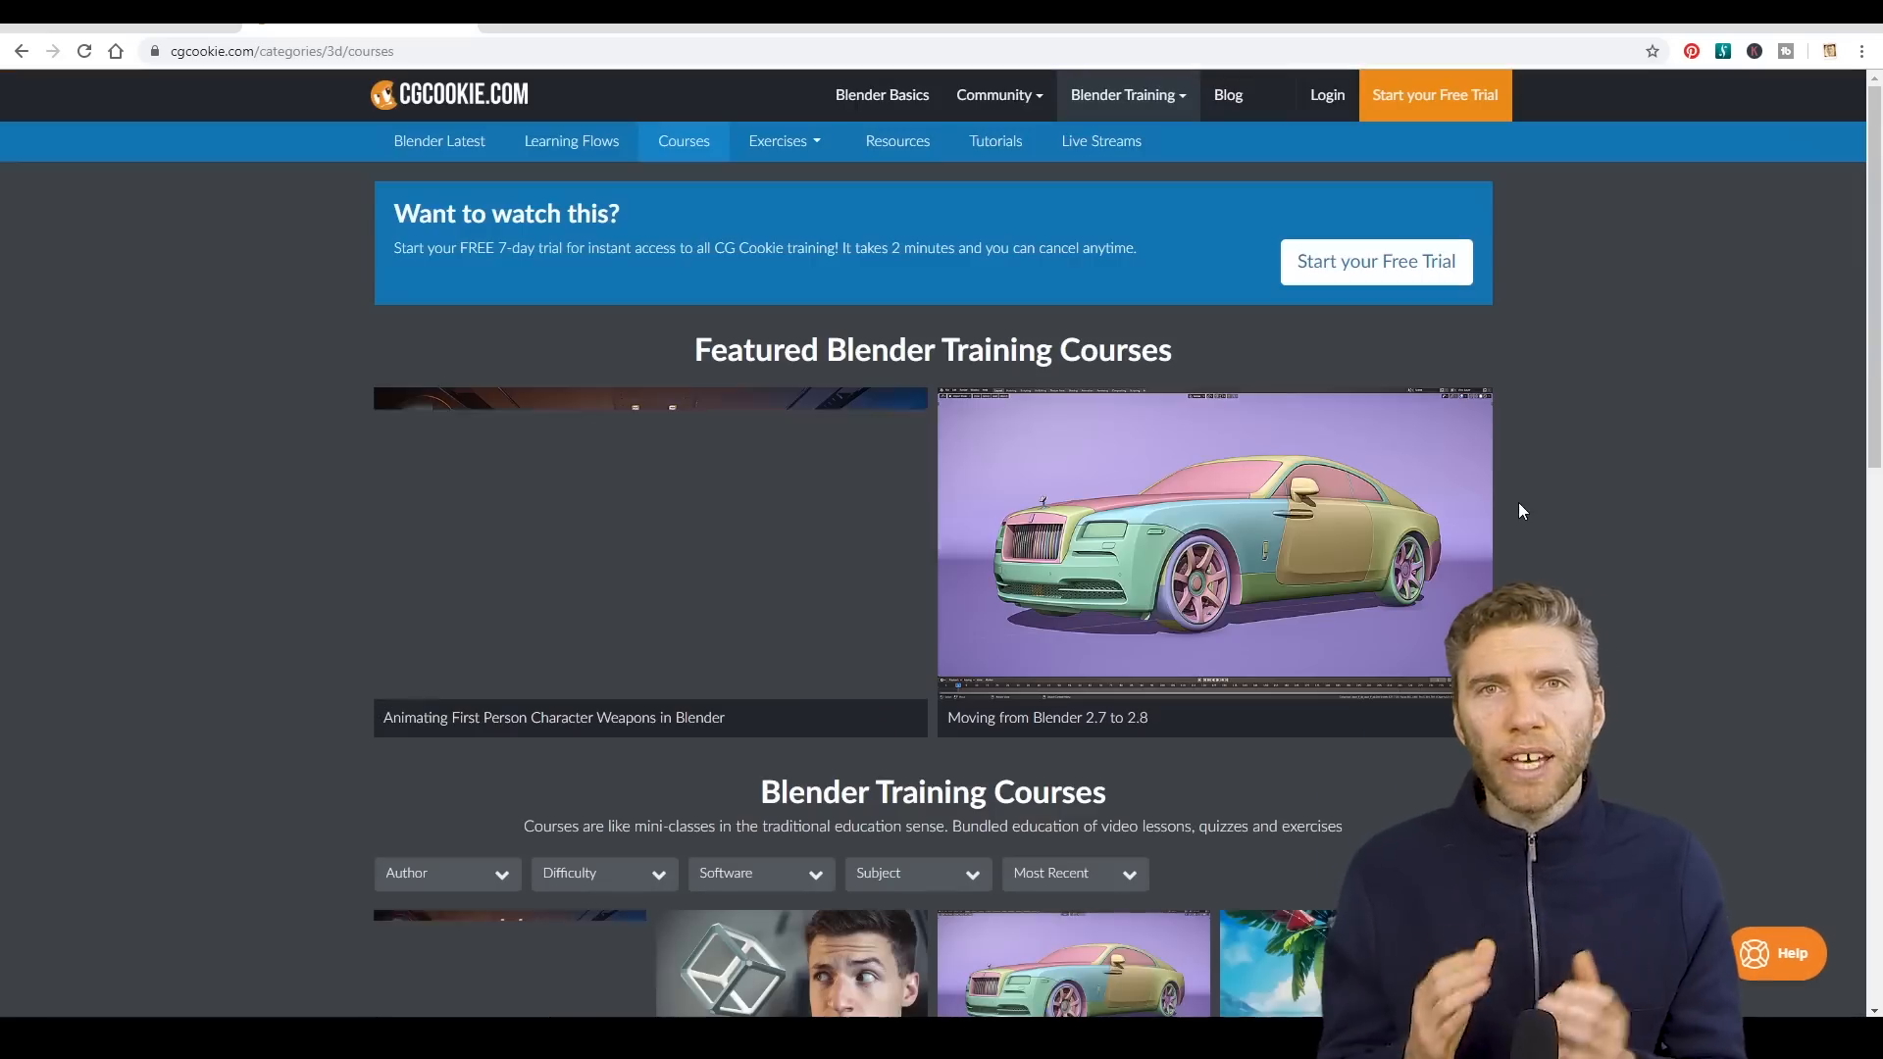
scroll(down, 3)
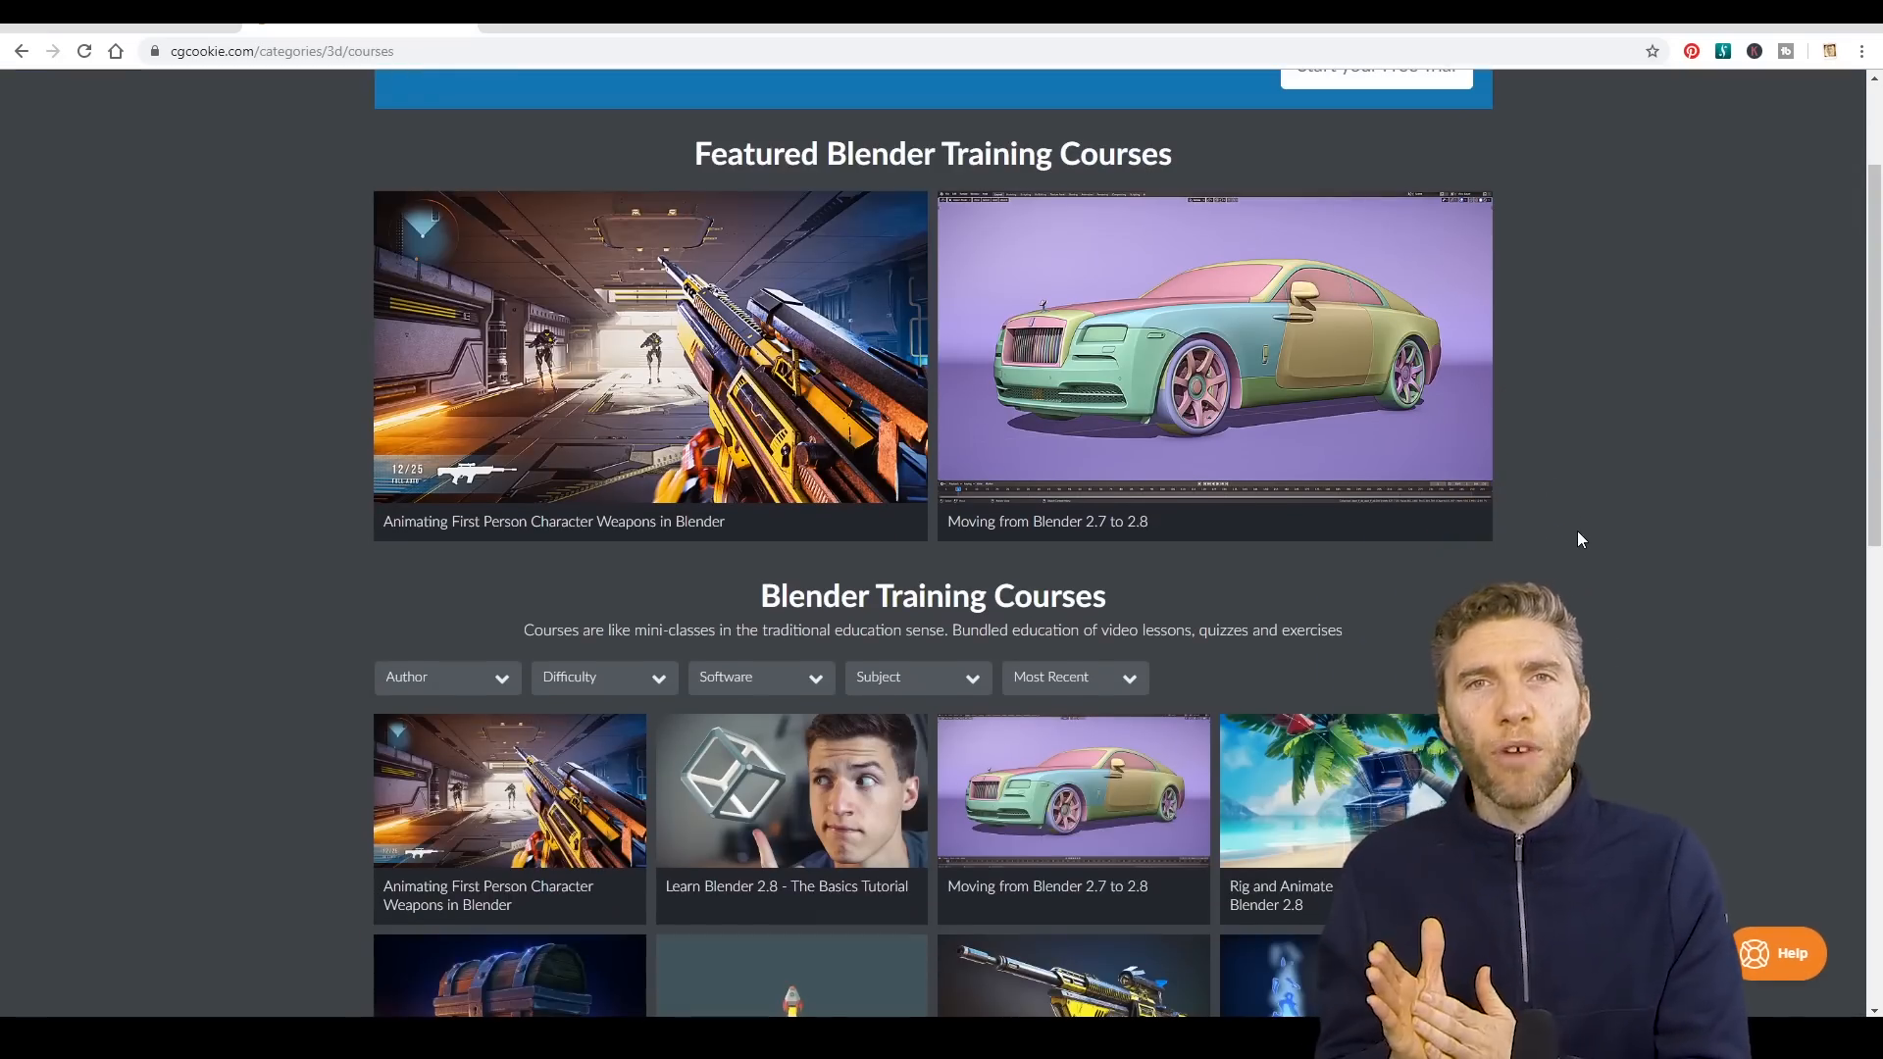
scroll(down, 3)
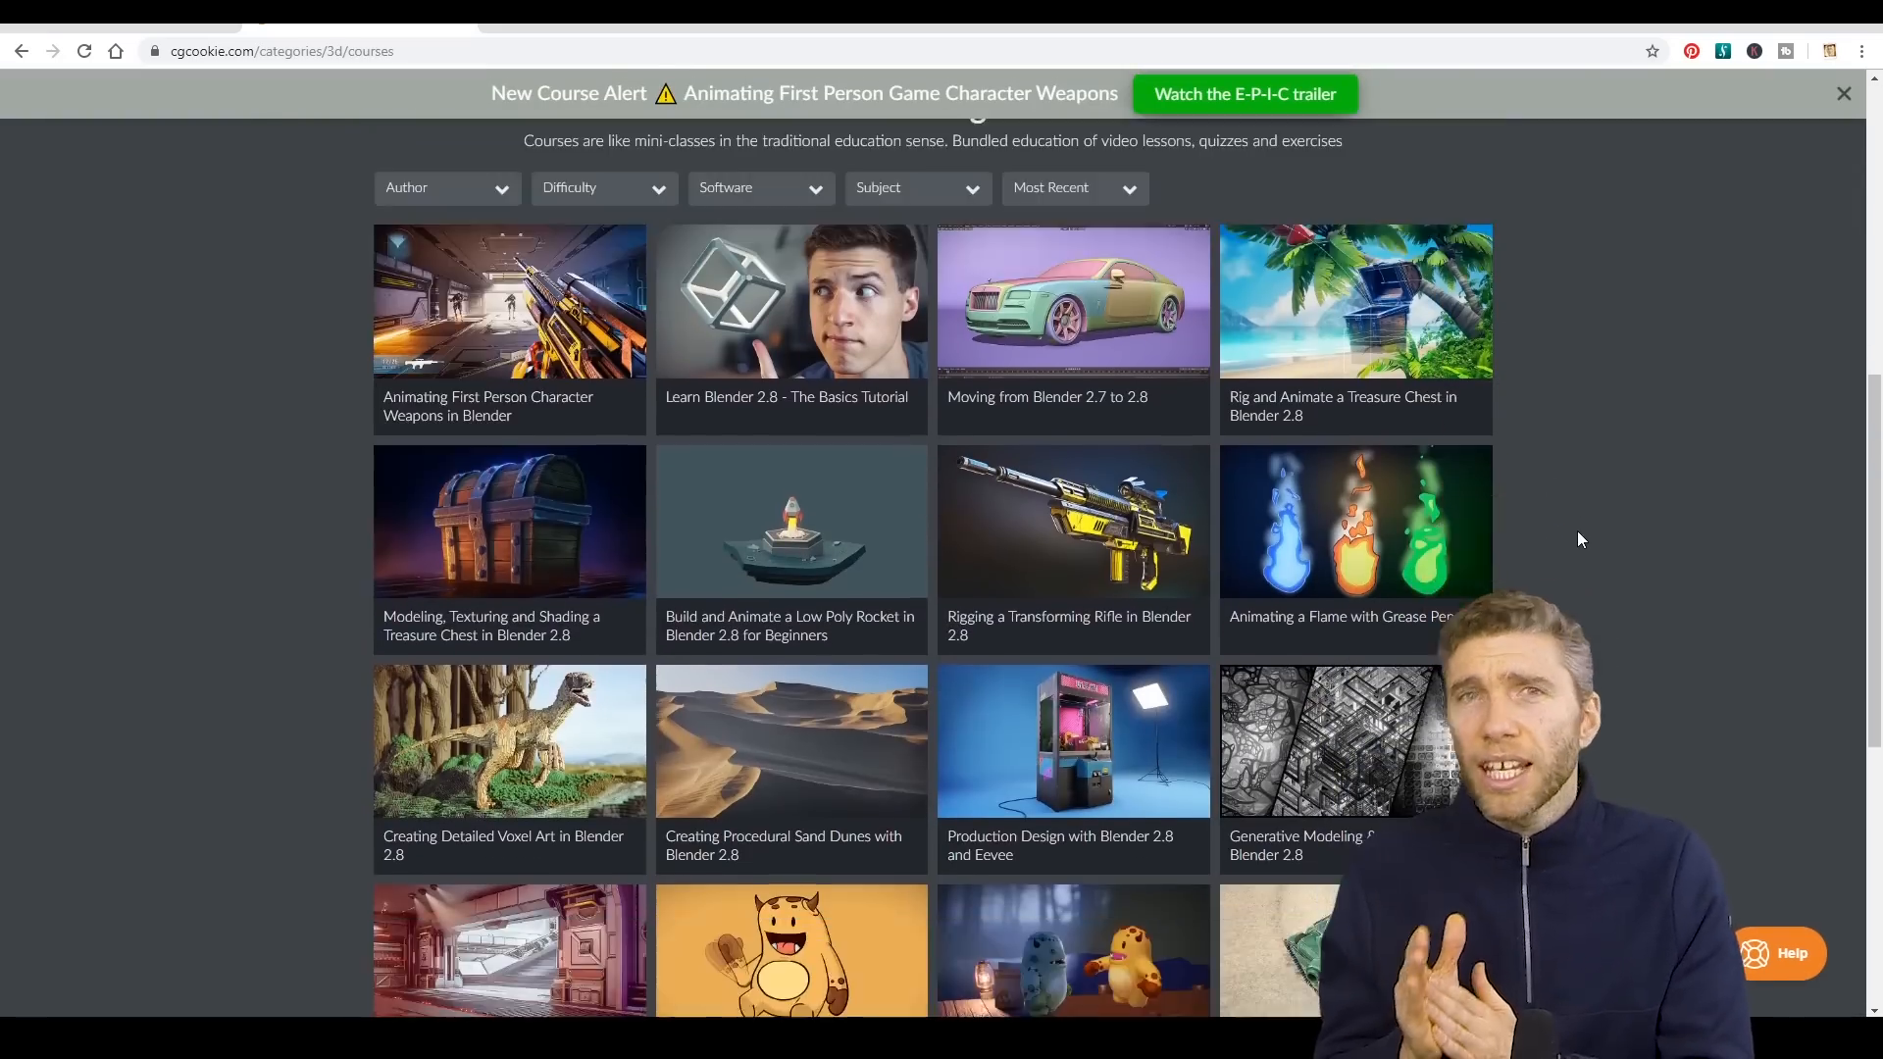
scroll(down, 3)
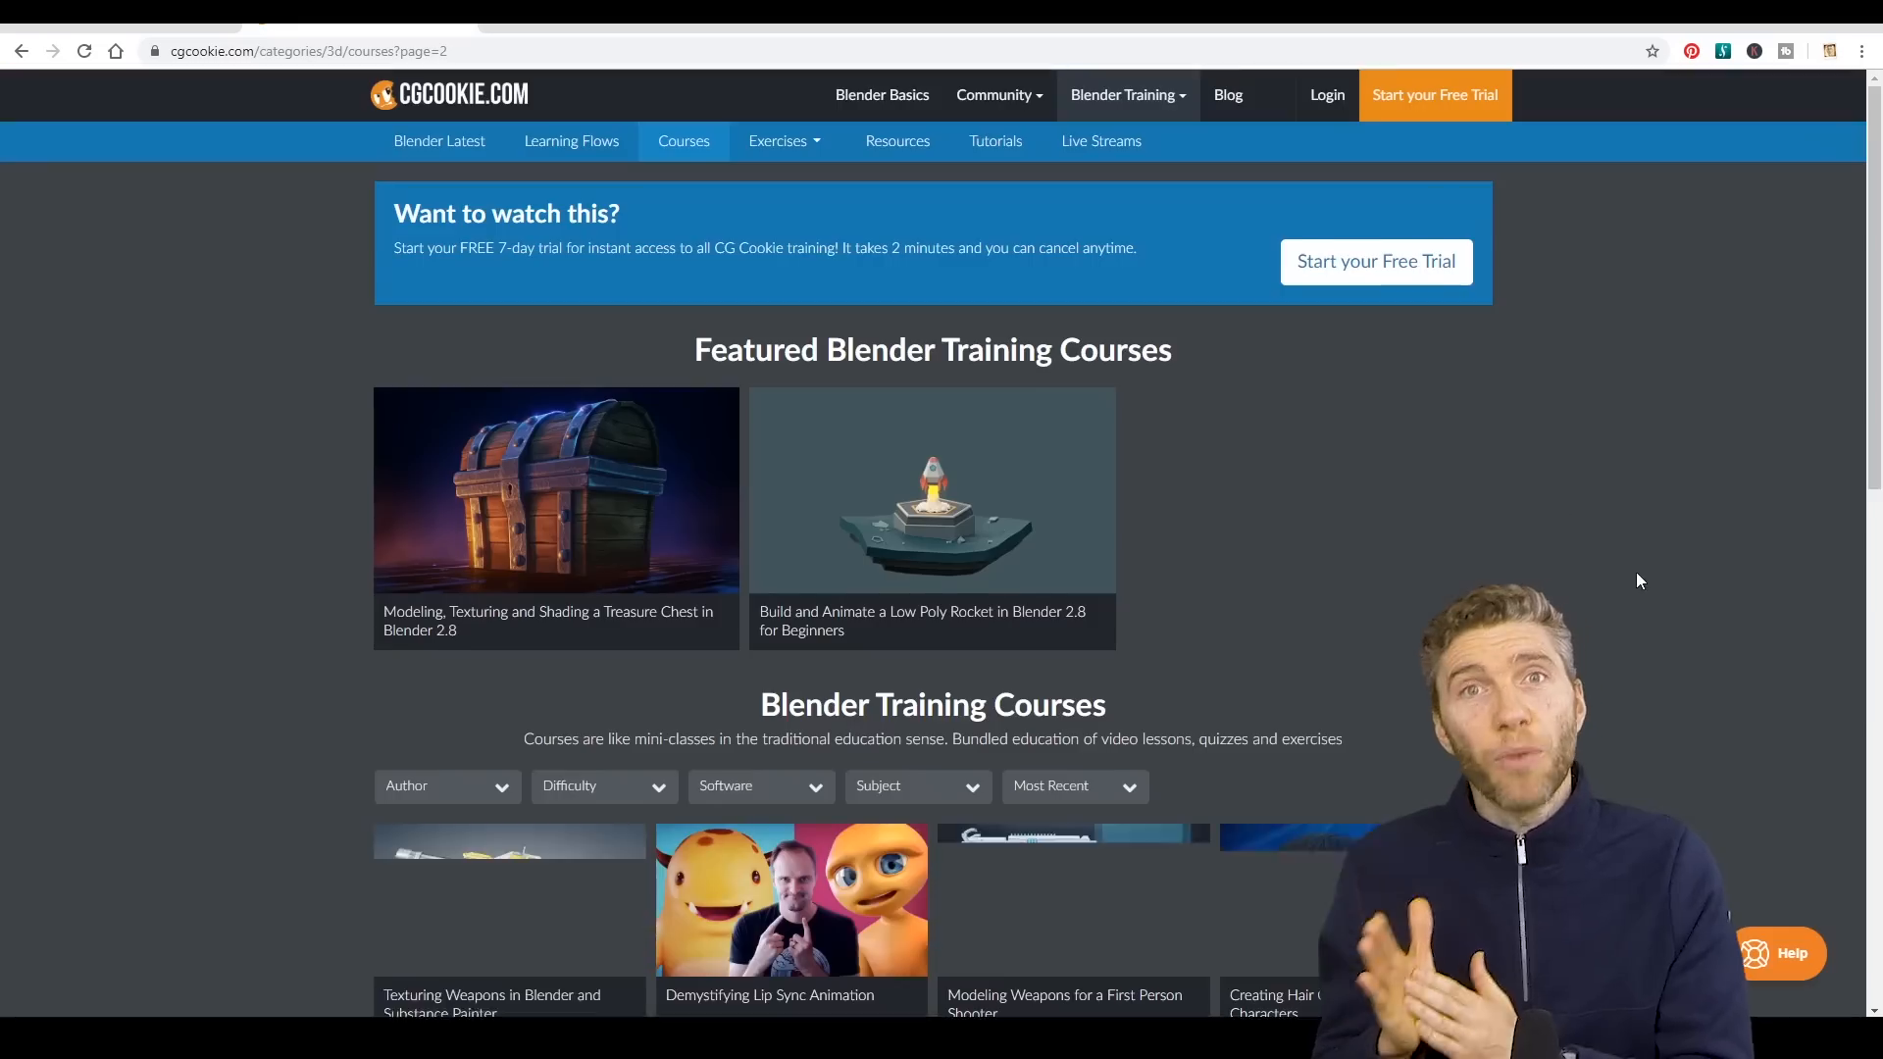
scroll(down, 3)
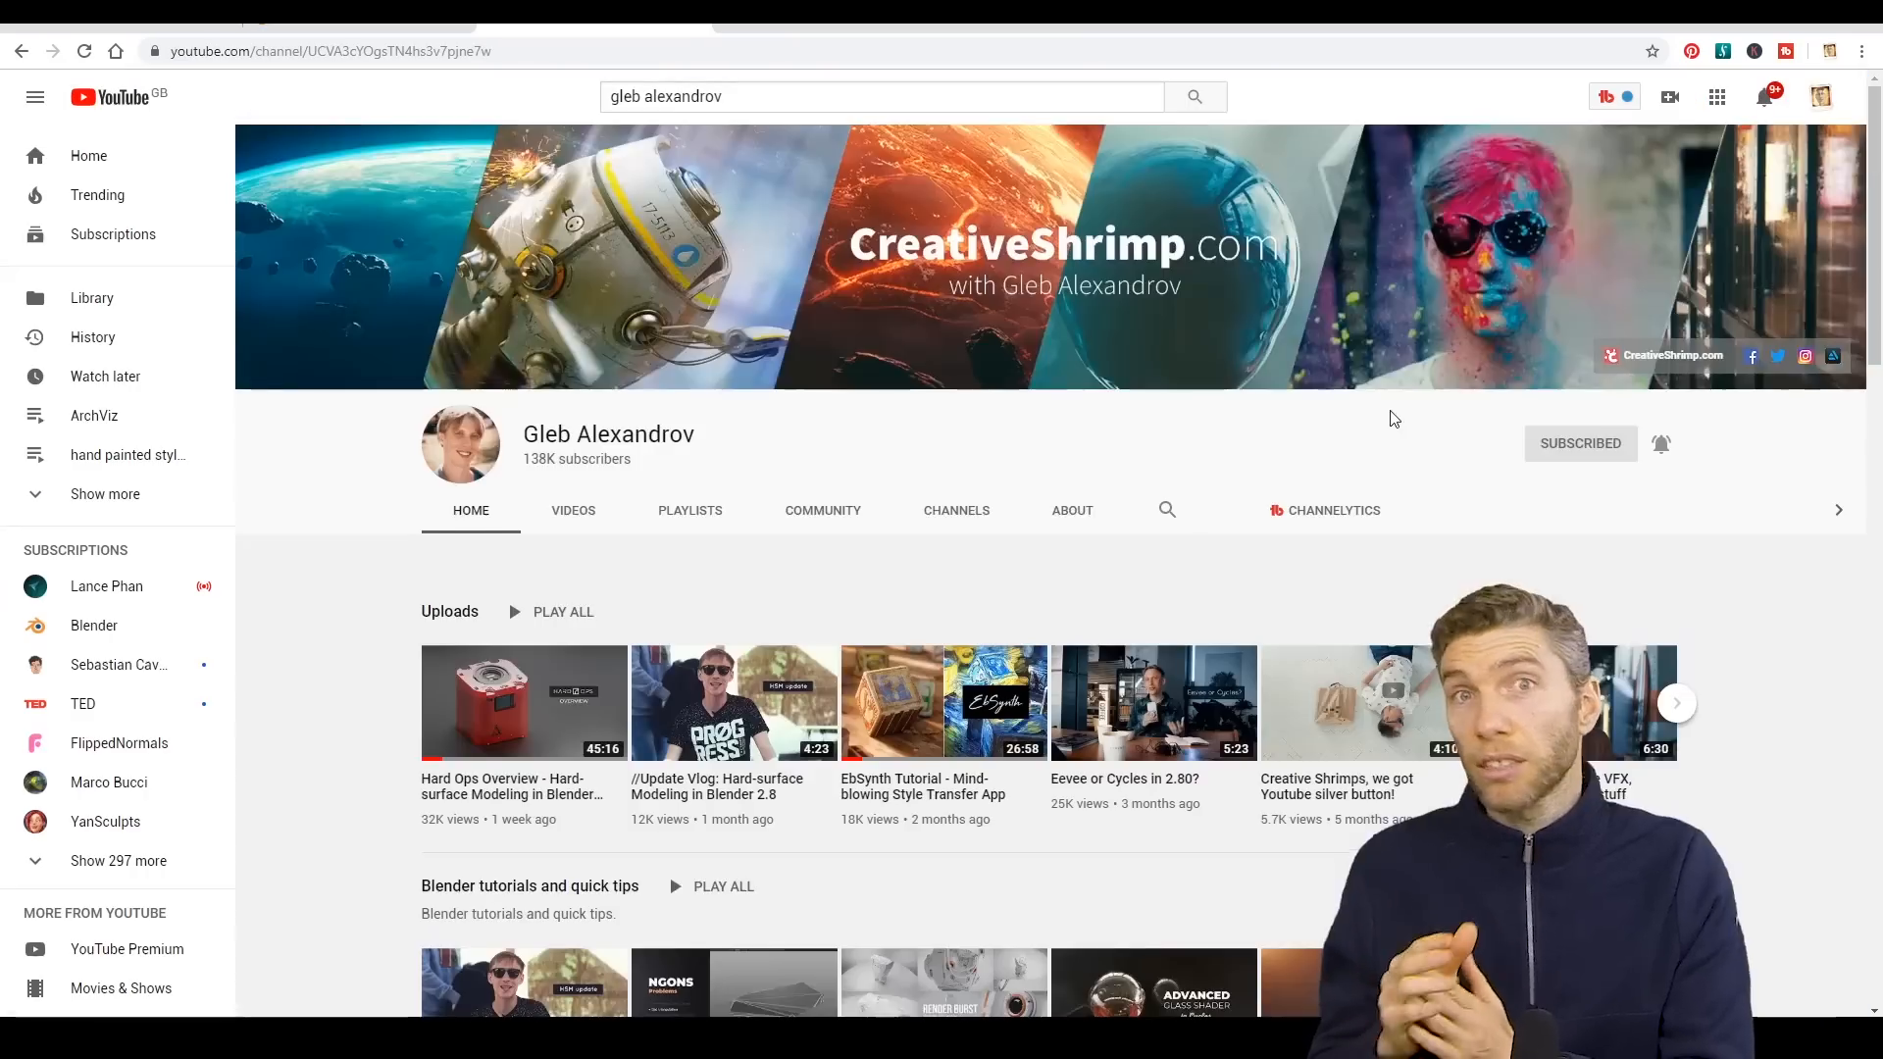
Play the first upload on CreativeShrimp, the Hard Ops Overview hard-surface modeling video
scroll(down, 3)
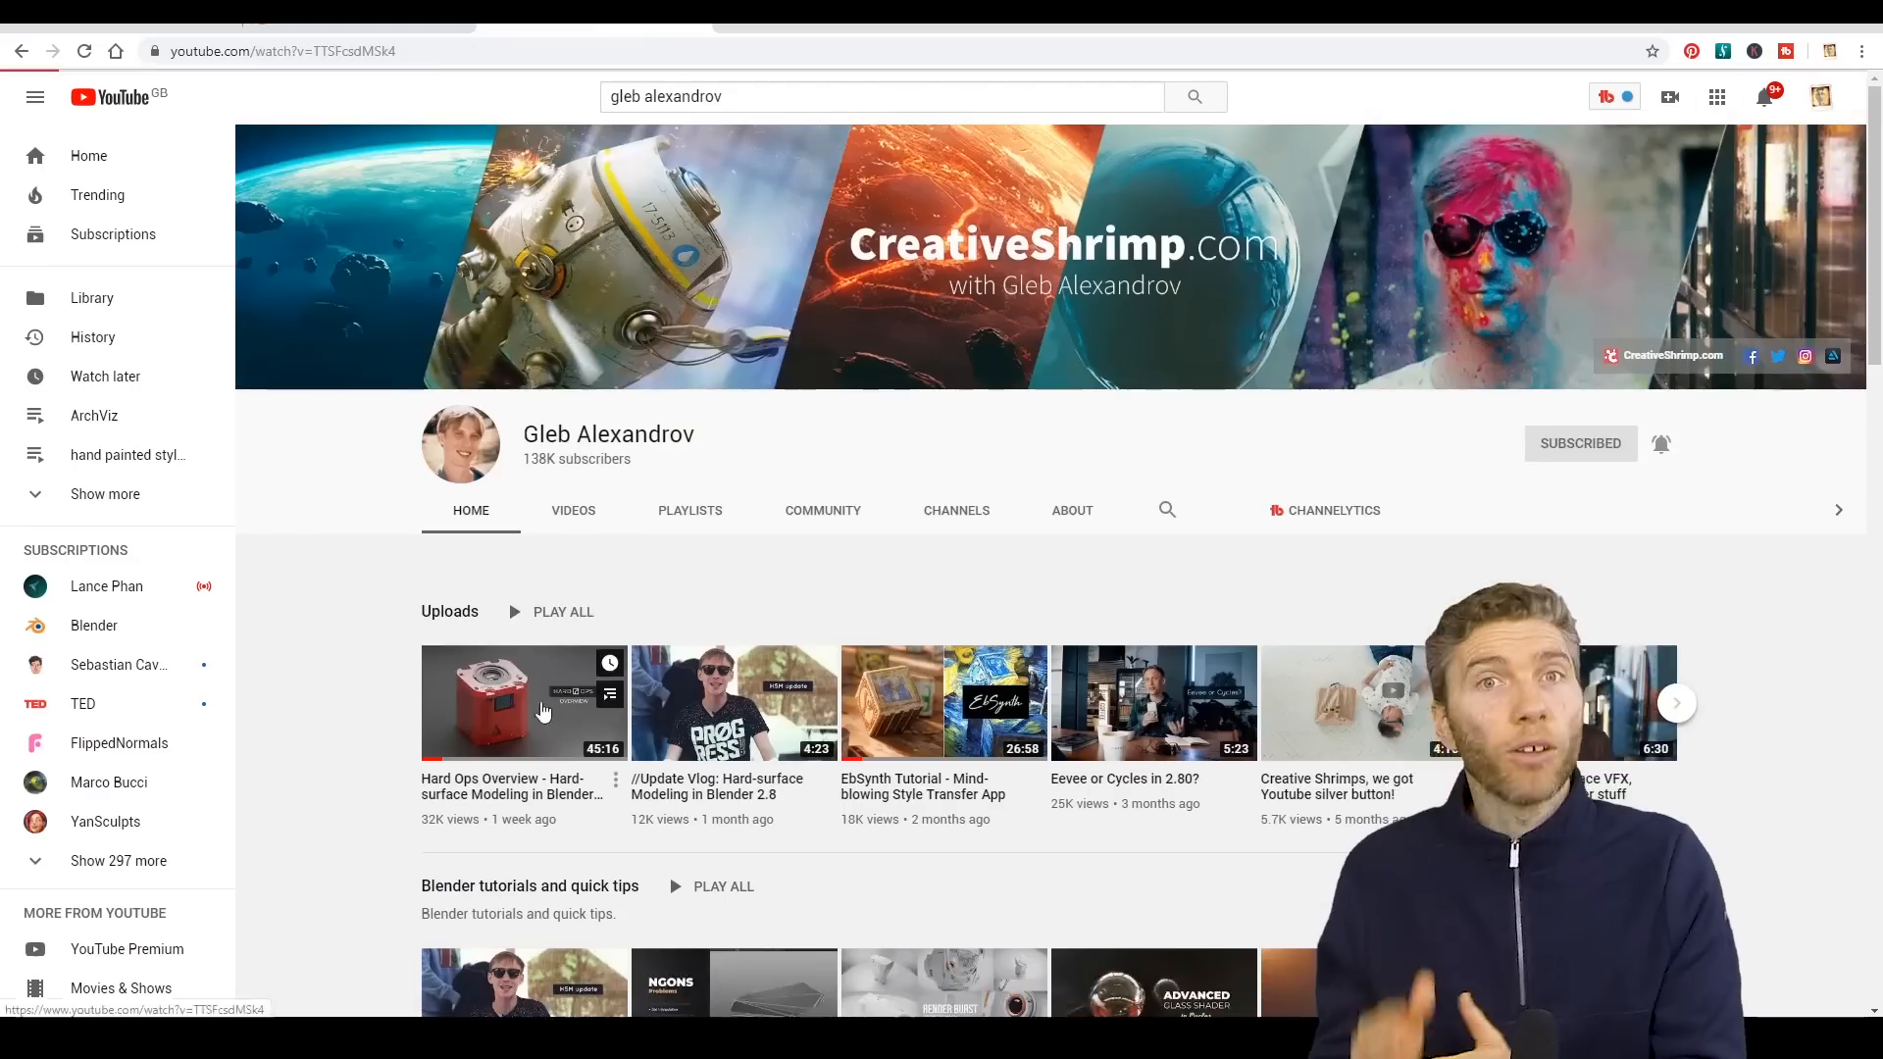
click(523, 703)
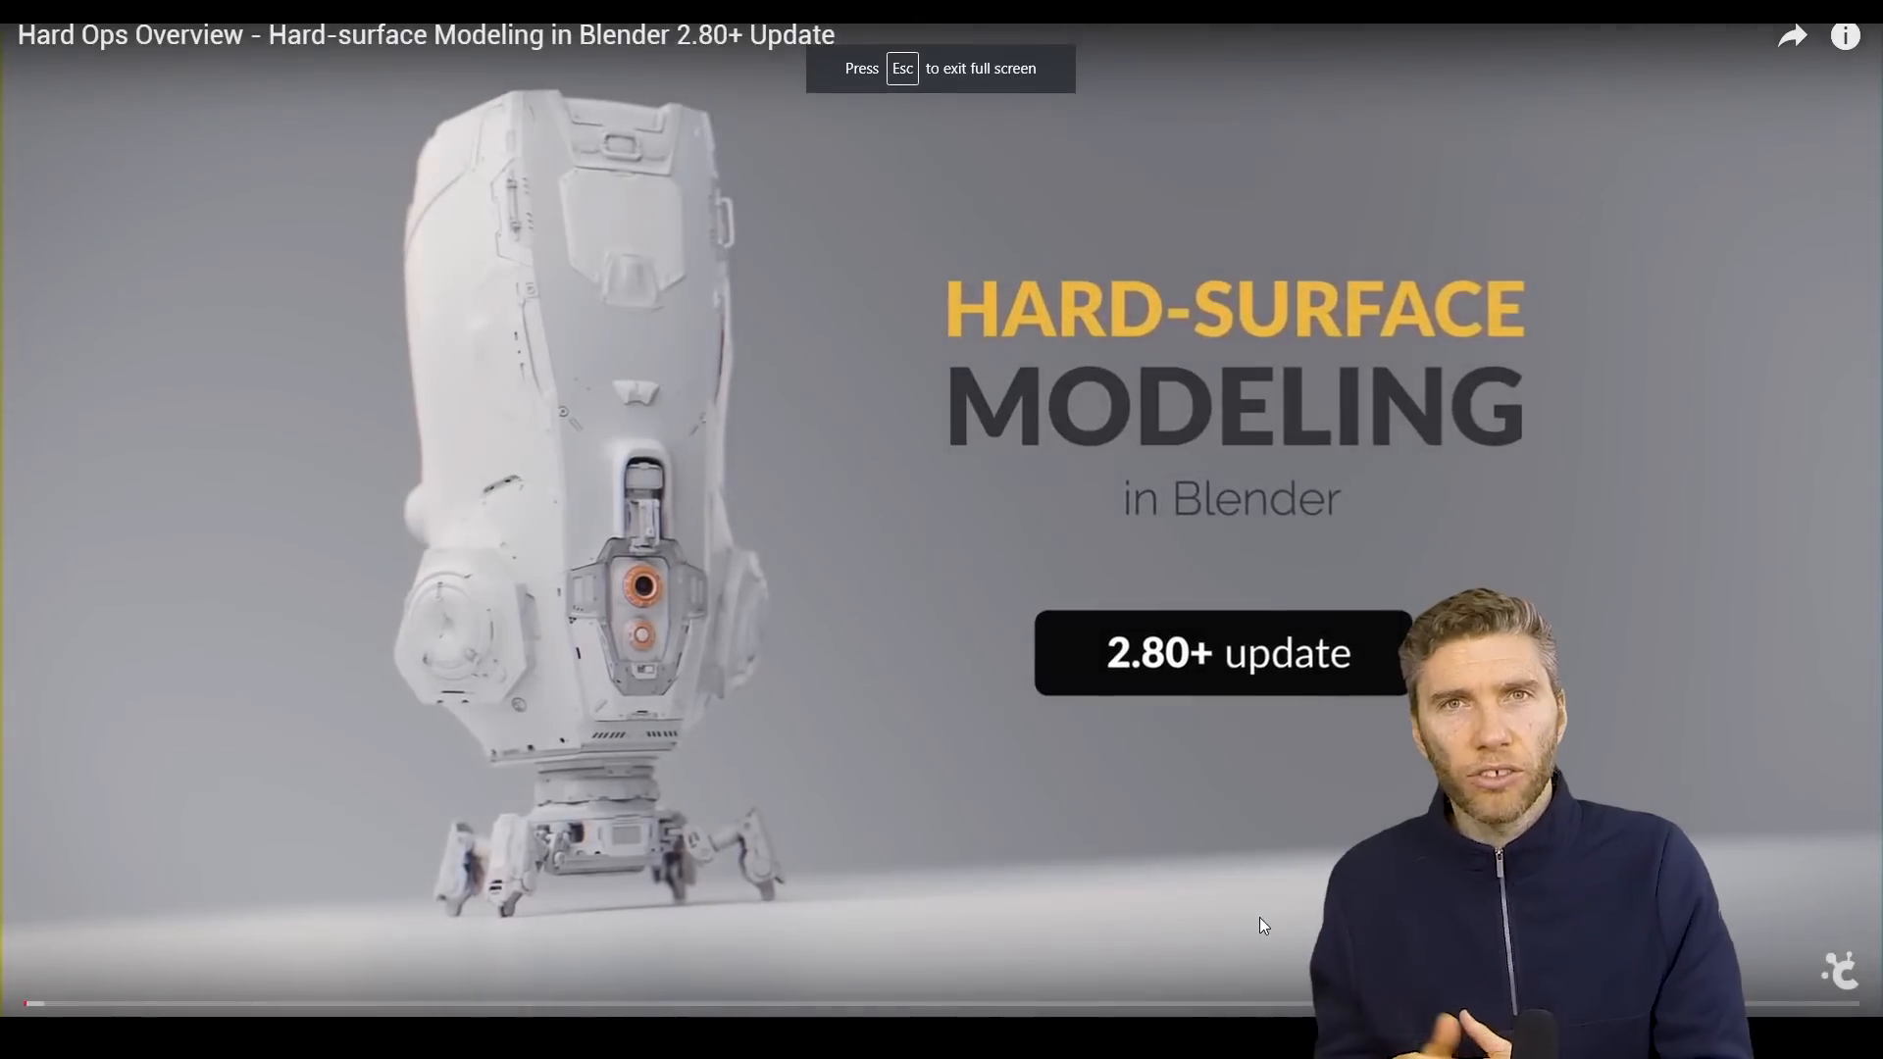